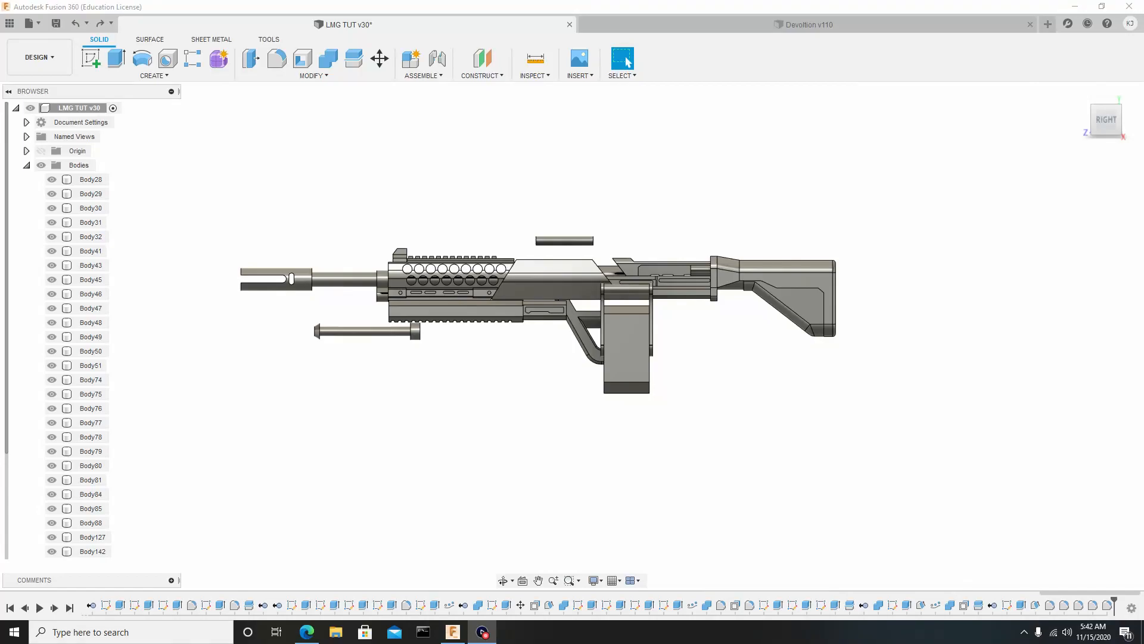
{"action": "mouse_move", "coordinate": [856, 491]}
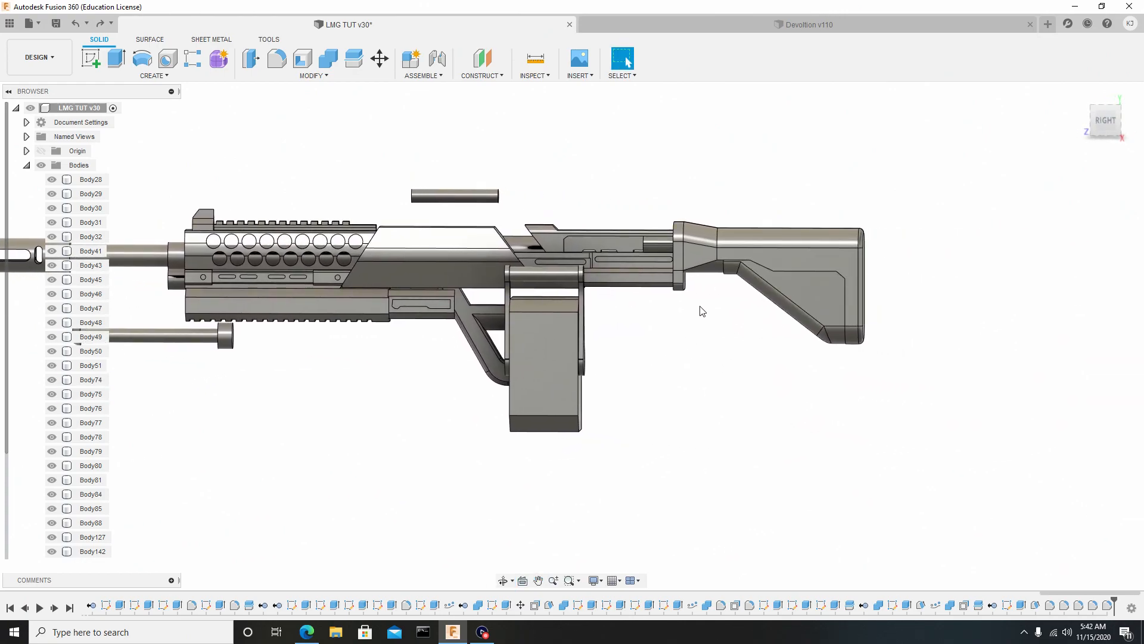
{"action": "mouse_move", "coordinate": [28, 167]}
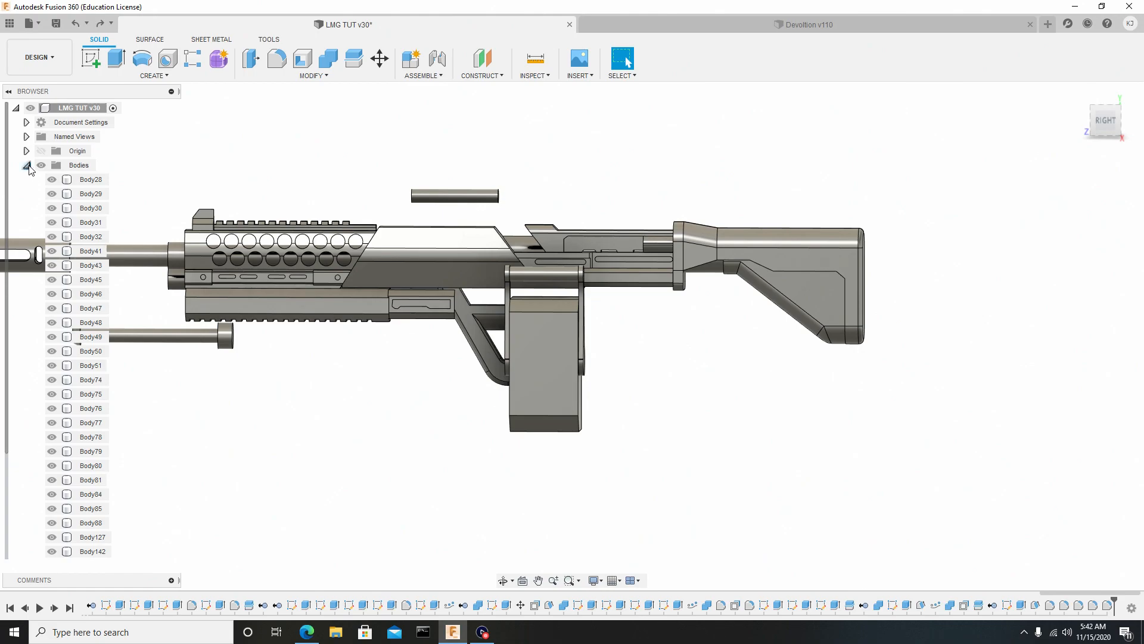
{"action": "mouse_move", "coordinate": [31, 169]}
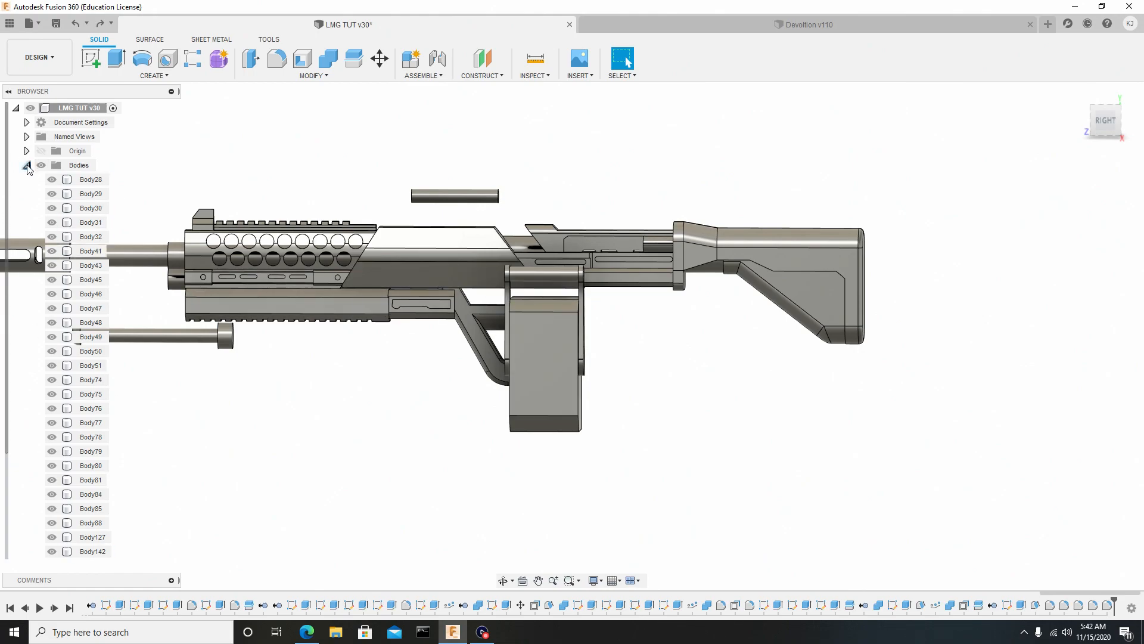
Step: Combine the tapered wedge into the stock's front block with a Join operation
{"action": "left_click", "coordinate": [26, 166]}
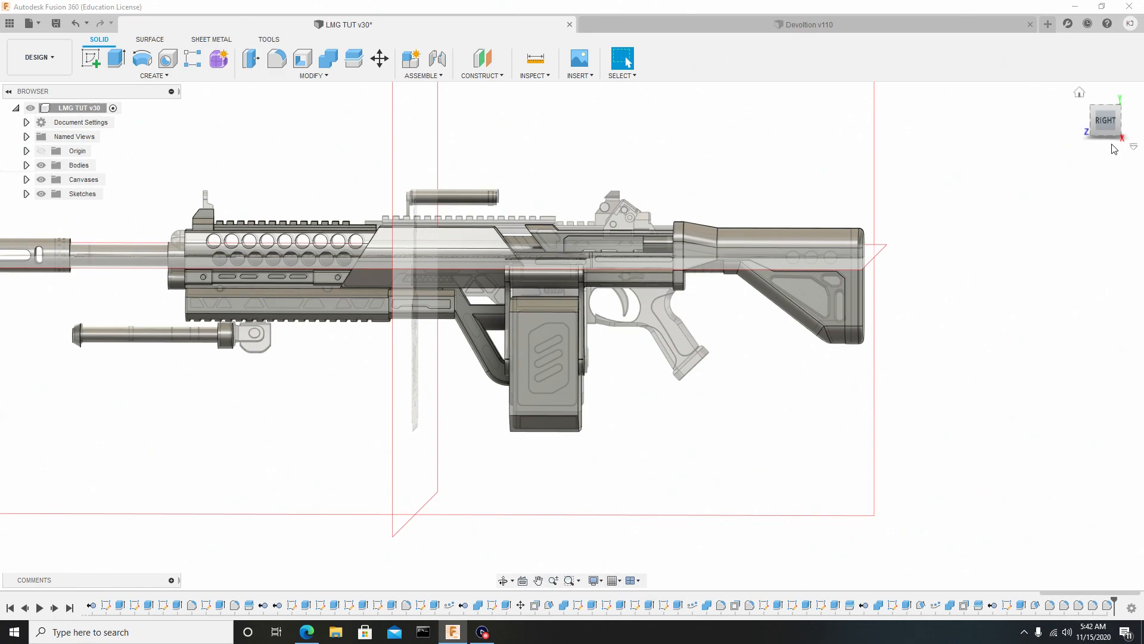
{"action": "scroll", "scroll_direction": "up", "scroll_amount": 3}
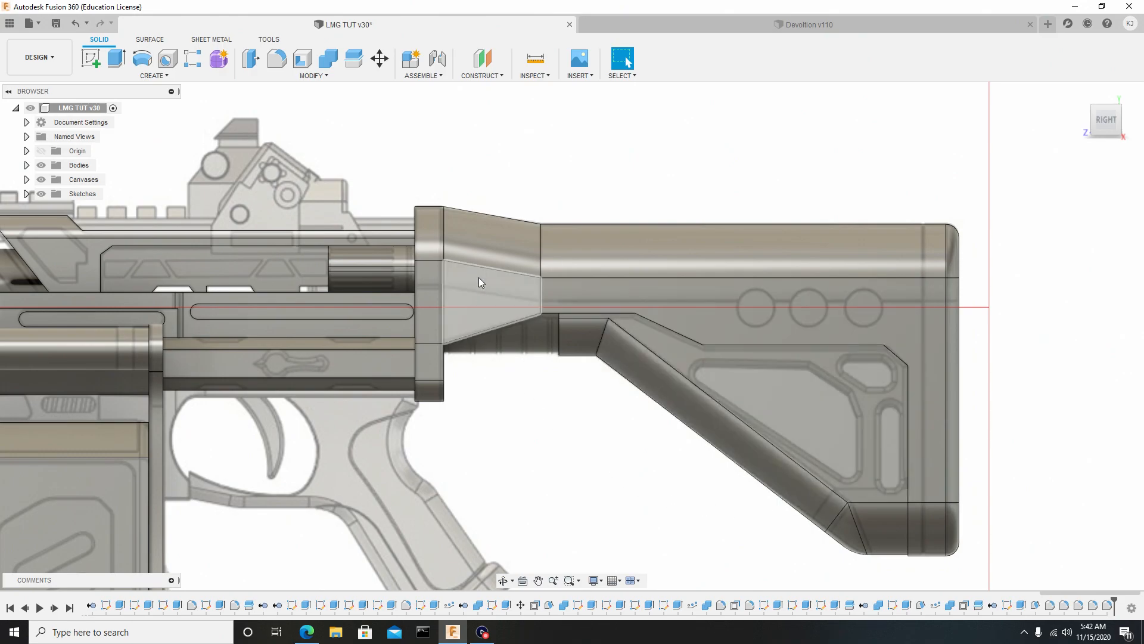
{"action": "mouse_move", "coordinate": [458, 308]}
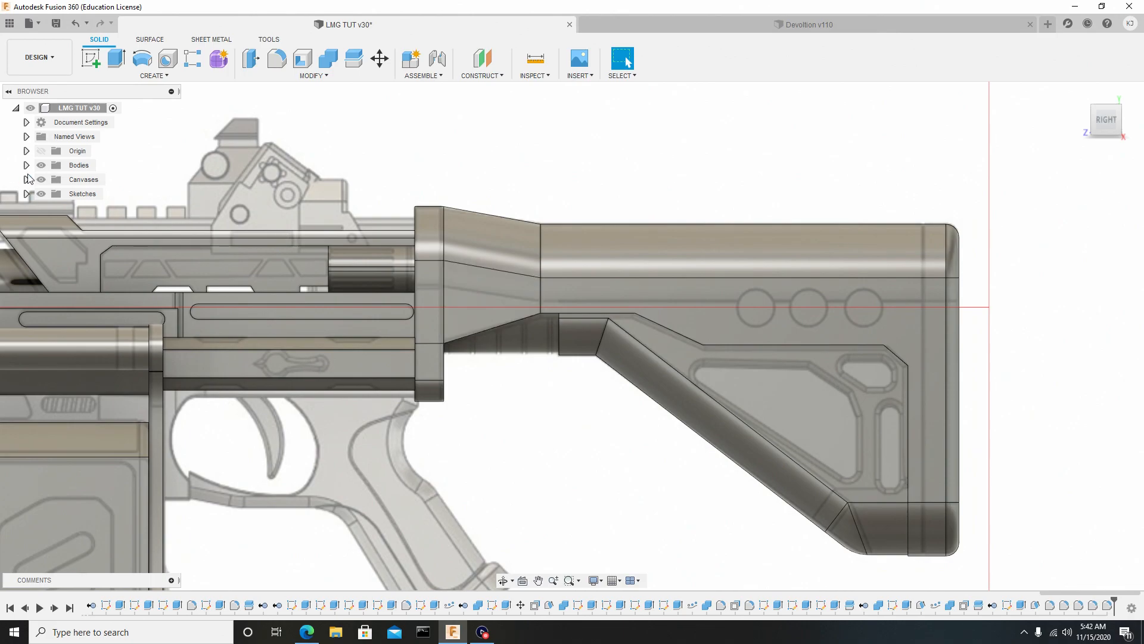
{"action": "mouse_move", "coordinate": [327, 58]}
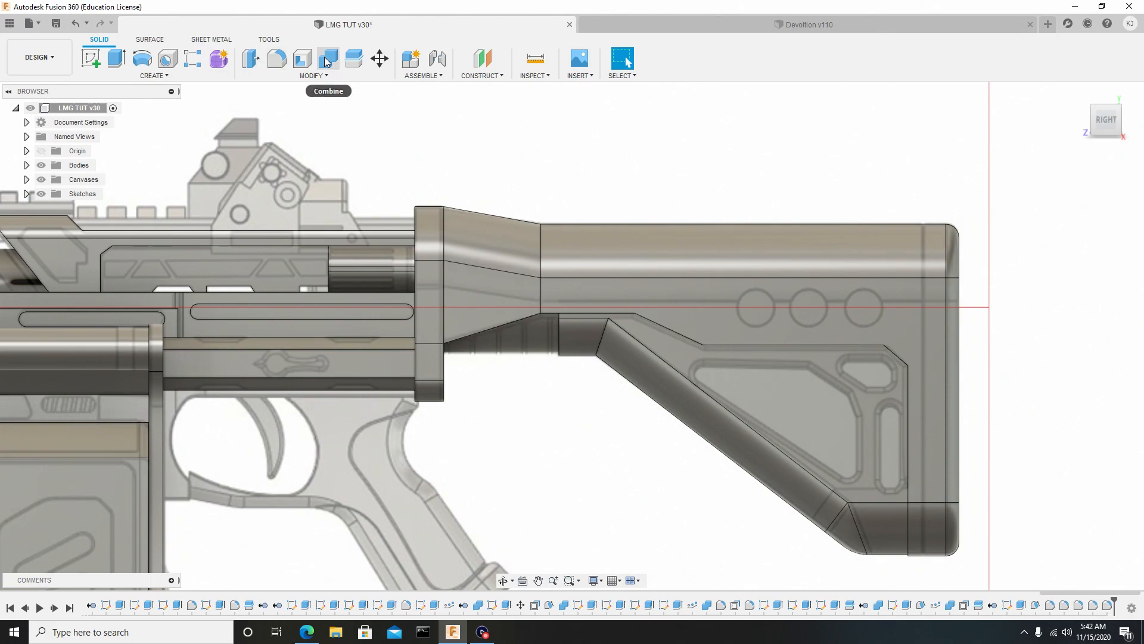
{"action": "mouse_move", "coordinate": [326, 82]}
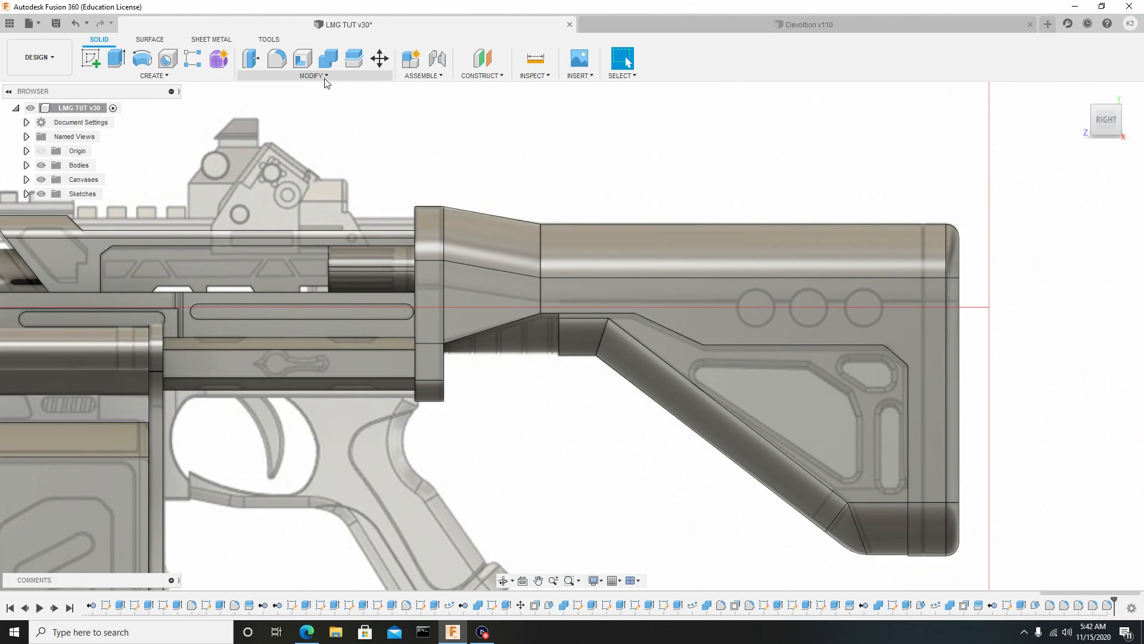
{"action": "left_click", "coordinate": [327, 59]}
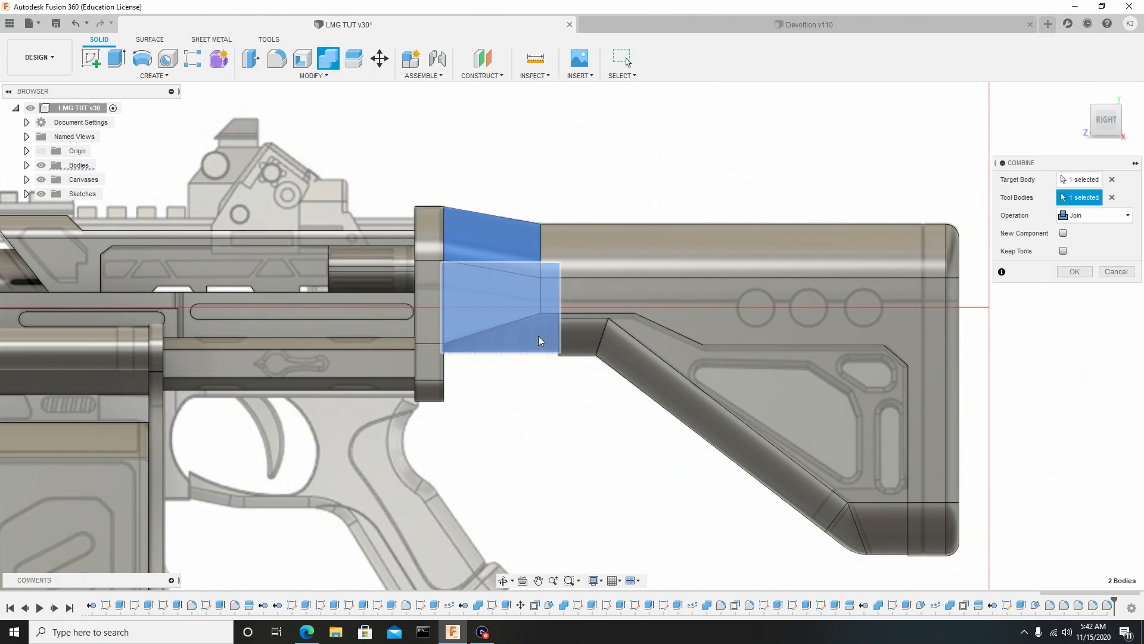
{"action": "left_click", "coordinate": [645, 348]}
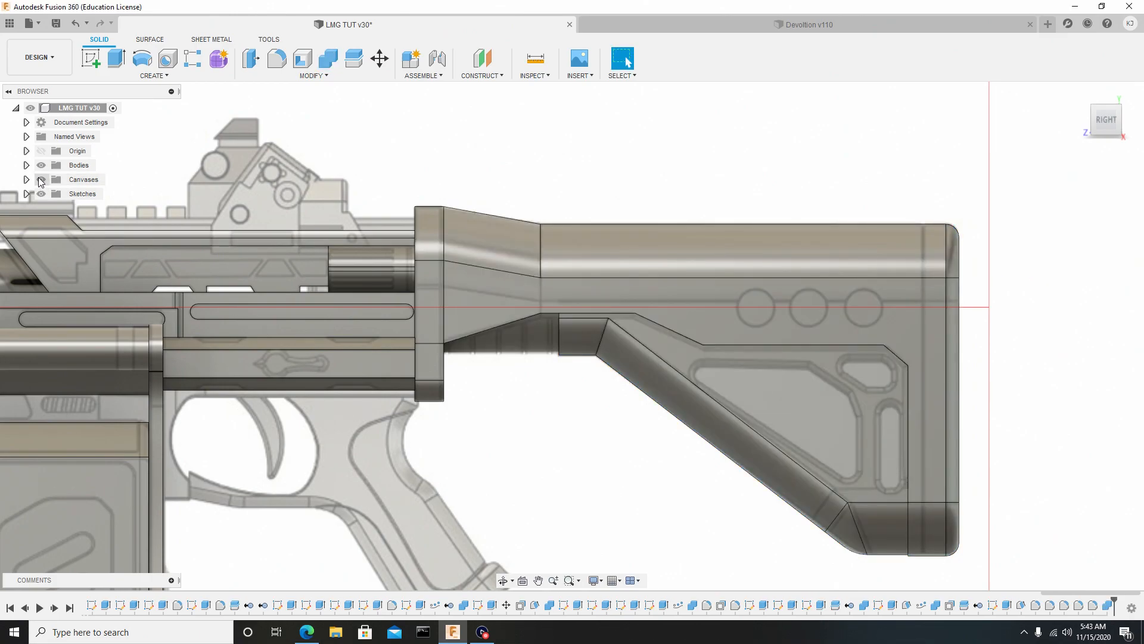
Step: Hide the Canvases, then fillet the stock's tapered front section edges with a small radius
{"action": "left_click", "coordinate": [41, 179]}
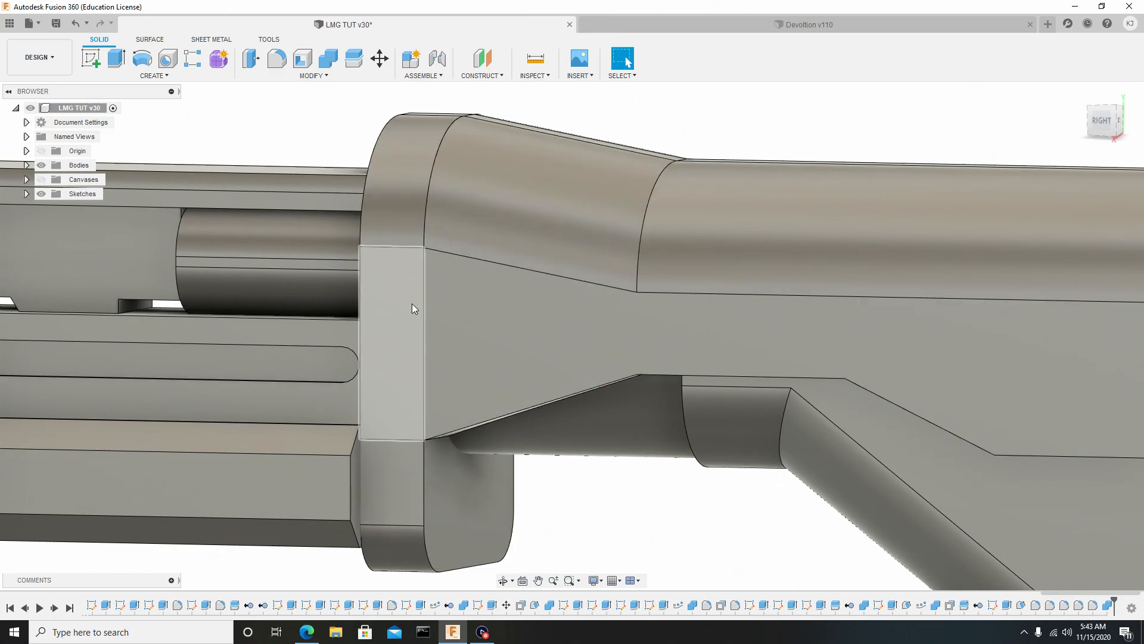
{"action": "mouse_move", "coordinate": [419, 357]}
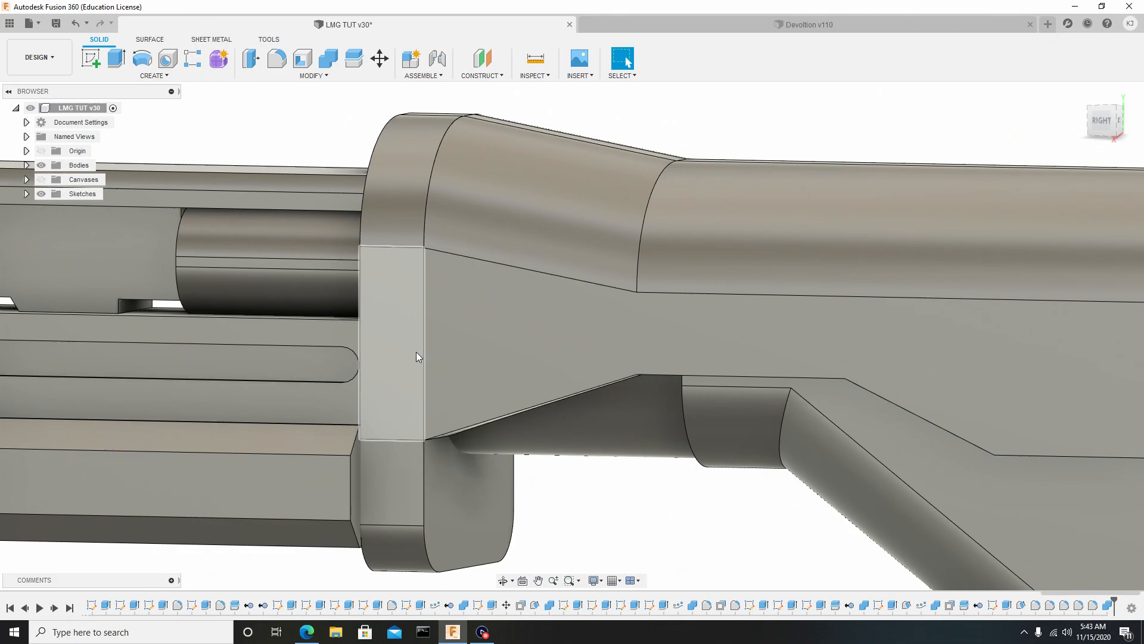
{"action": "left_click", "coordinate": [275, 59]}
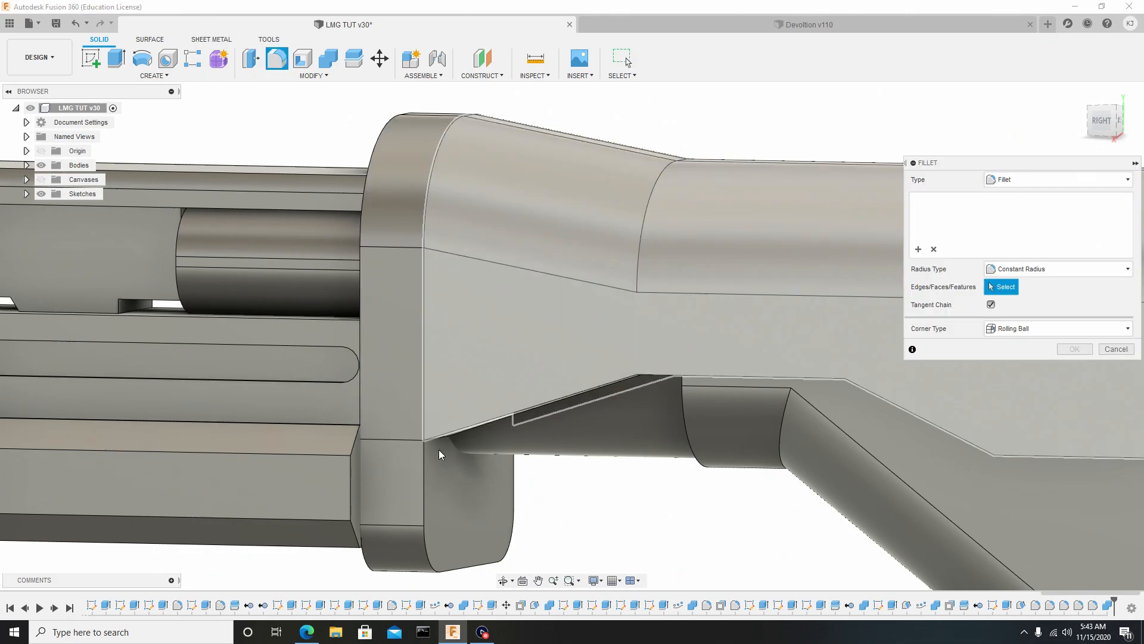
{"action": "left_click", "coordinate": [427, 412]}
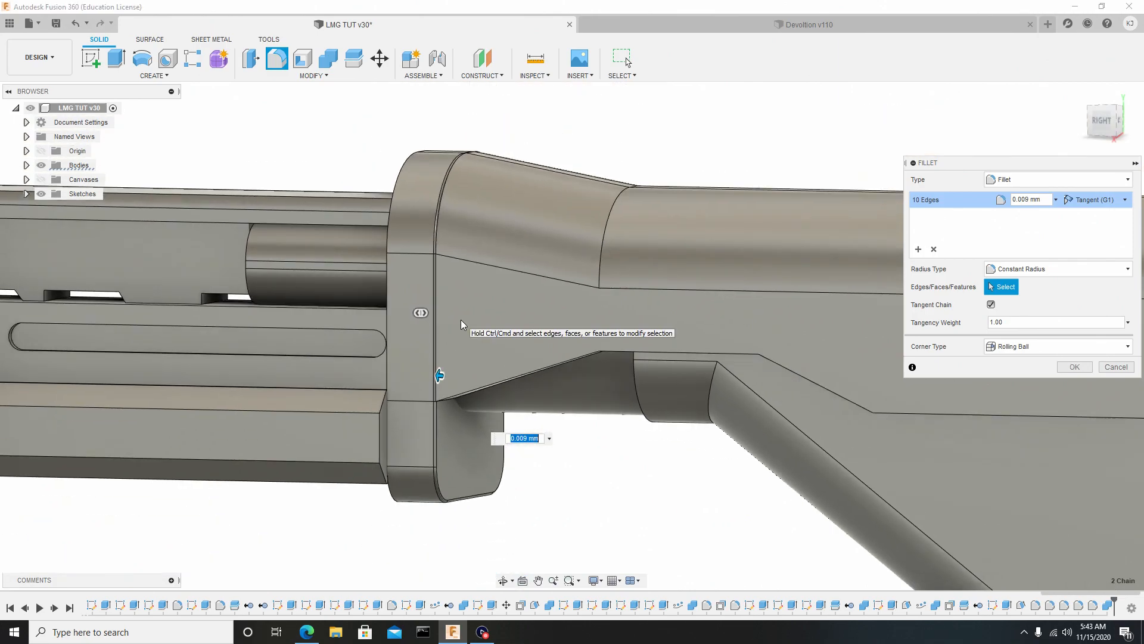
{"action": "left_click", "coordinate": [1074, 366]}
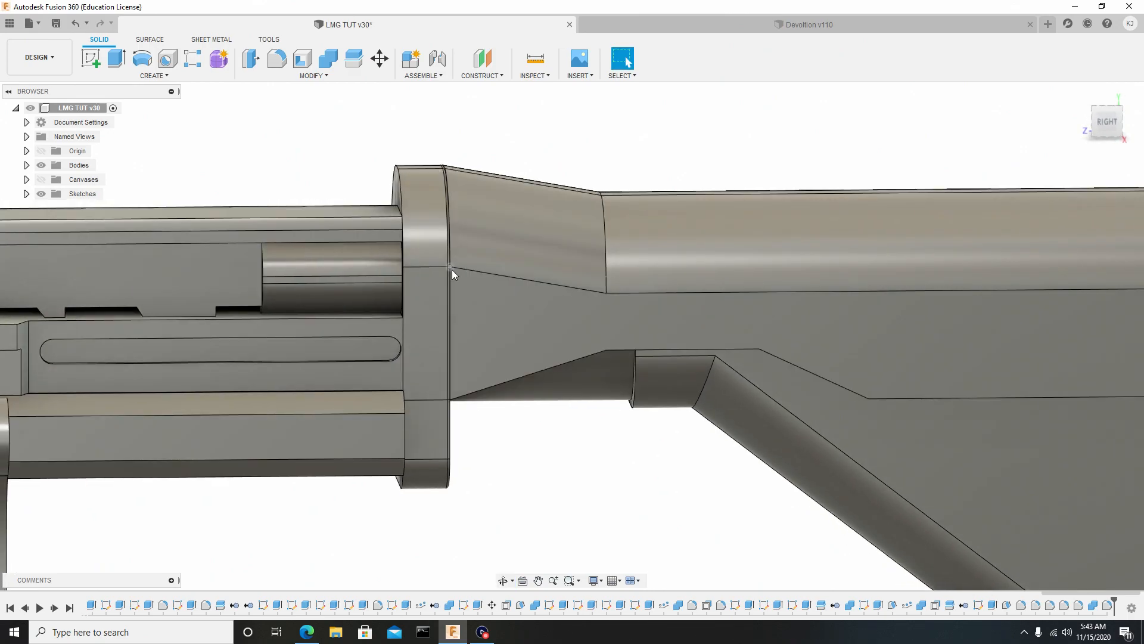
{"action": "left_click", "coordinate": [275, 58]}
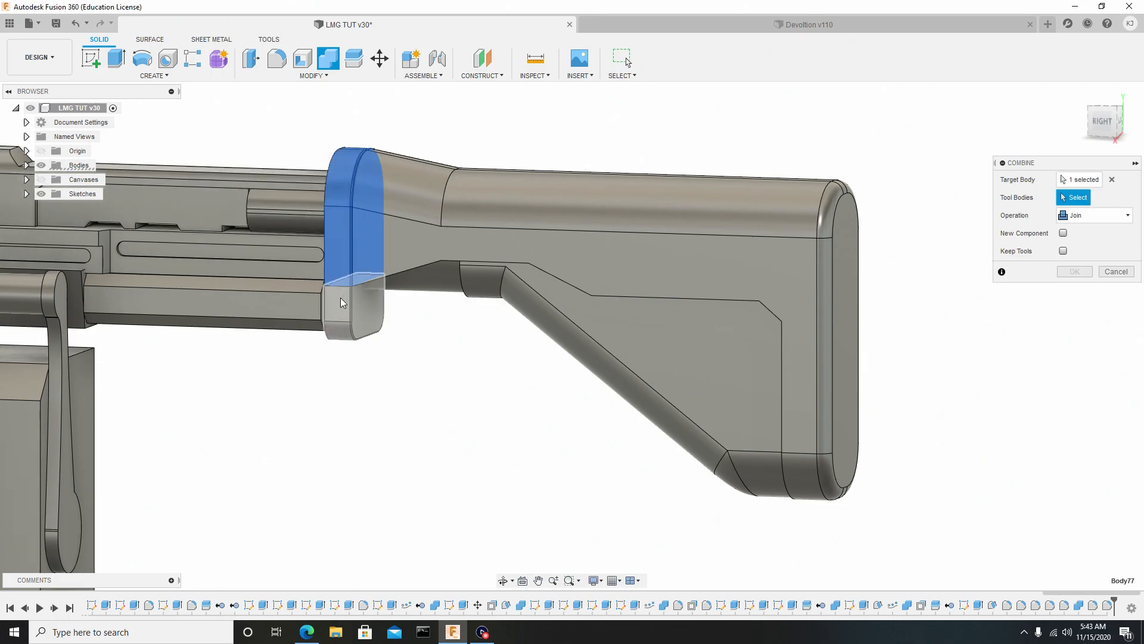
Step: Join the stock body into the front collar as a single solid
{"action": "left_click", "coordinate": [372, 249]}
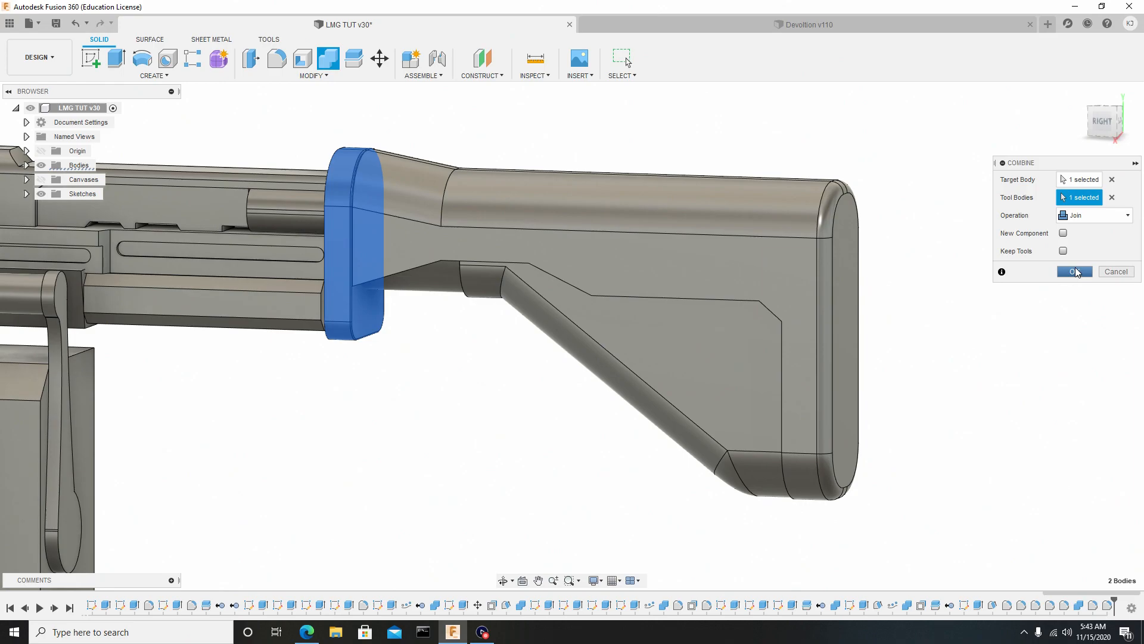
{"action": "left_click", "coordinate": [1074, 271]}
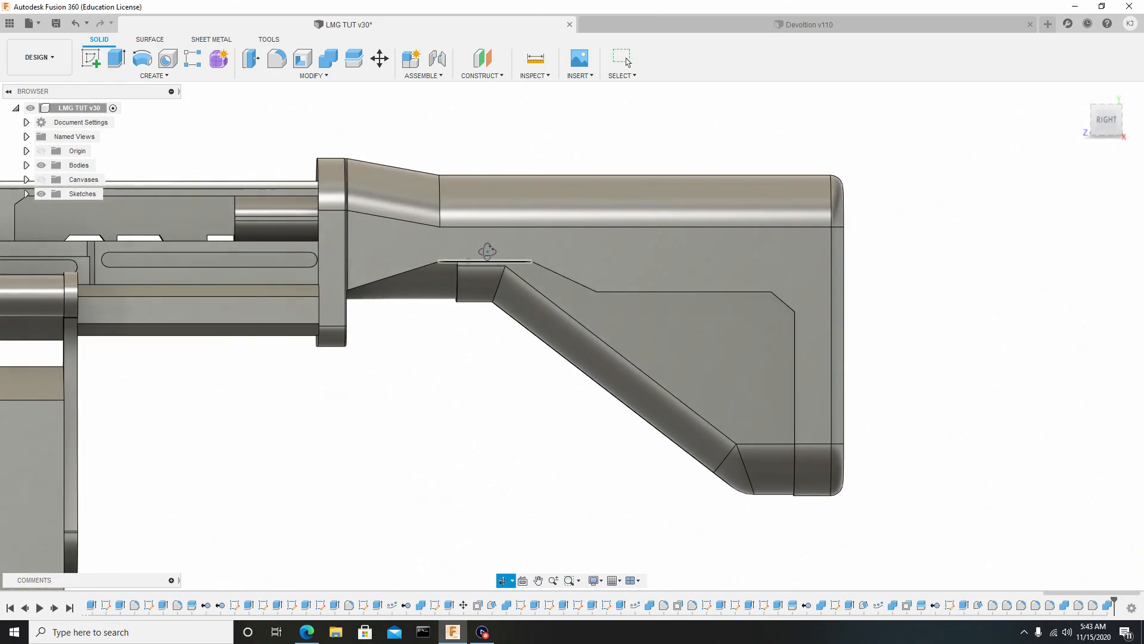
Step: Fillet the front collar's rim edges with a small radius
{"action": "left_click", "coordinate": [277, 59]}
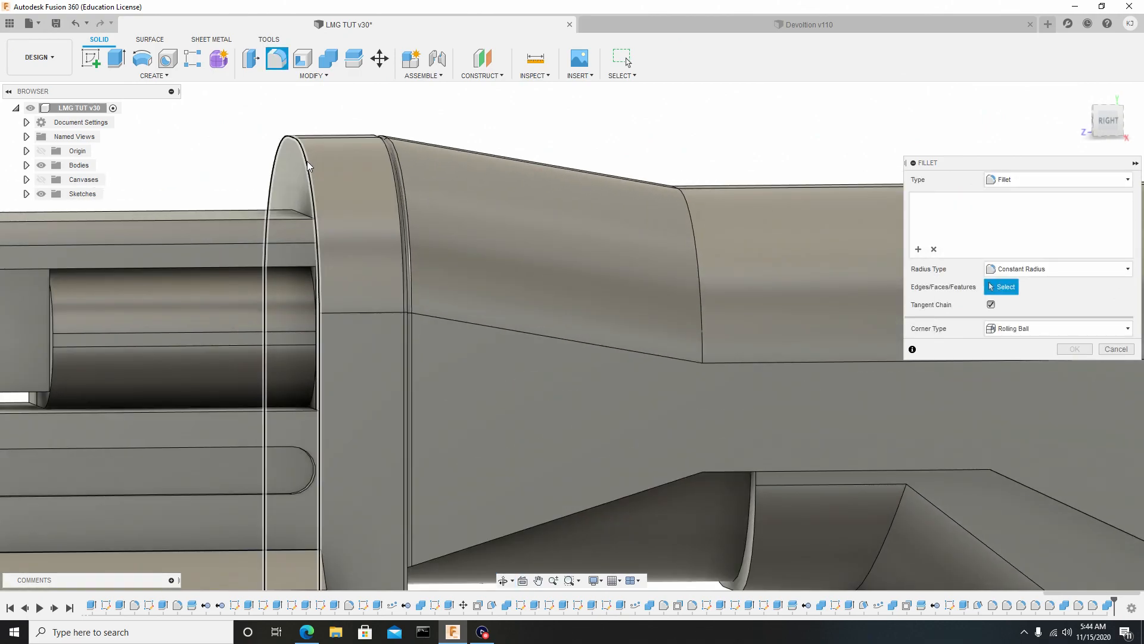
{"action": "left_click", "coordinate": [303, 164]}
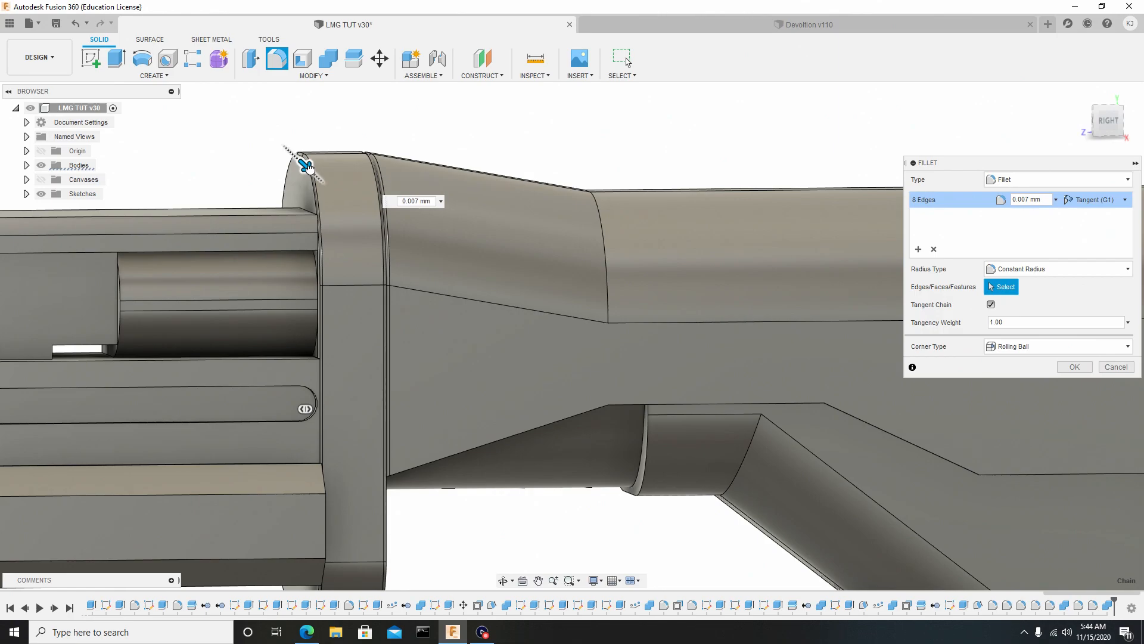
{"action": "left_click", "coordinate": [1074, 366]}
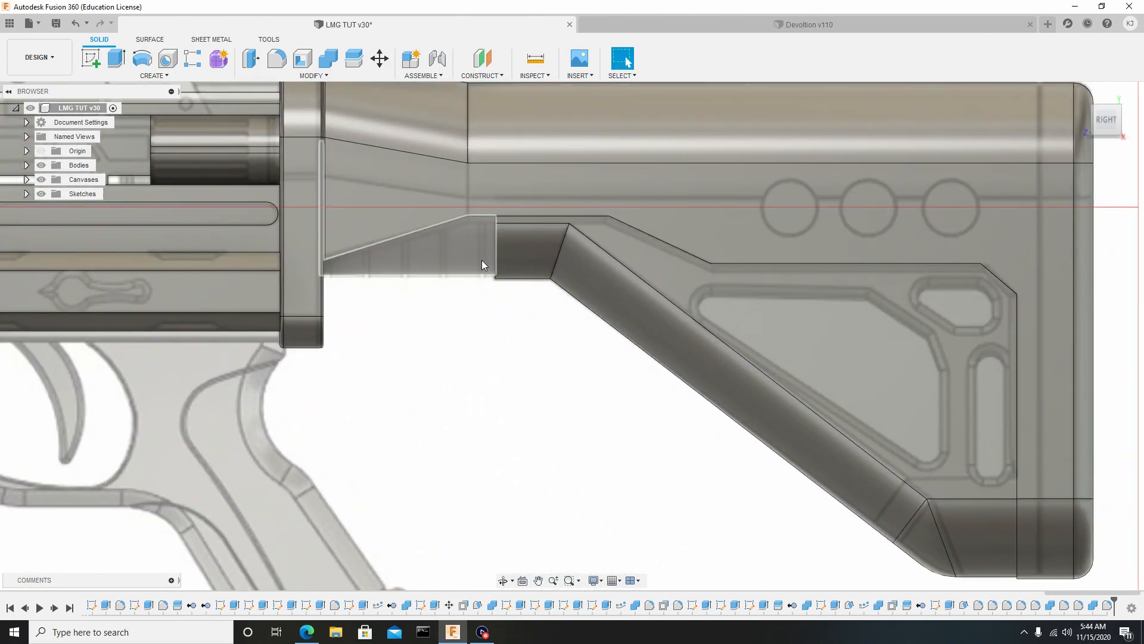
{"action": "mouse_move", "coordinate": [341, 279]}
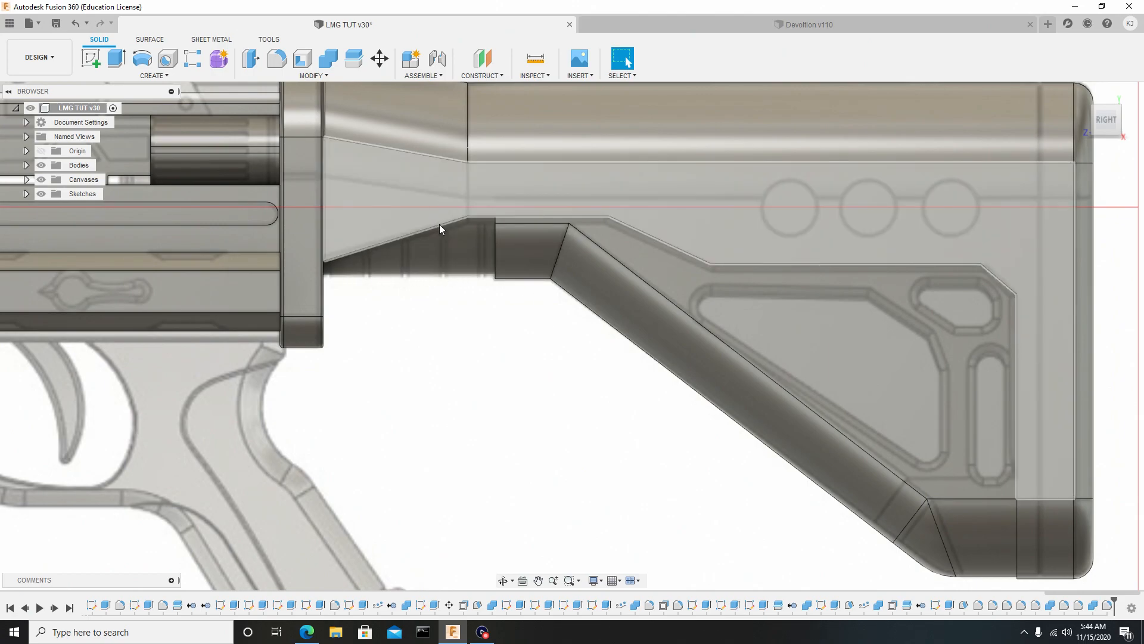
{"action": "mouse_move", "coordinate": [445, 217]}
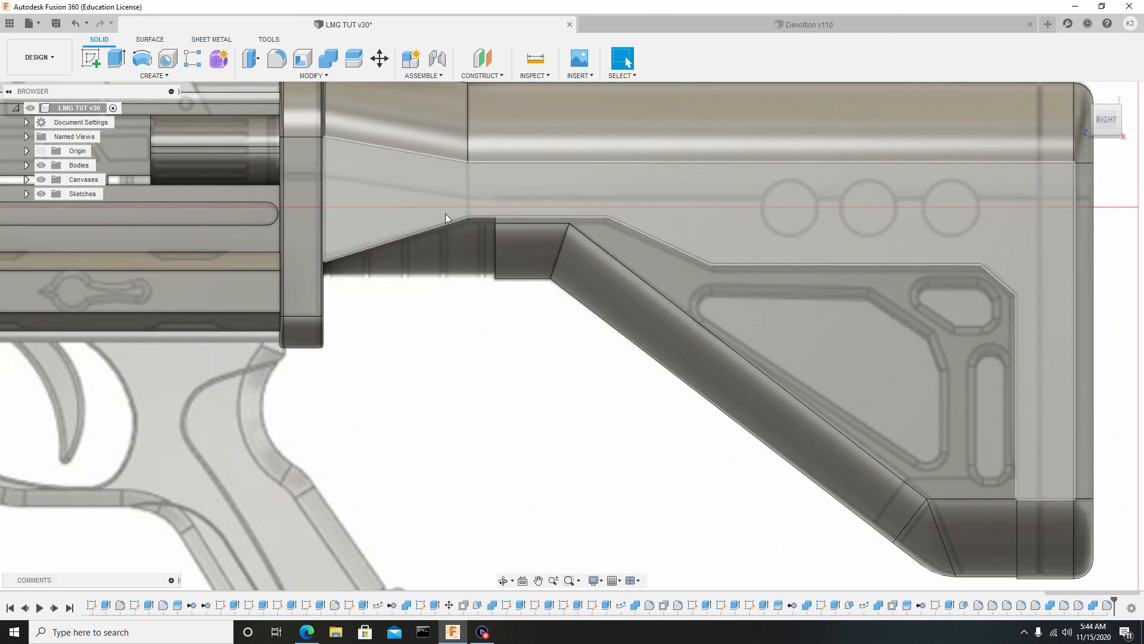
Step: Join the lower wedge piece into the main stock body
{"action": "left_click", "coordinate": [327, 57]}
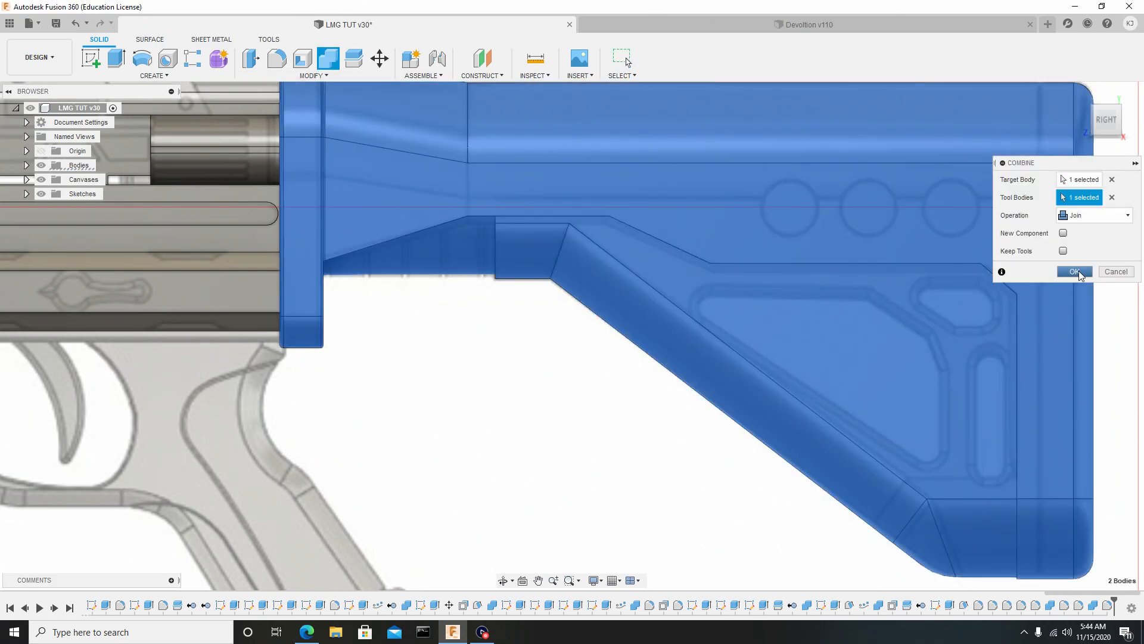
{"action": "left_click", "coordinate": [1074, 271]}
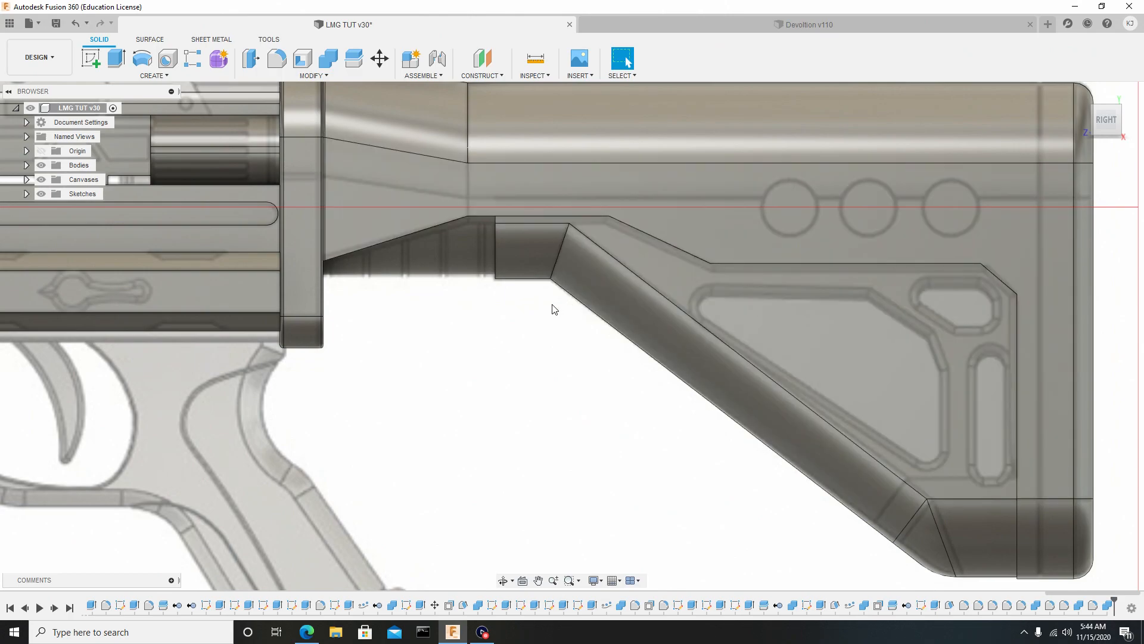
{"action": "mouse_move", "coordinate": [395, 357]}
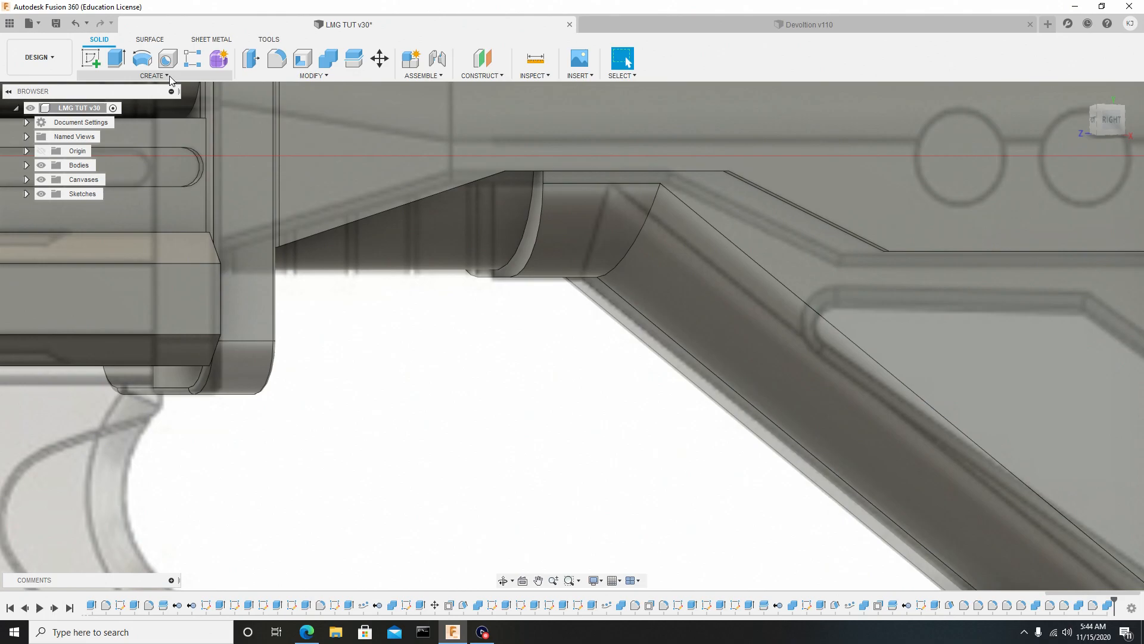
Step: Create a 0.037 mm round pipe along the stock joint edge loop as a New Body
{"action": "left_click", "coordinate": [151, 75]}
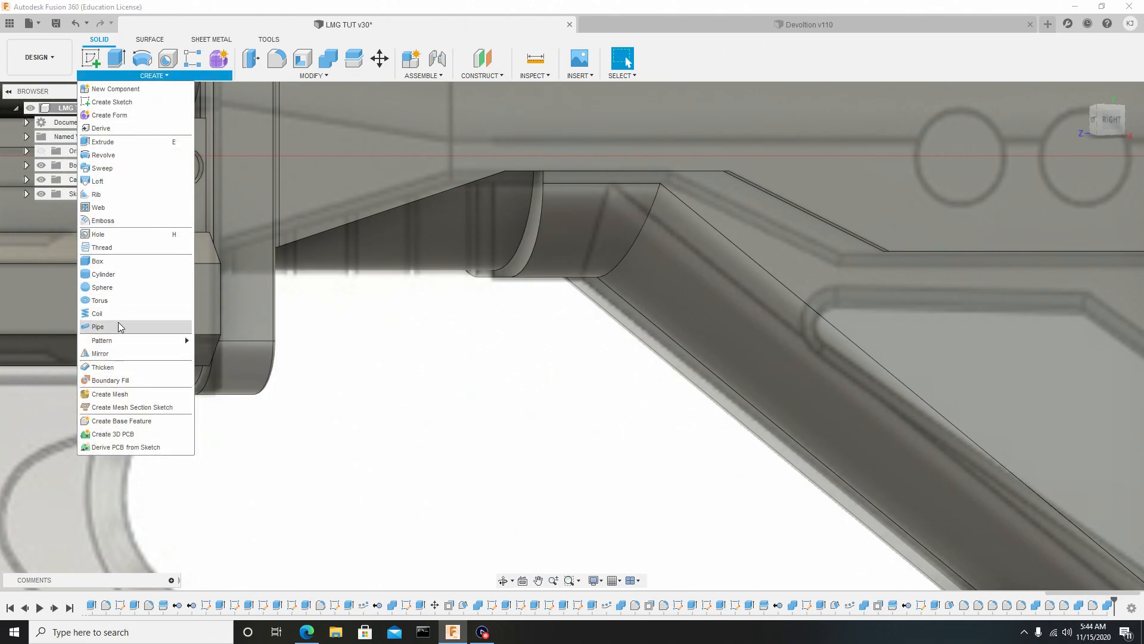
{"action": "left_click", "coordinate": [97, 326]}
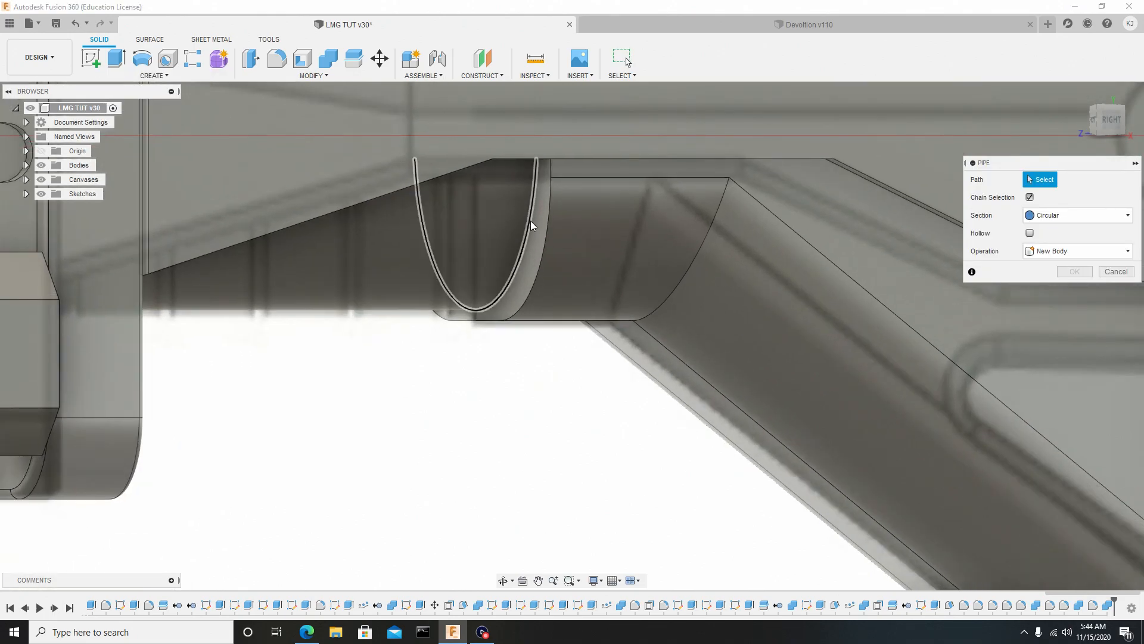
{"action": "mouse_move", "coordinate": [522, 262]}
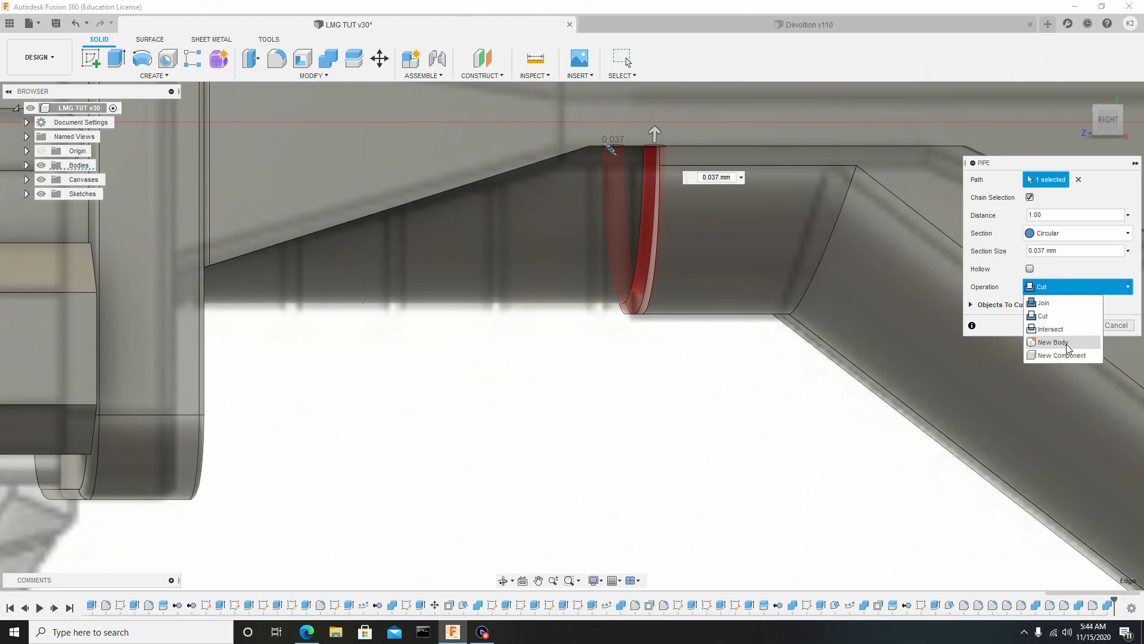
{"action": "left_click", "coordinate": [1052, 342]}
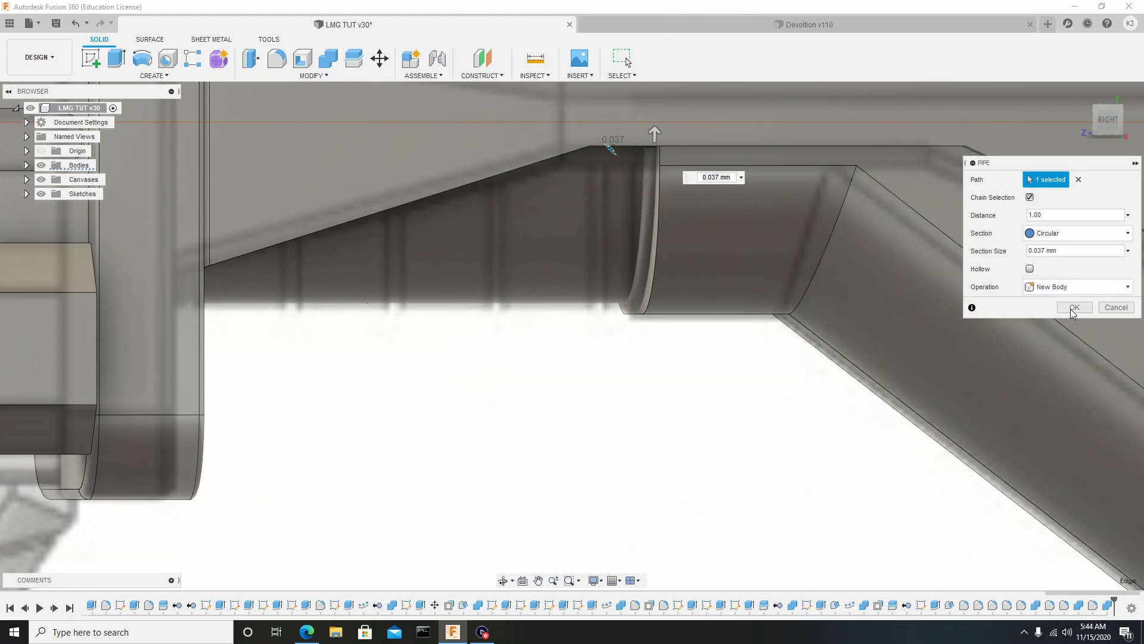
{"action": "left_click", "coordinate": [1074, 306]}
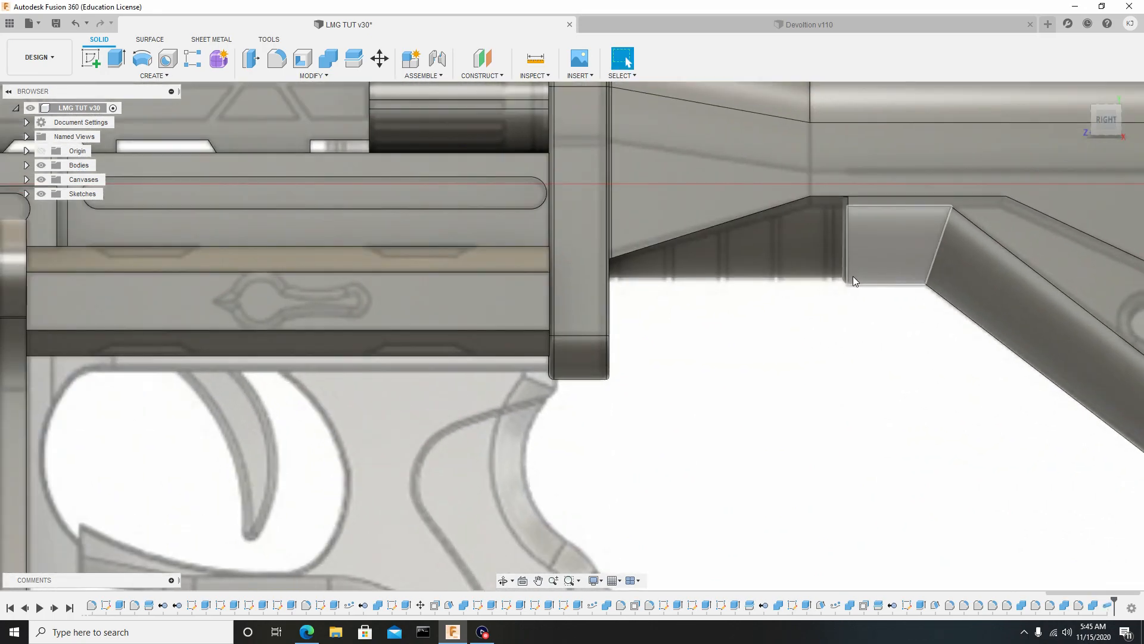
{"action": "left_click", "coordinate": [78, 164]}
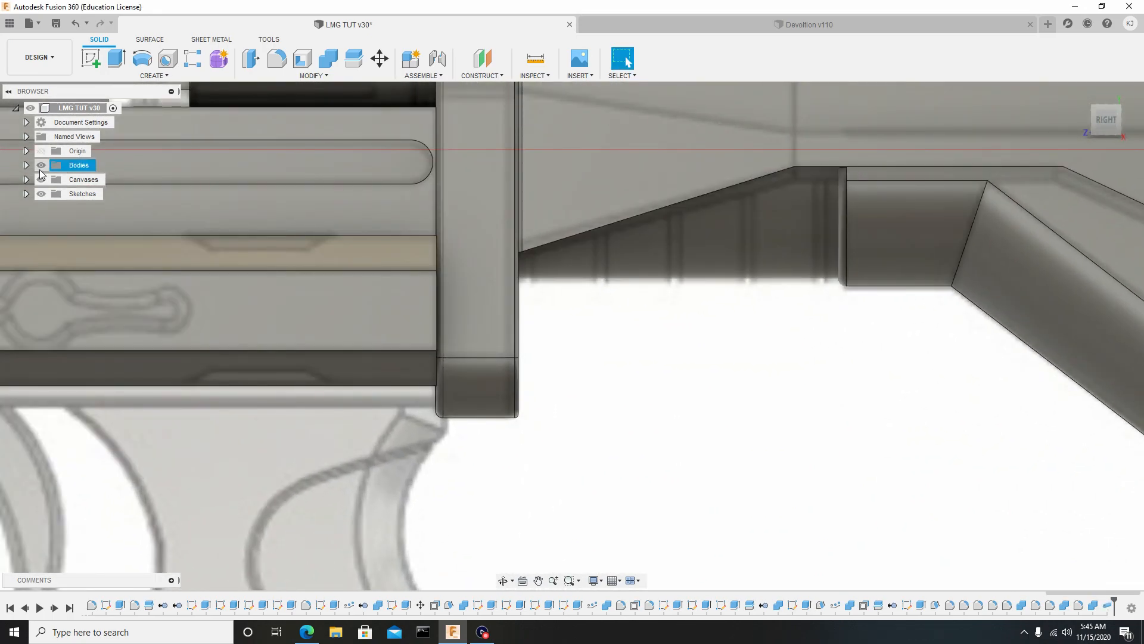
{"action": "left_click", "coordinate": [26, 164]}
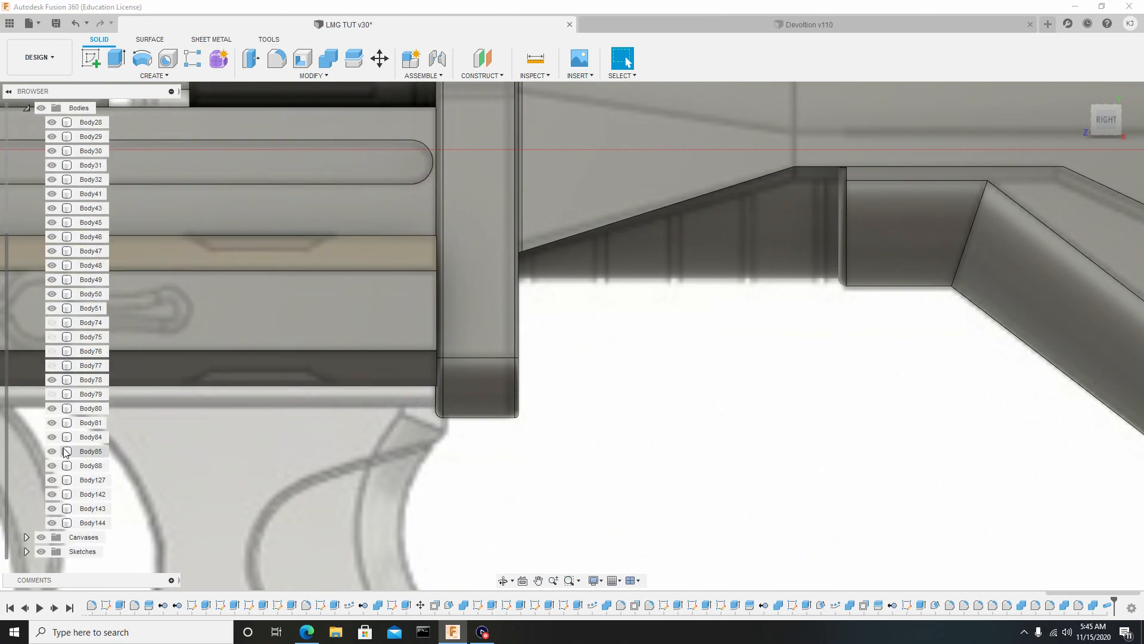
{"action": "right_click", "coordinate": [91, 522]}
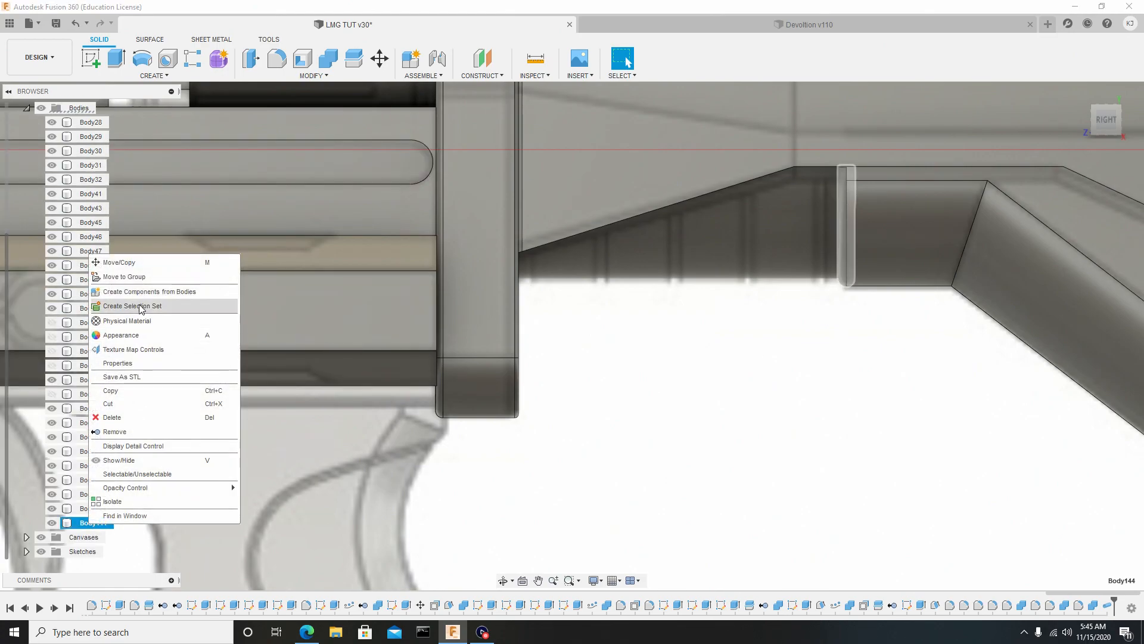
{"action": "left_click", "coordinate": [119, 262]}
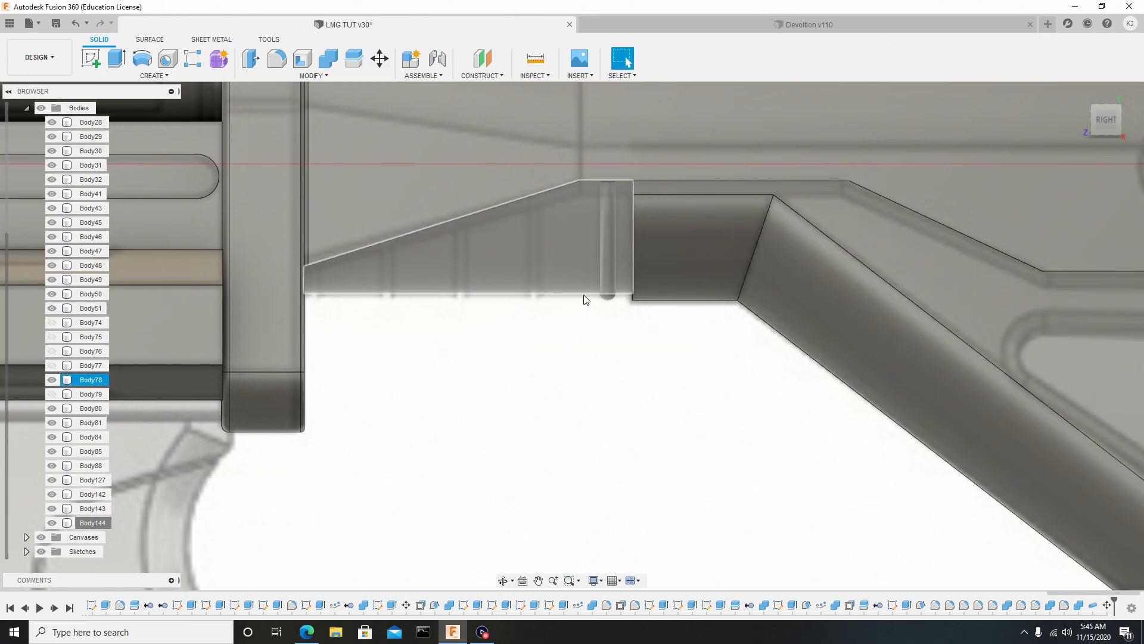
{"action": "left_click", "coordinate": [151, 75]}
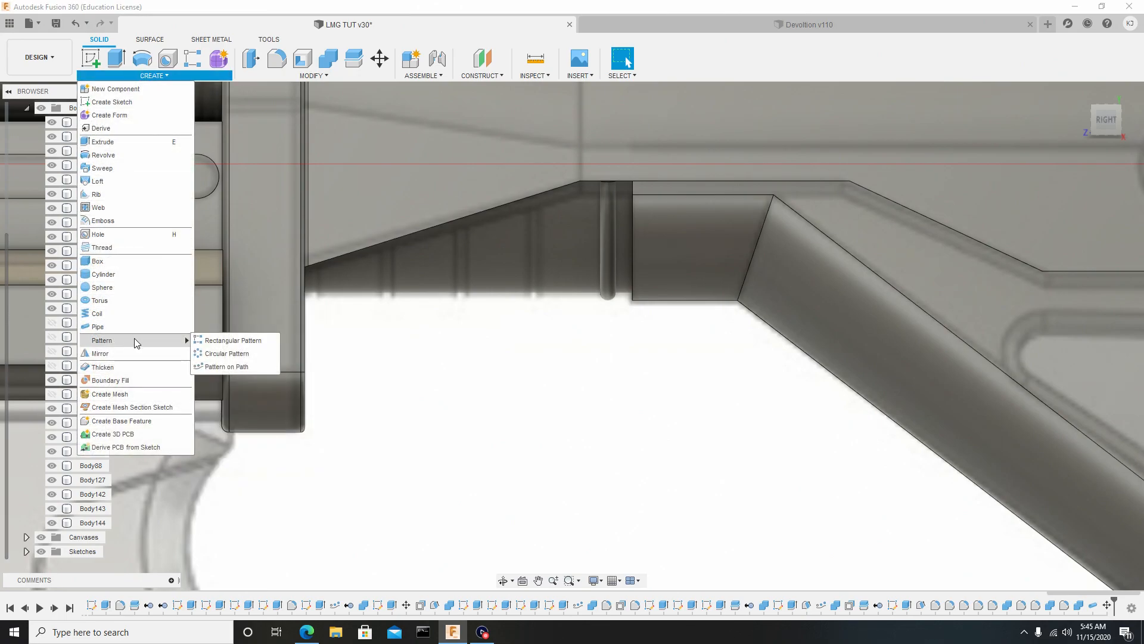
Step: Pattern the ring body on the slanted lower edge path, Type Bodies, quantity 5, 0.68 mm apart
{"action": "left_click", "coordinate": [227, 366]}
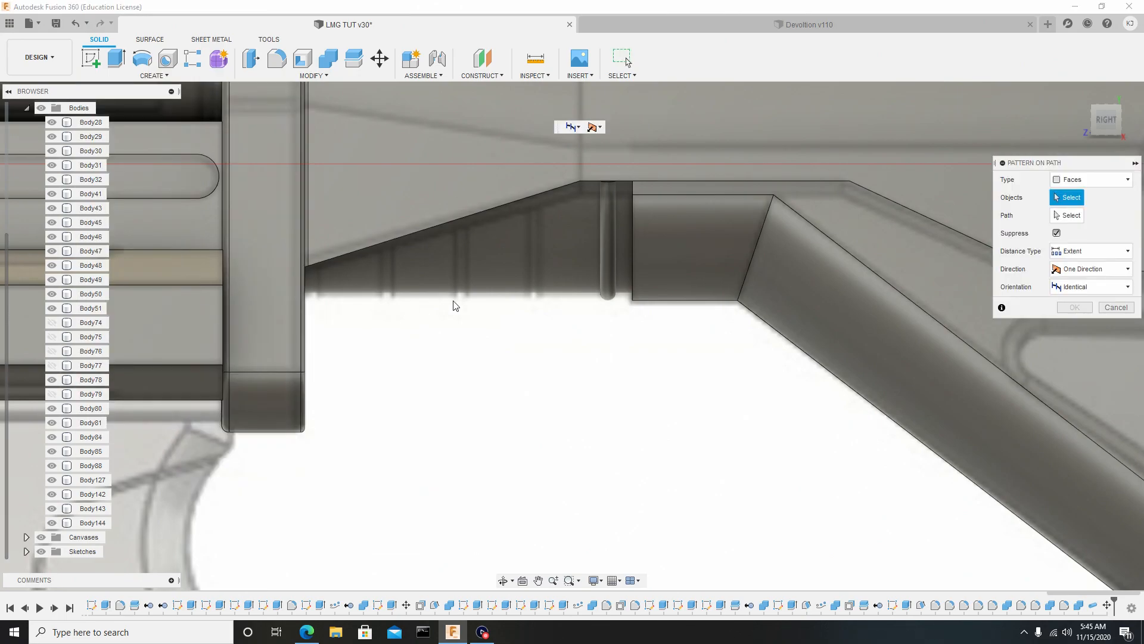
{"action": "mouse_move", "coordinate": [1025, 186]}
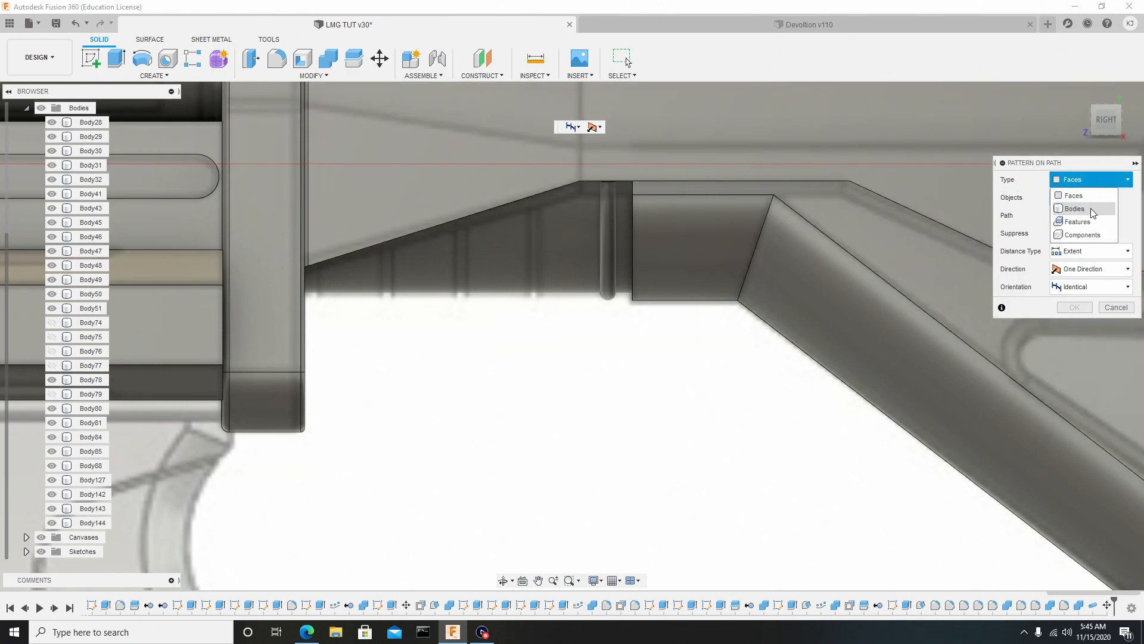
{"action": "left_click", "coordinate": [1074, 207]}
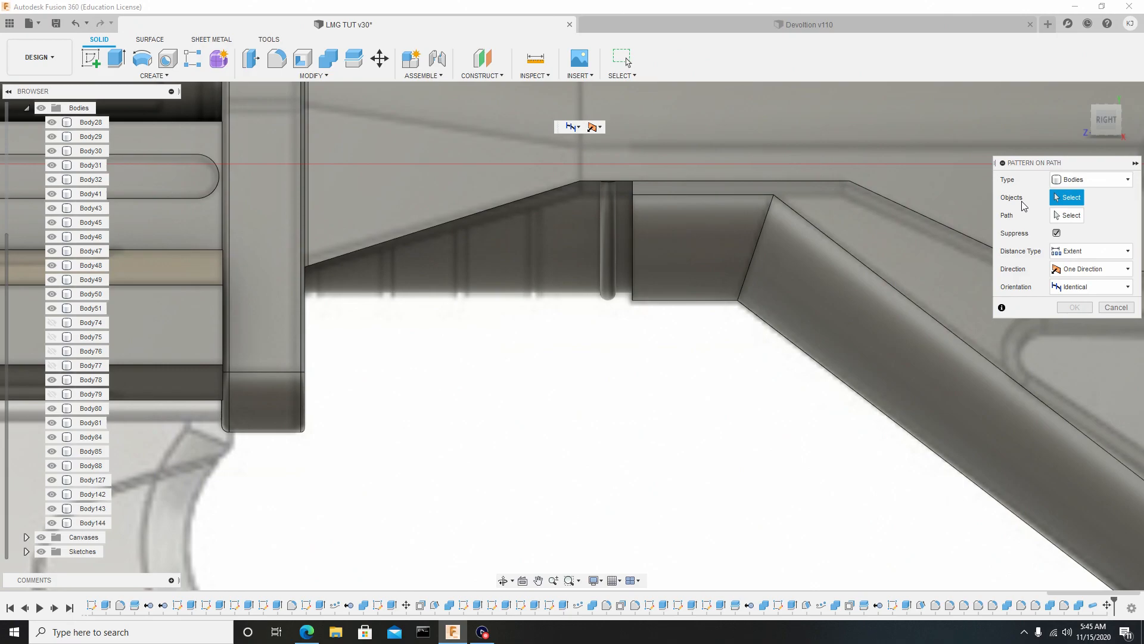
{"action": "left_click", "coordinate": [608, 241]}
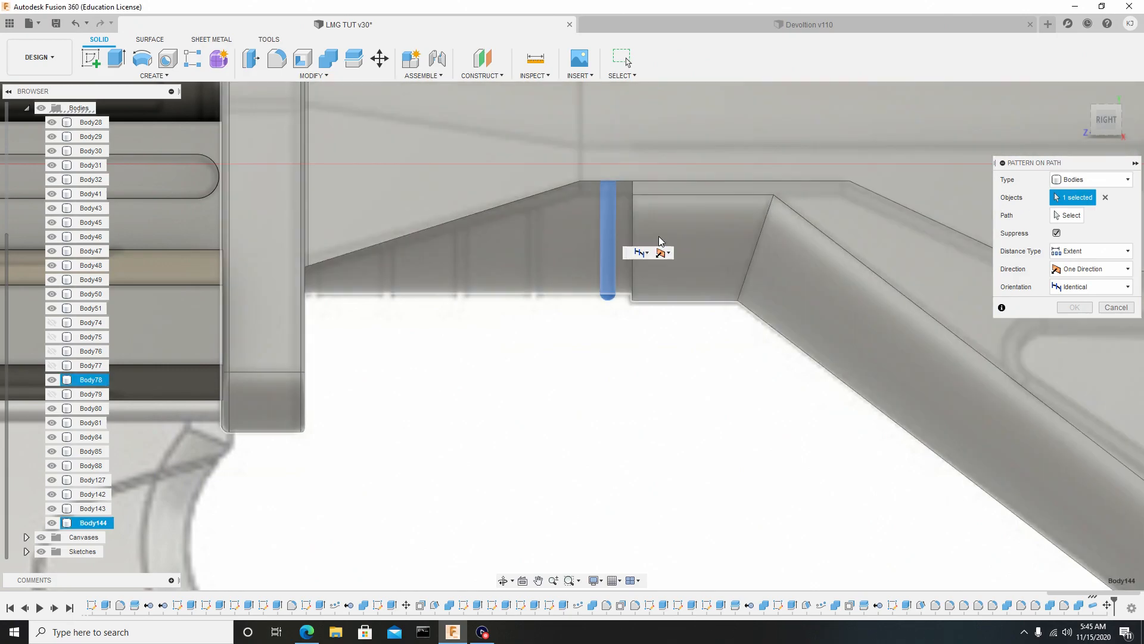
{"action": "left_click", "coordinate": [1072, 214]}
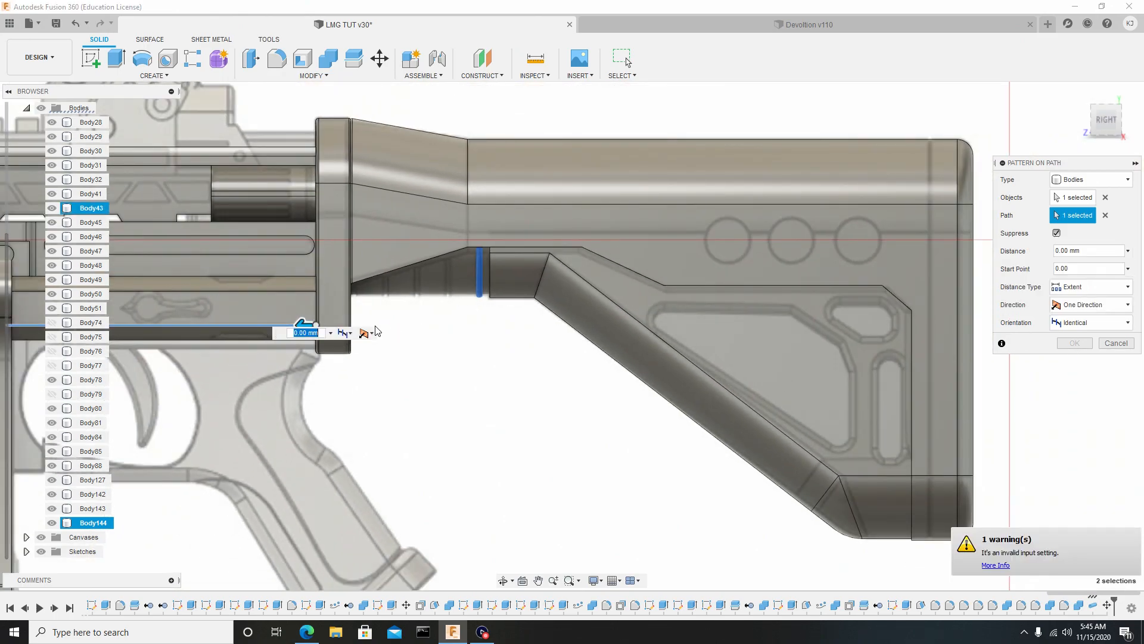
{"action": "mouse_move", "coordinate": [394, 268]}
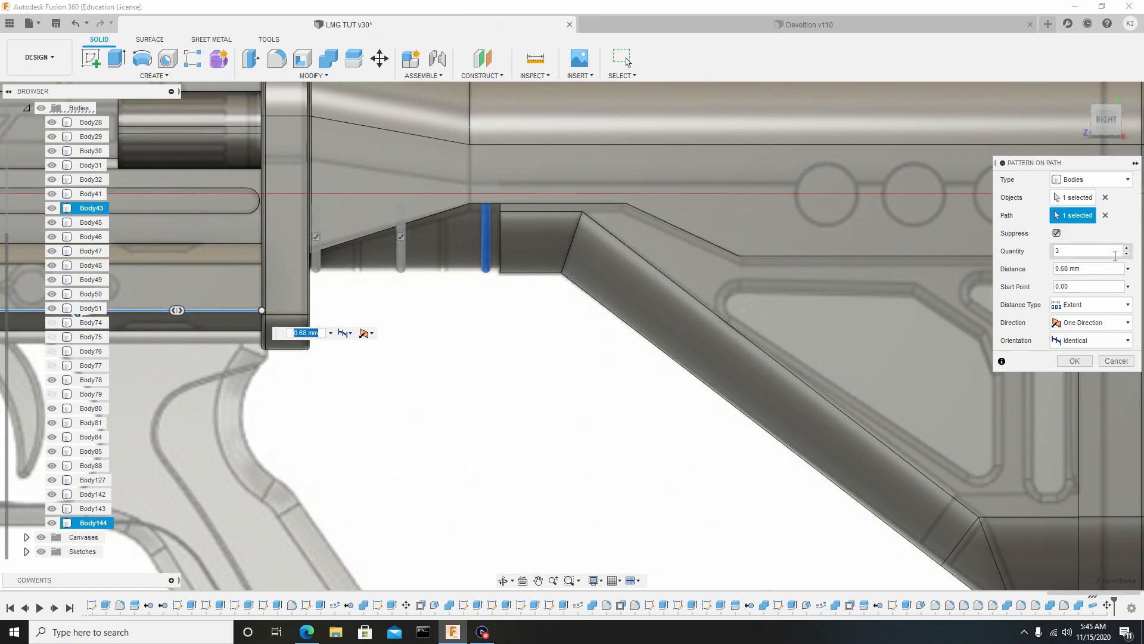
{"action": "left_click", "coordinate": [1127, 248]}
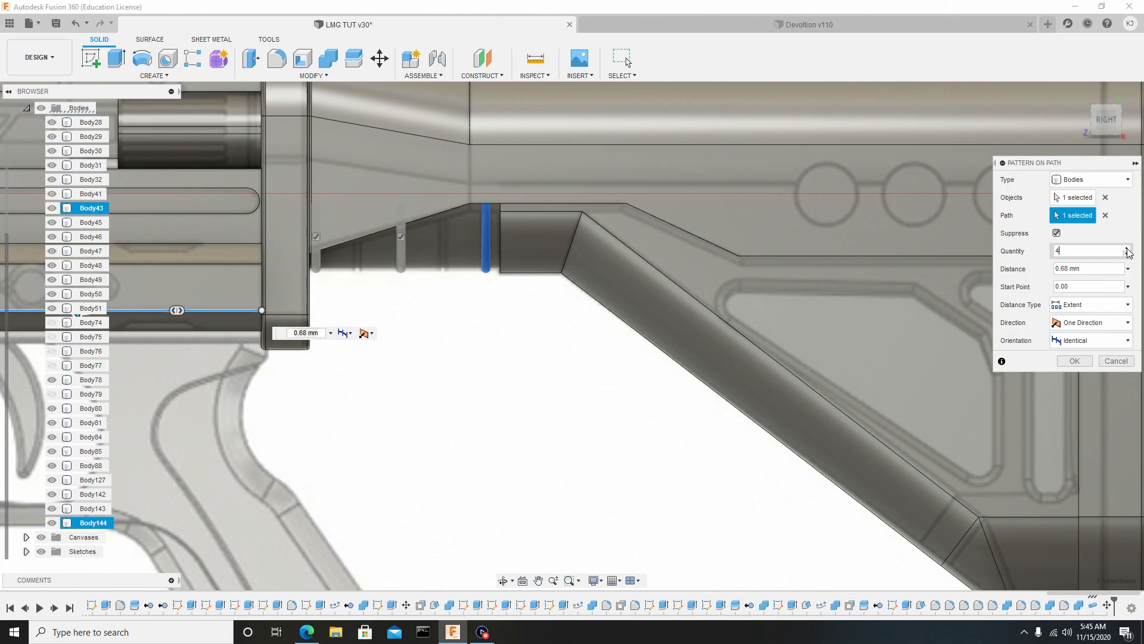
{"action": "left_click", "coordinate": [1128, 248]}
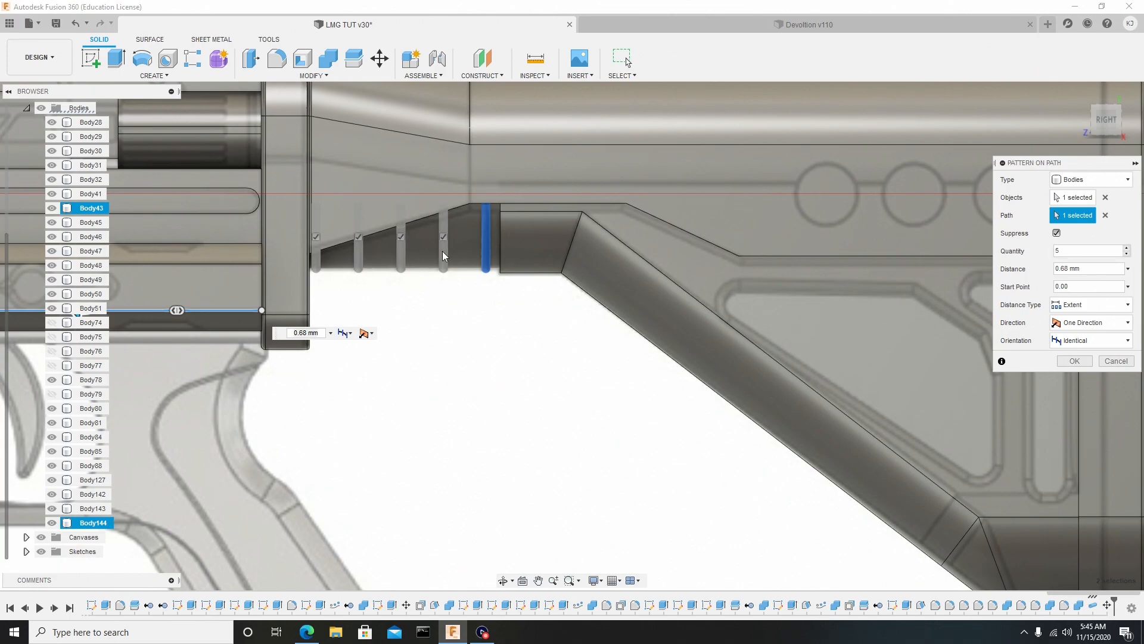
{"action": "mouse_move", "coordinate": [1074, 360]}
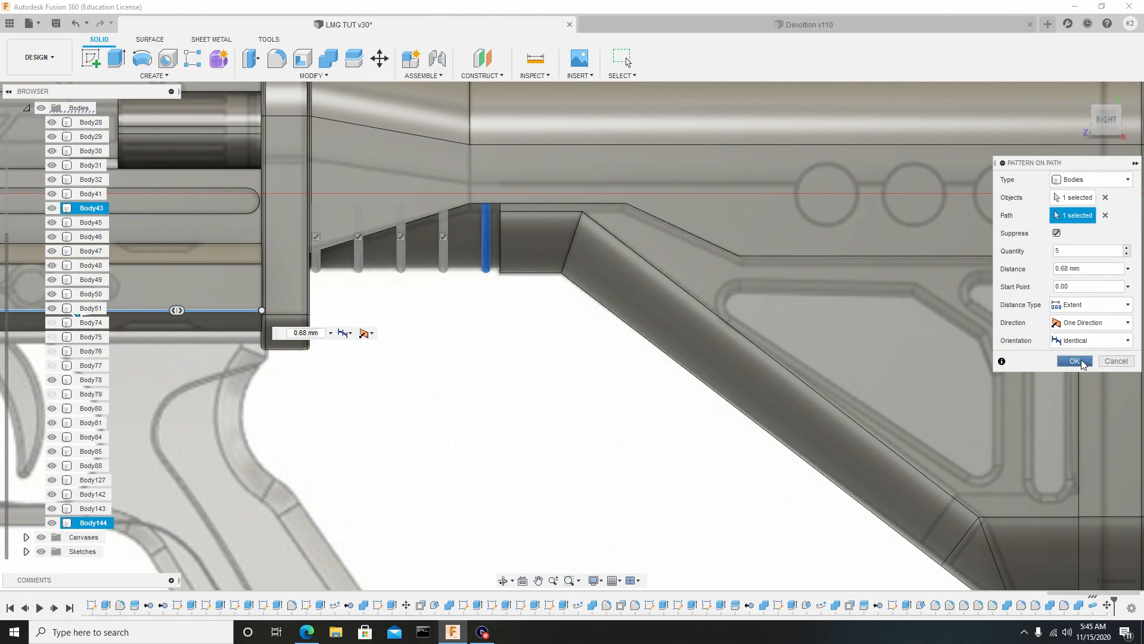
{"action": "left_click", "coordinate": [1074, 360]}
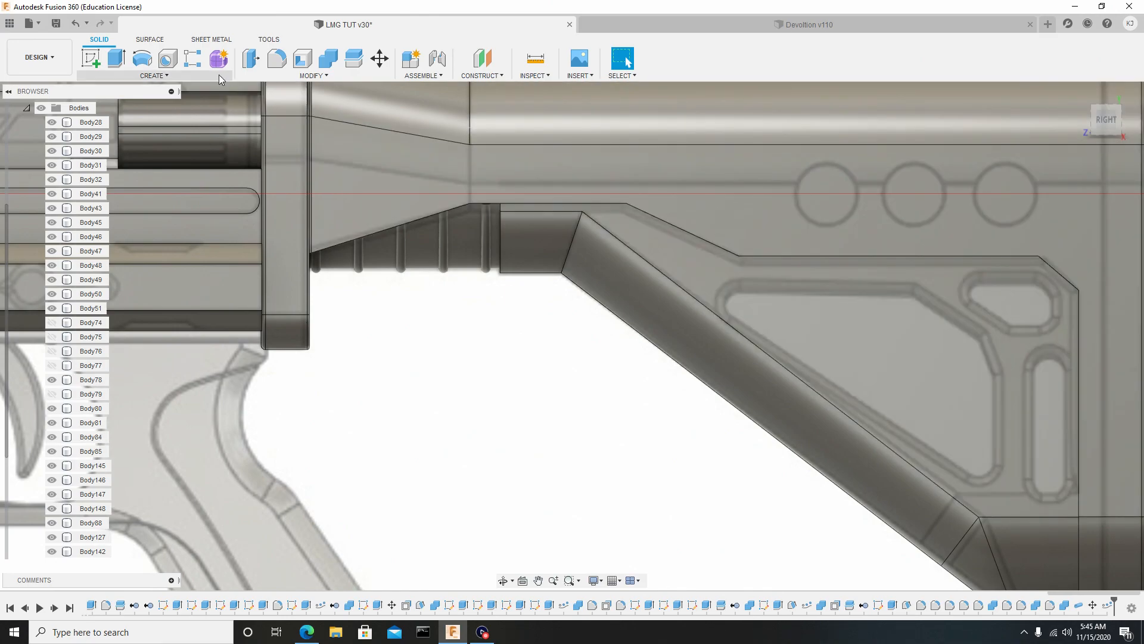
Step: Cut the five ring bodies from the stock to leave grooves along its lower edge
{"action": "left_click", "coordinate": [327, 58]}
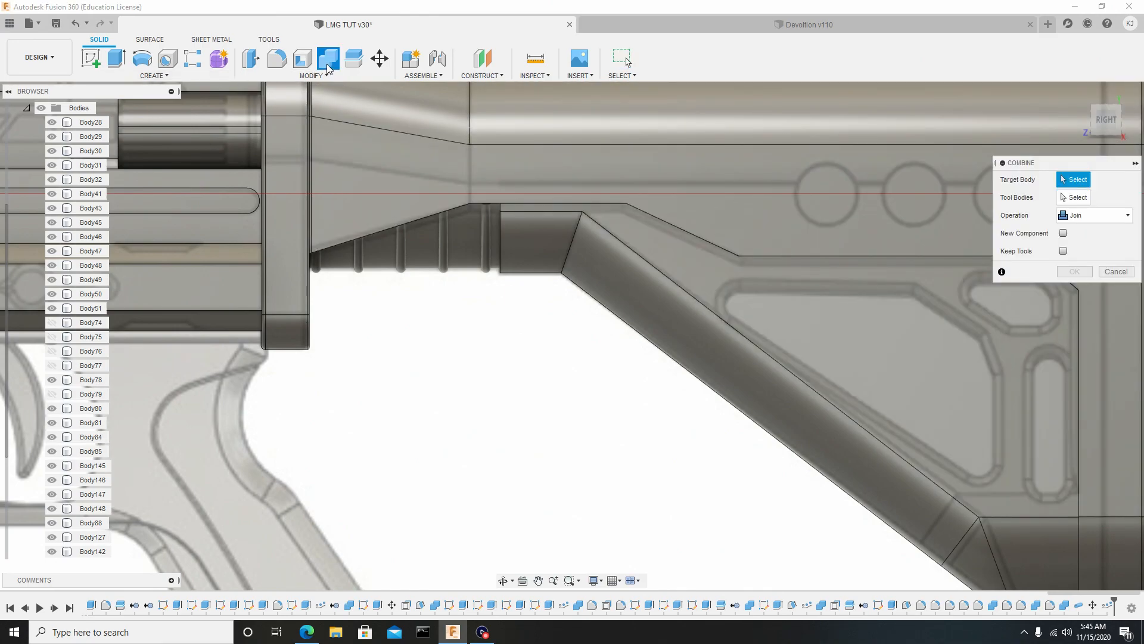
{"action": "left_click", "coordinate": [90, 379]}
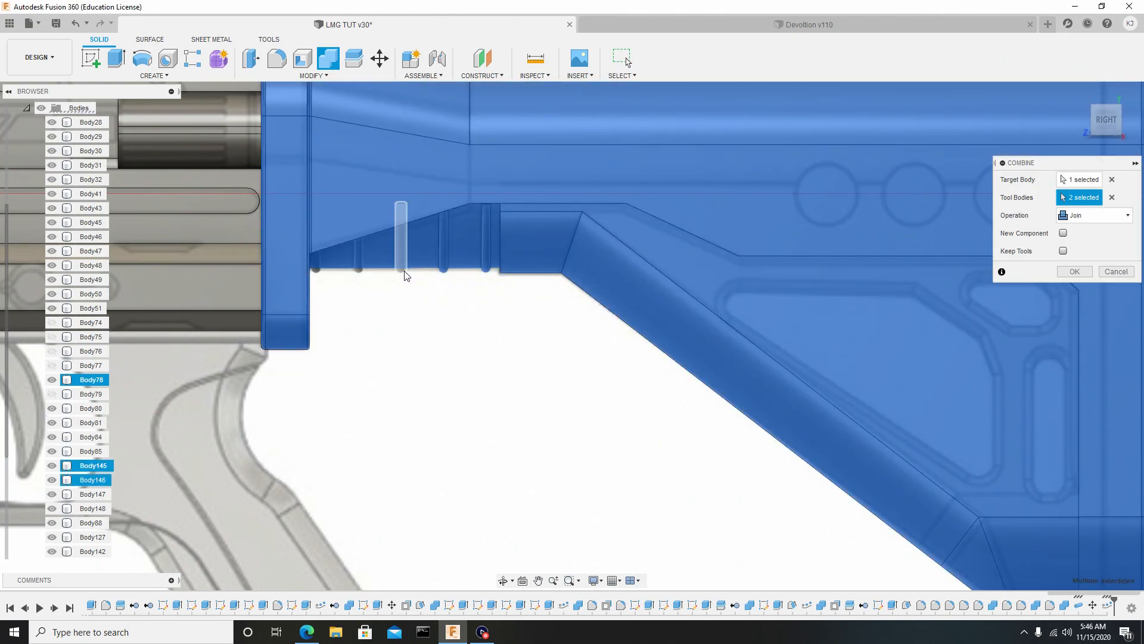
{"action": "left_click", "coordinate": [402, 241]}
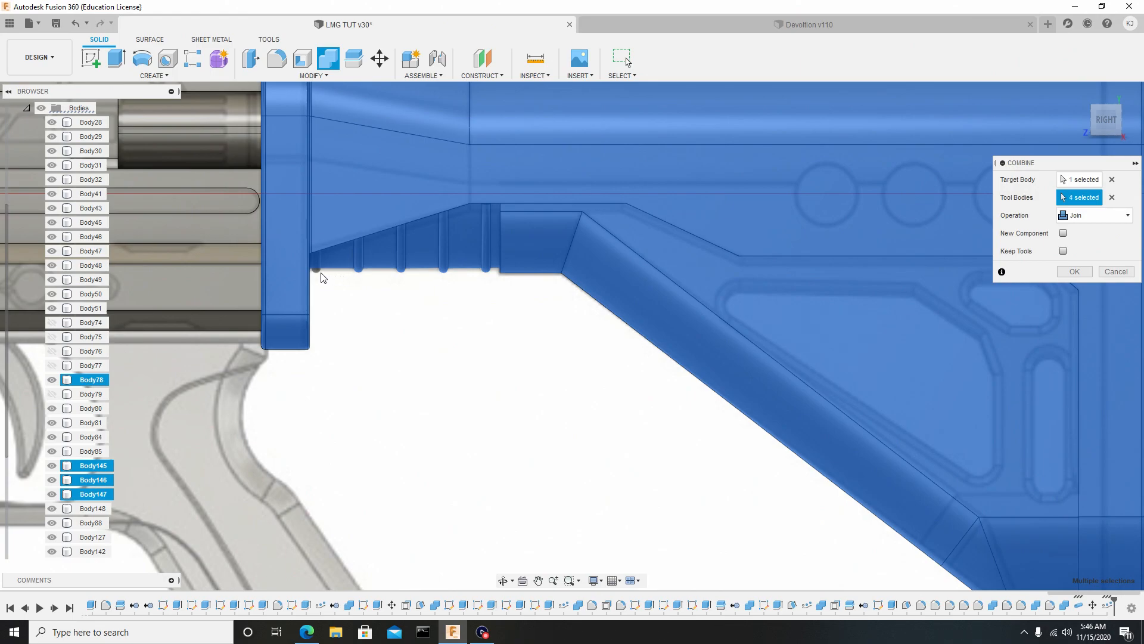
{"action": "left_click", "coordinate": [92, 508]}
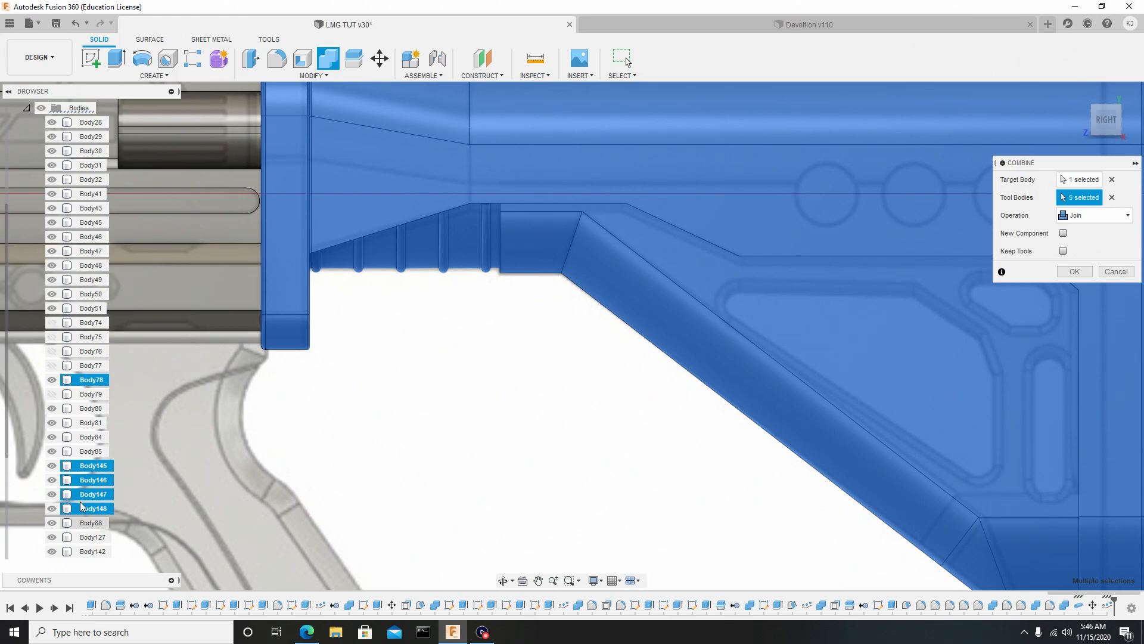
{"action": "scroll", "scroll_direction": "down", "scroll_amount": 3}
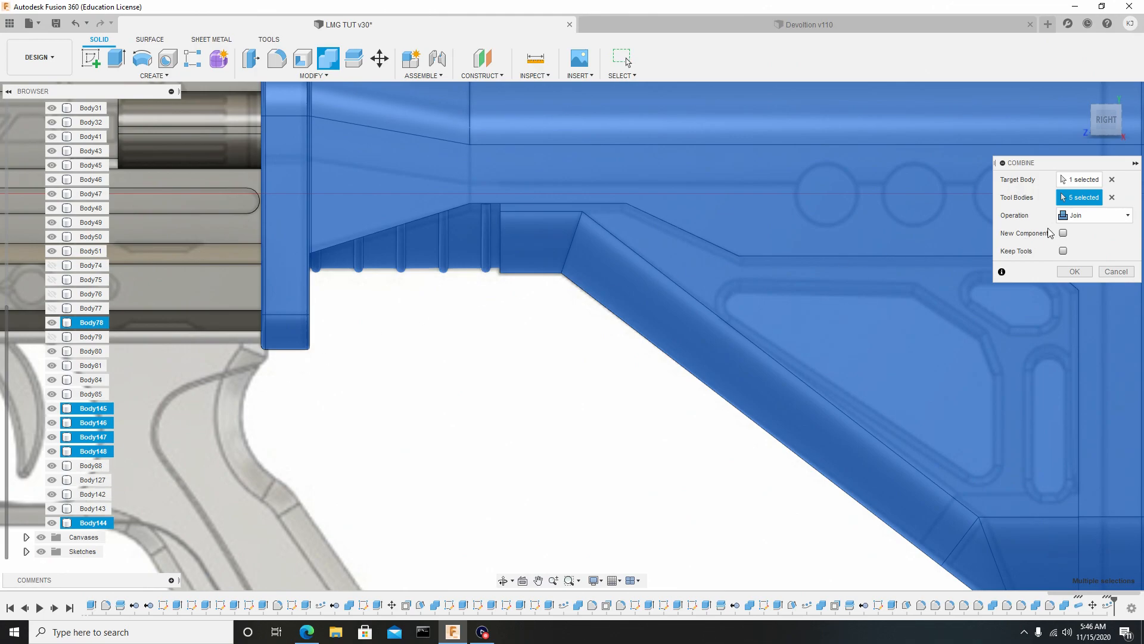
{"action": "left_click", "coordinate": [1126, 215]}
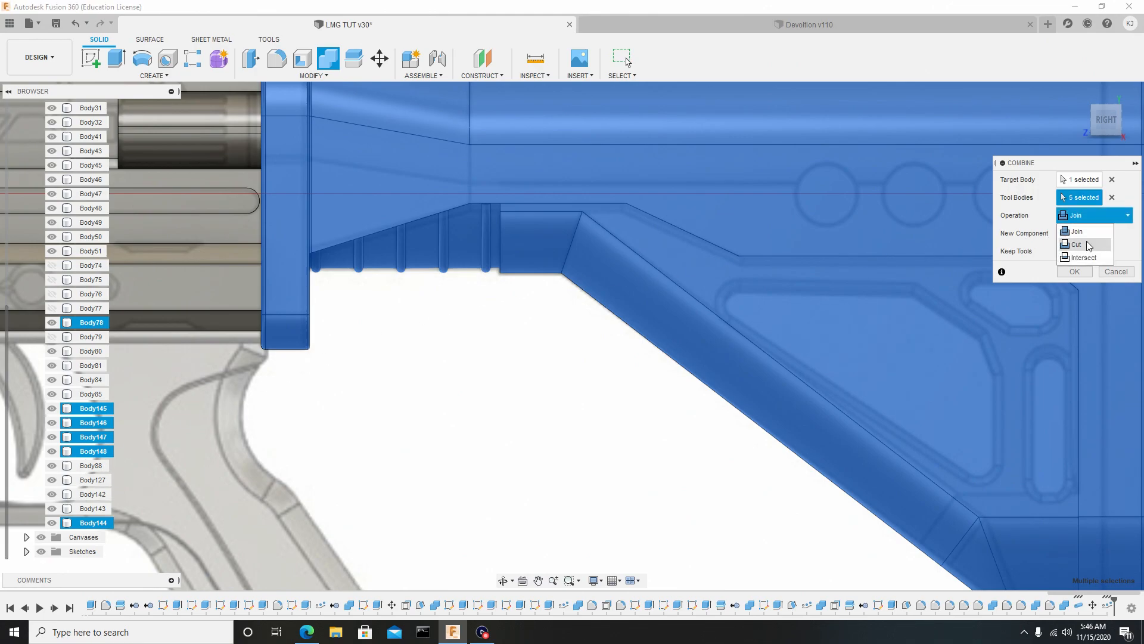
{"action": "left_click", "coordinate": [1075, 243]}
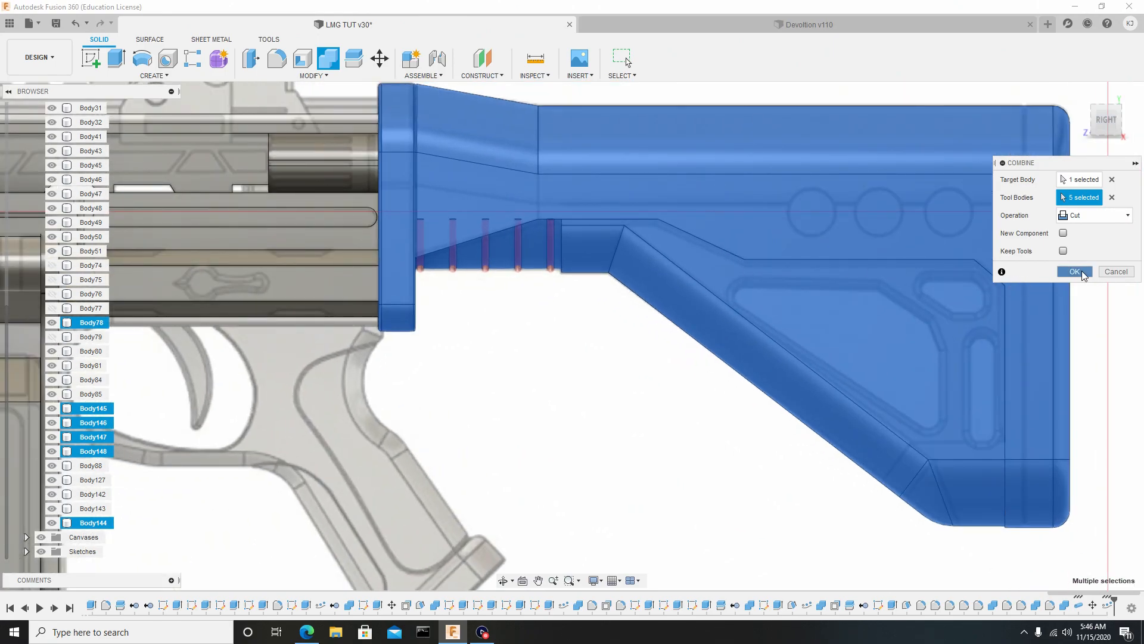
{"action": "left_click", "coordinate": [1072, 272]}
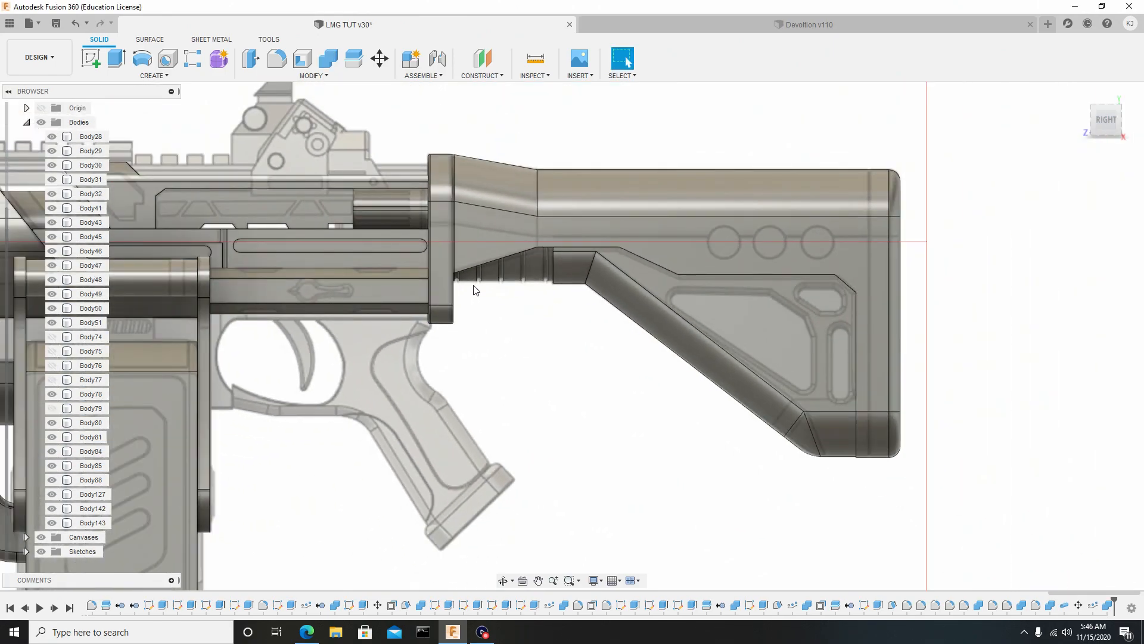
{"action": "left_click", "coordinate": [90, 165]}
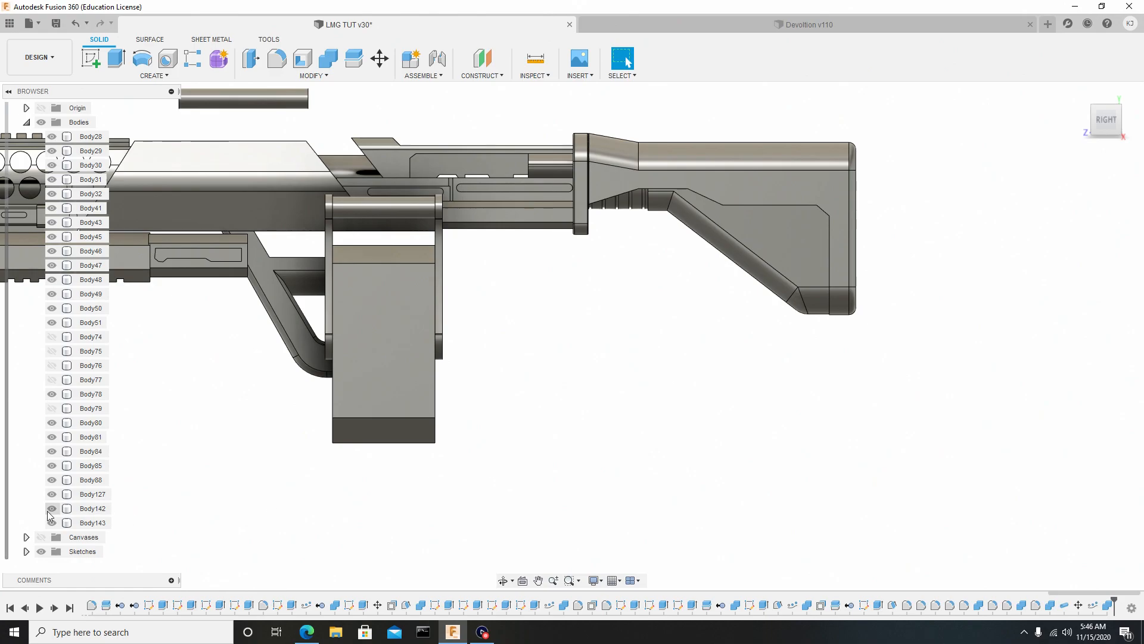
{"action": "left_click", "coordinate": [90, 164]}
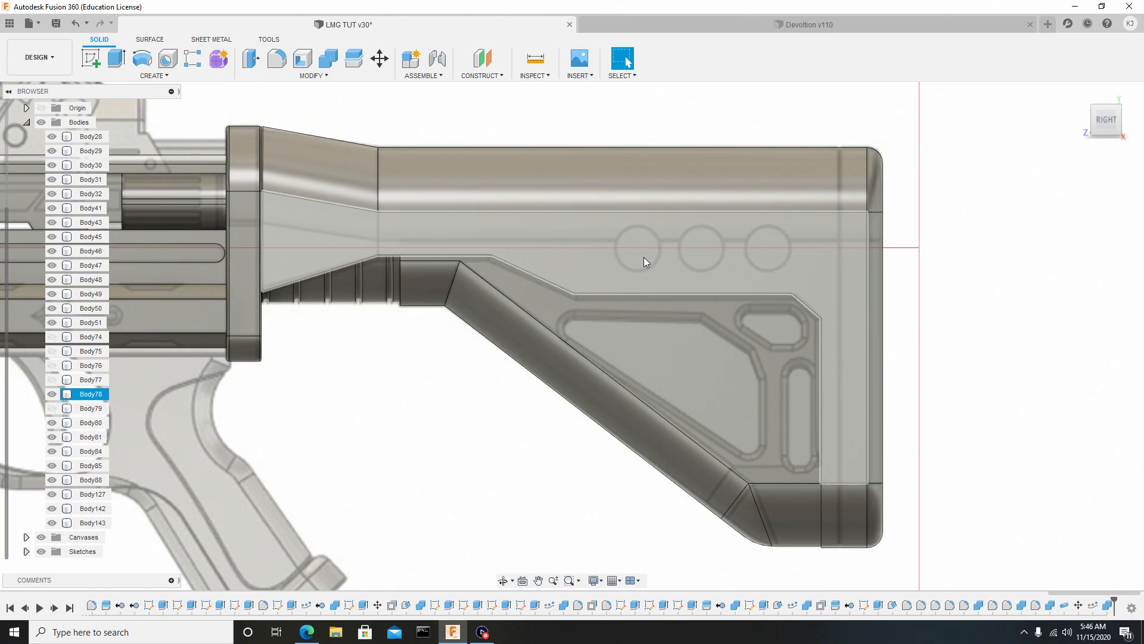
{"action": "mouse_move", "coordinate": [348, 168]}
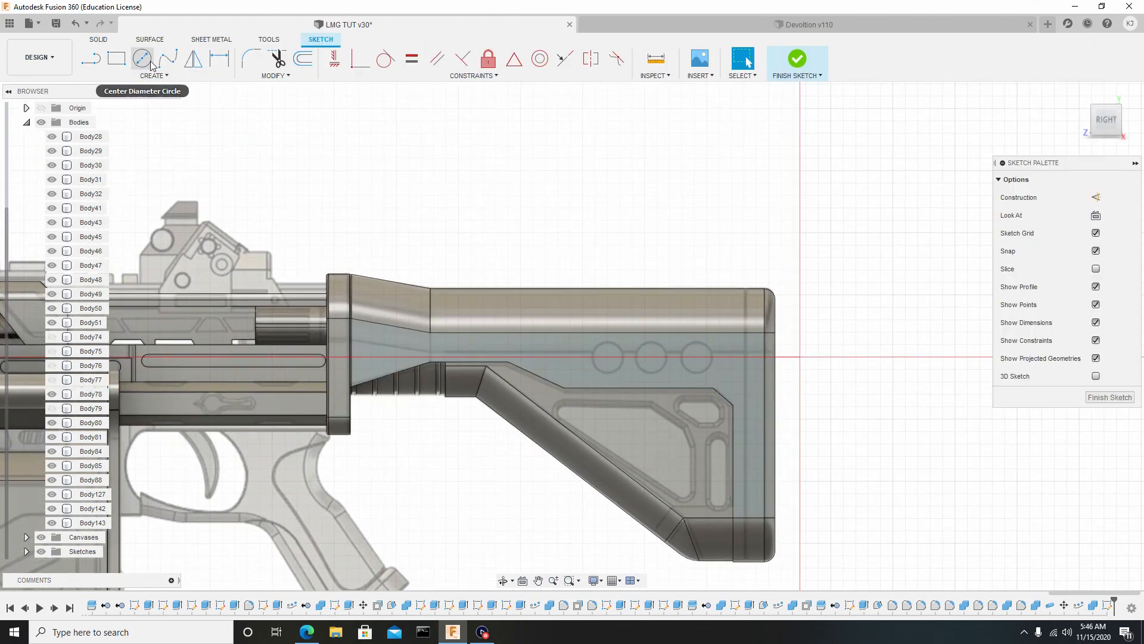
{"action": "mouse_move", "coordinate": [142, 59]}
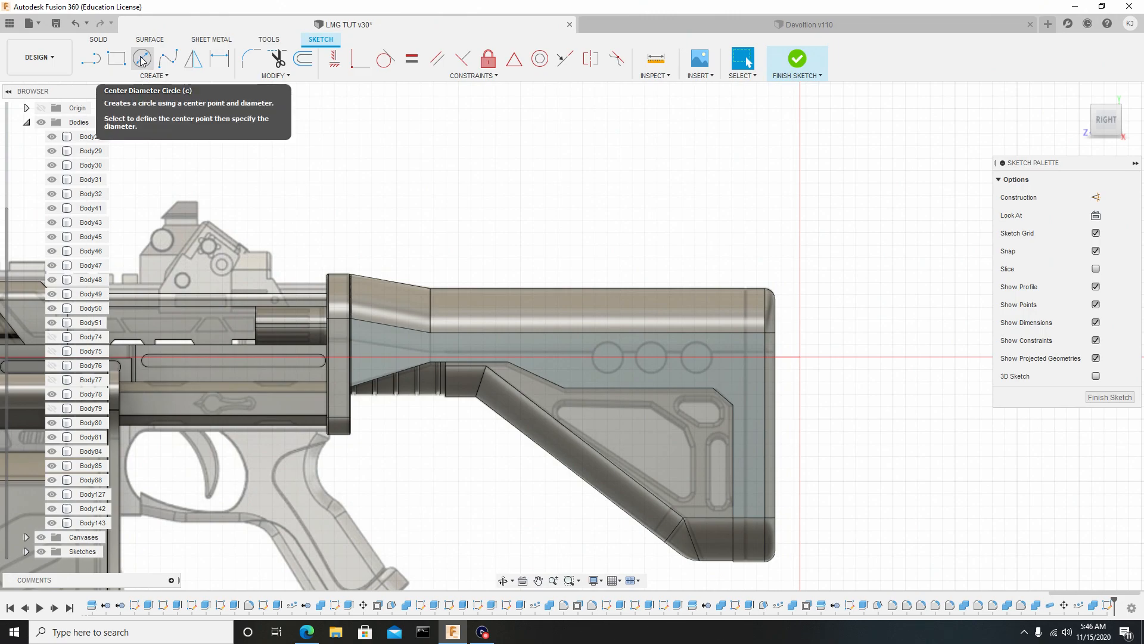
Step: Draw a 2-point circle traced over the first circular recess outline
{"action": "left_click", "coordinate": [154, 75]}
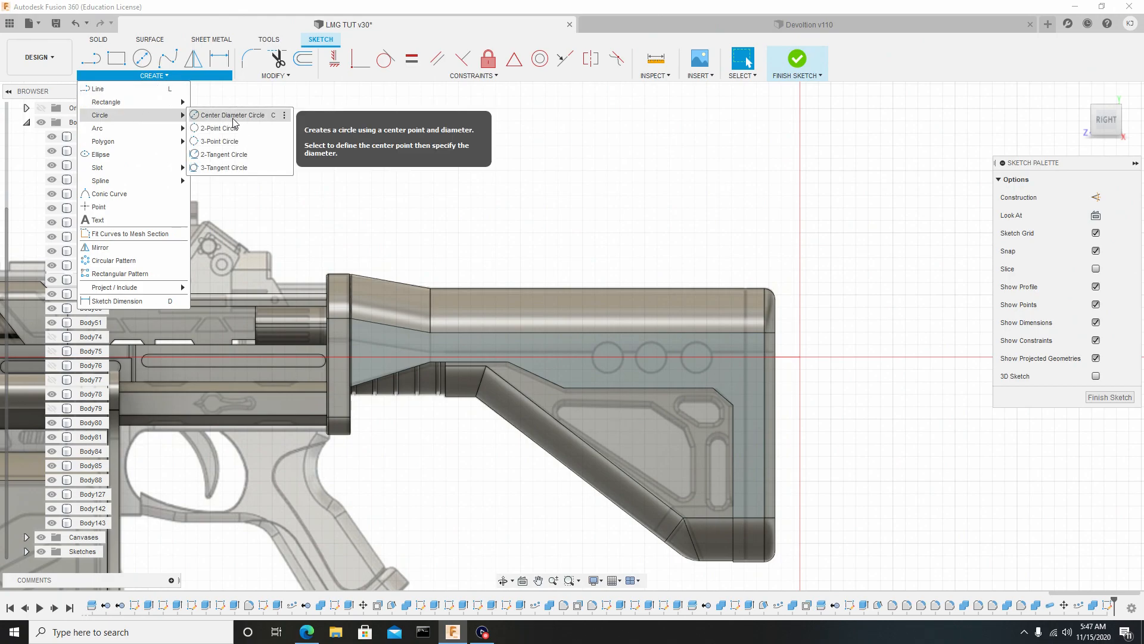
{"action": "mouse_move", "coordinate": [219, 128]}
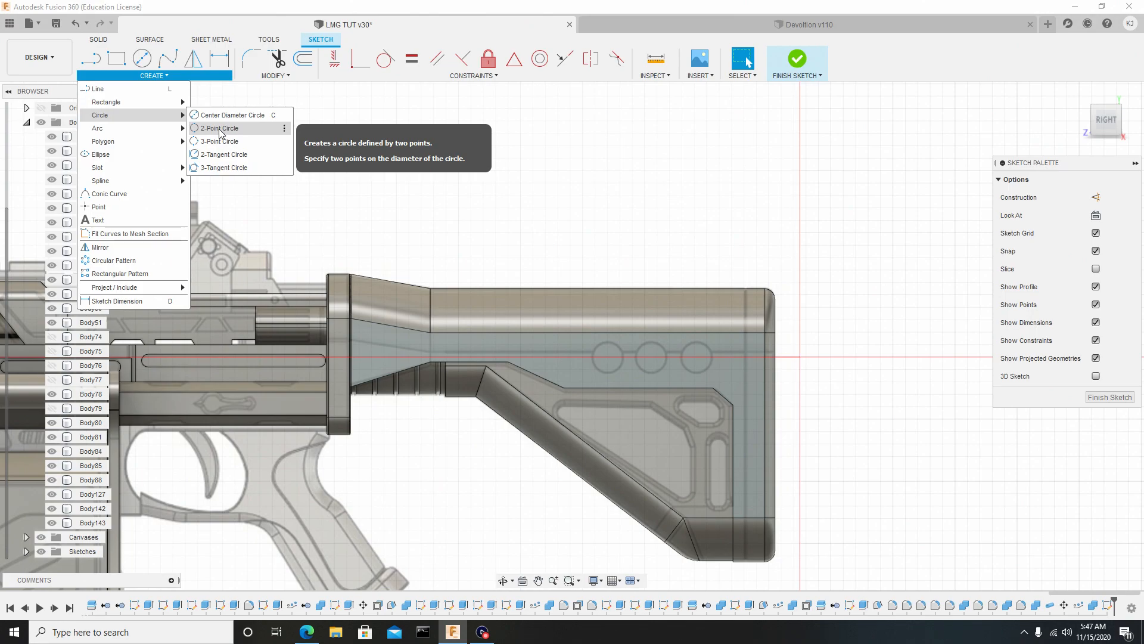
{"action": "left_click", "coordinate": [220, 128]}
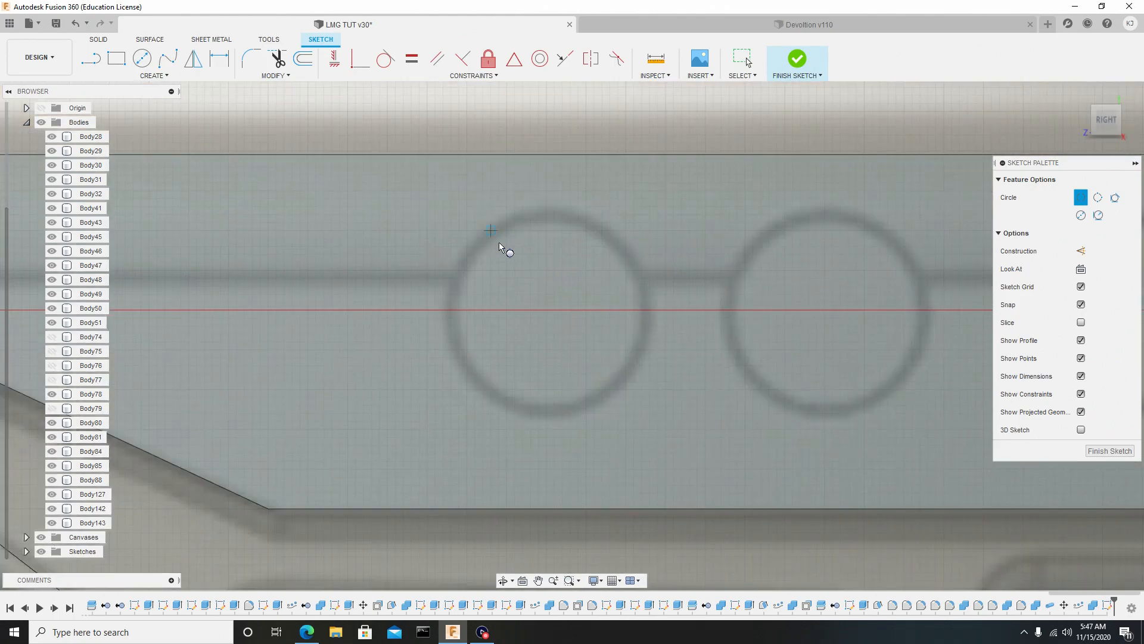
{"action": "left_click", "coordinate": [490, 230]}
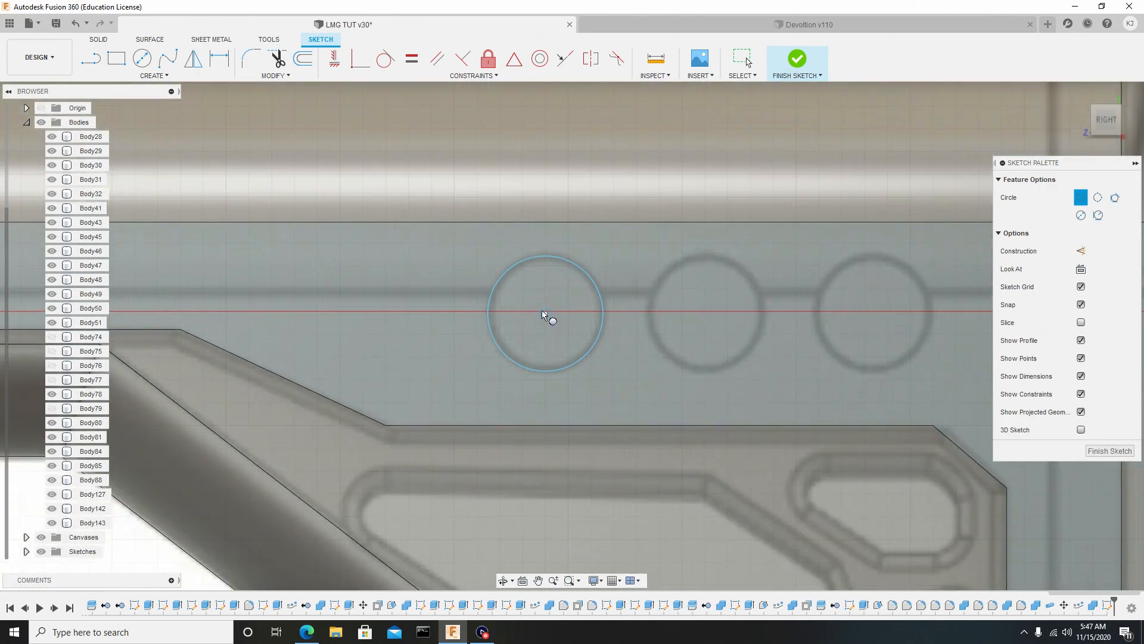
{"action": "left_click", "coordinate": [545, 313]}
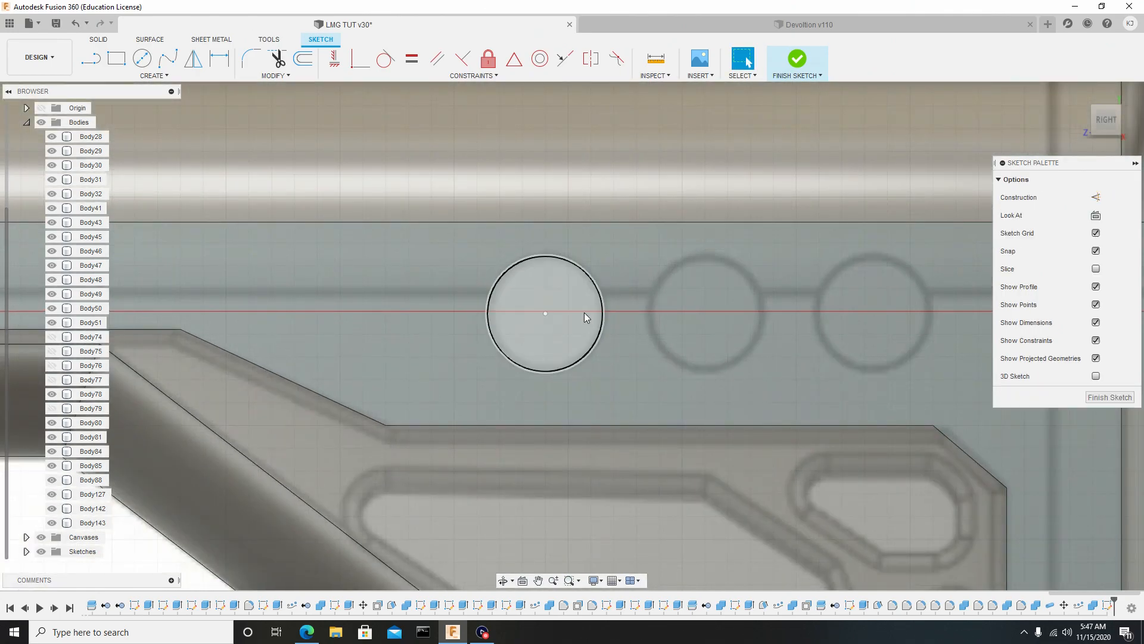
{"action": "left_click", "coordinate": [151, 75]}
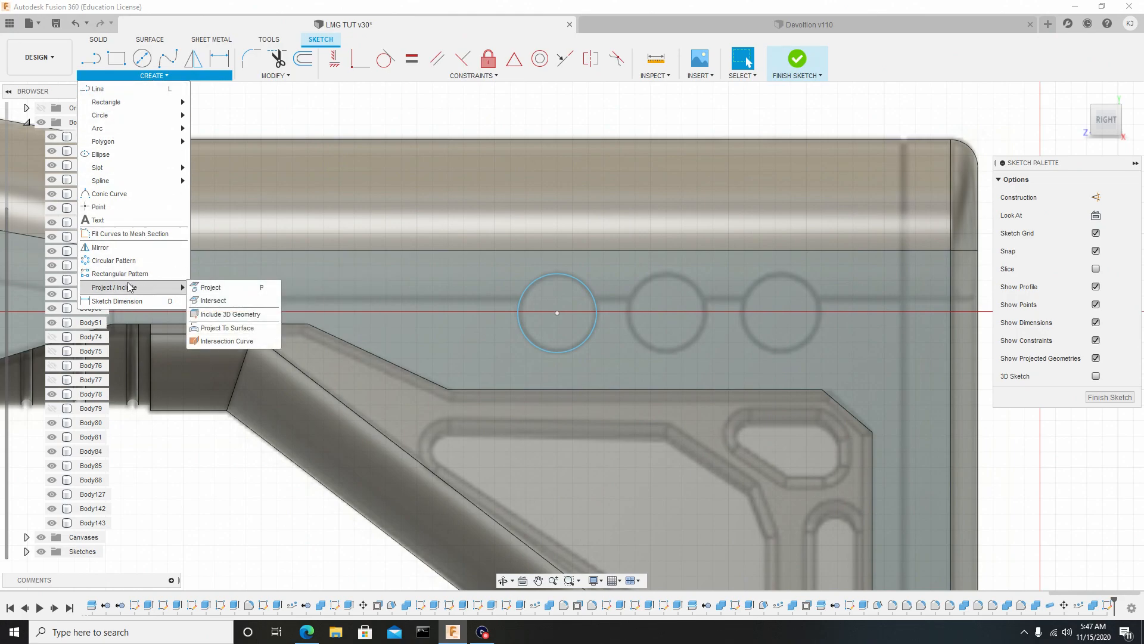
Step: Start a Rectangular Pattern with the sketched circle as the object to repeat
{"action": "left_click", "coordinate": [123, 273]}
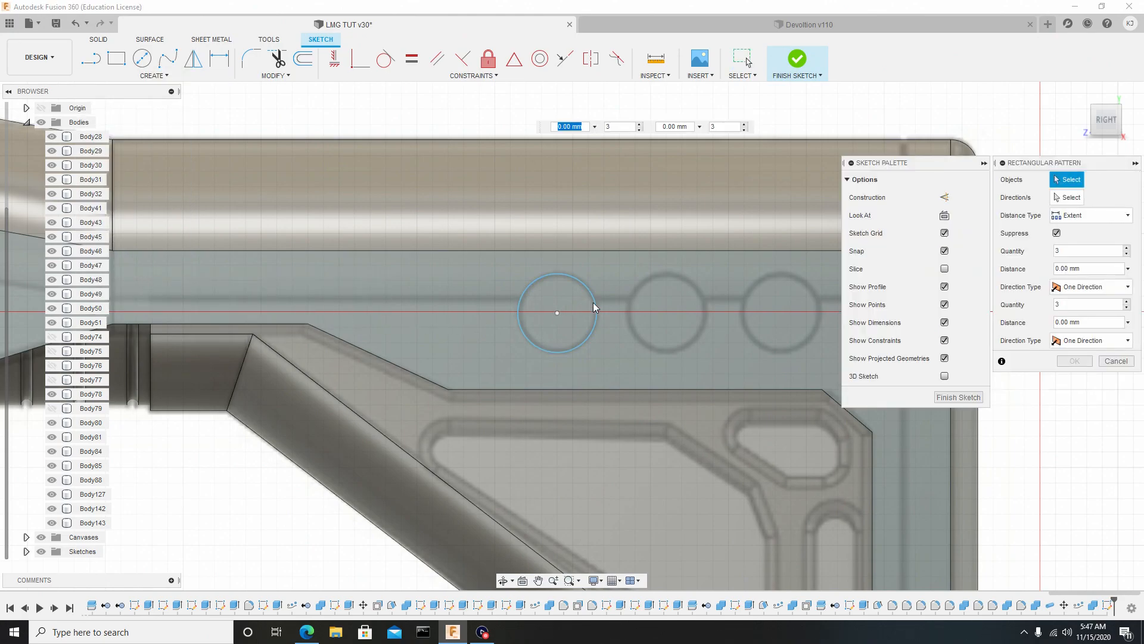
{"action": "left_click", "coordinate": [556, 314]}
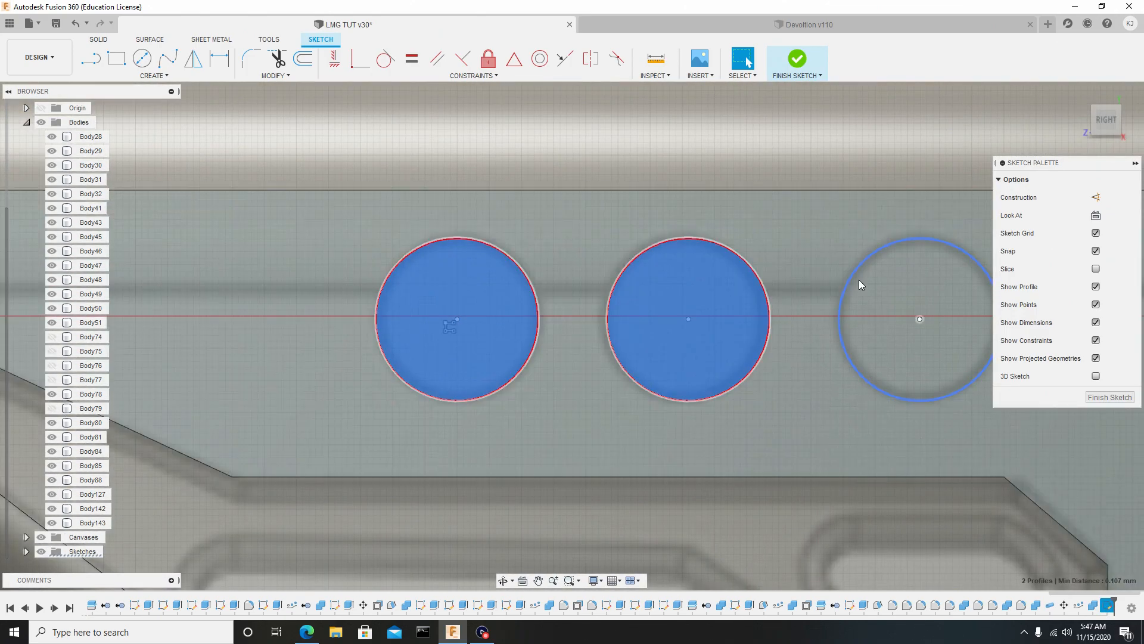
Step: Extrude the three selected circle profiles -0.01 mm as new thin disc bodies
{"action": "left_click", "coordinate": [688, 279]}
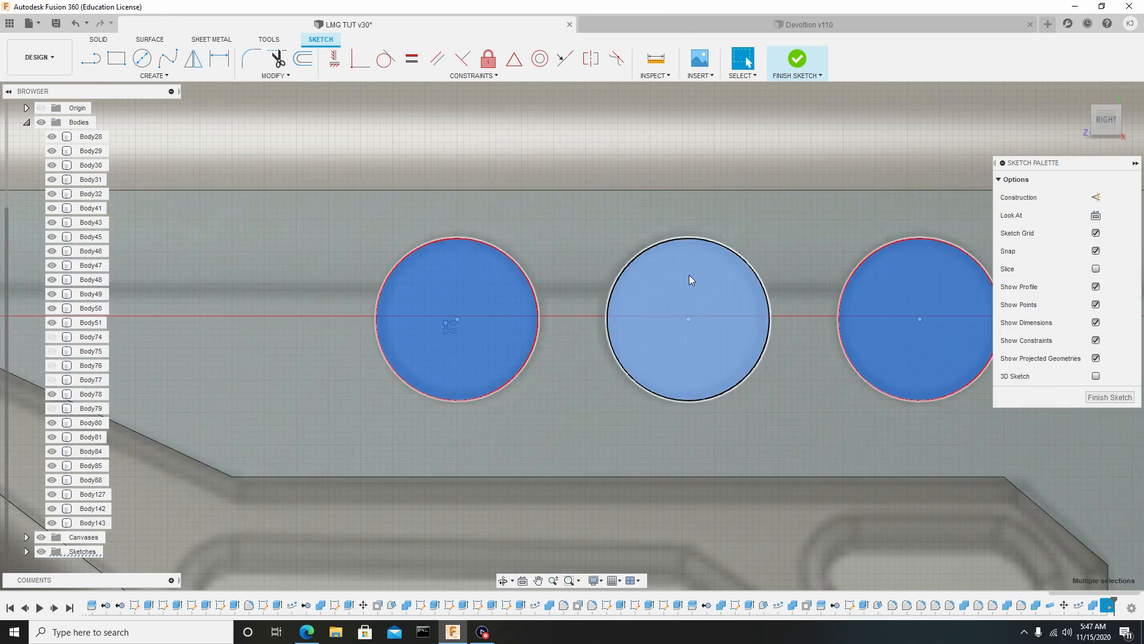
{"action": "right_click", "coordinate": [688, 279]}
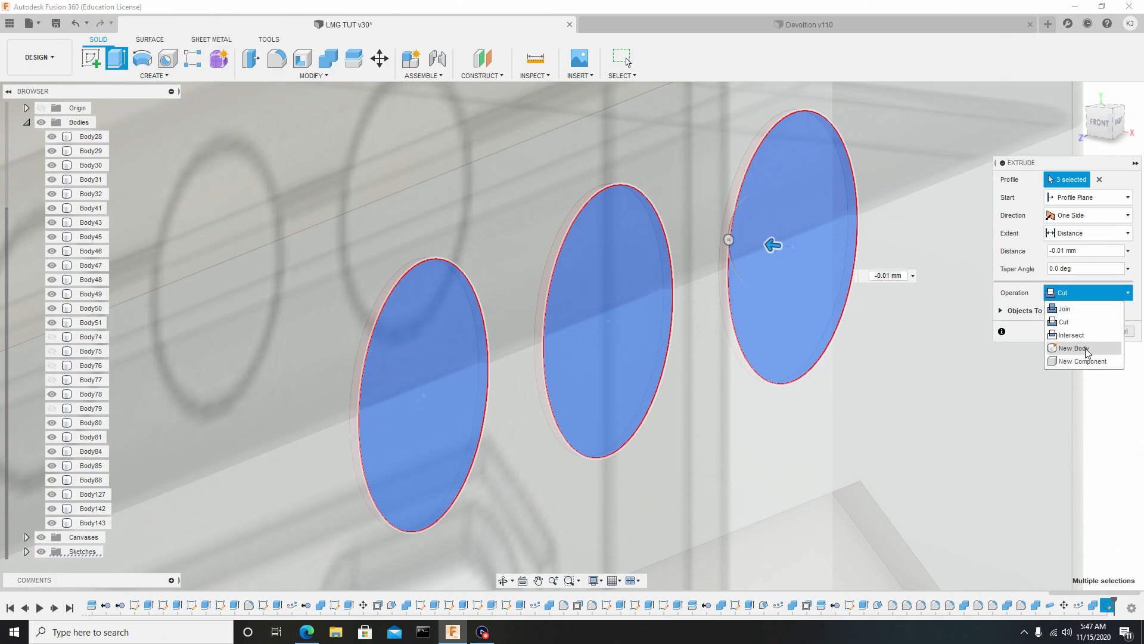
{"action": "left_click", "coordinate": [1071, 349]}
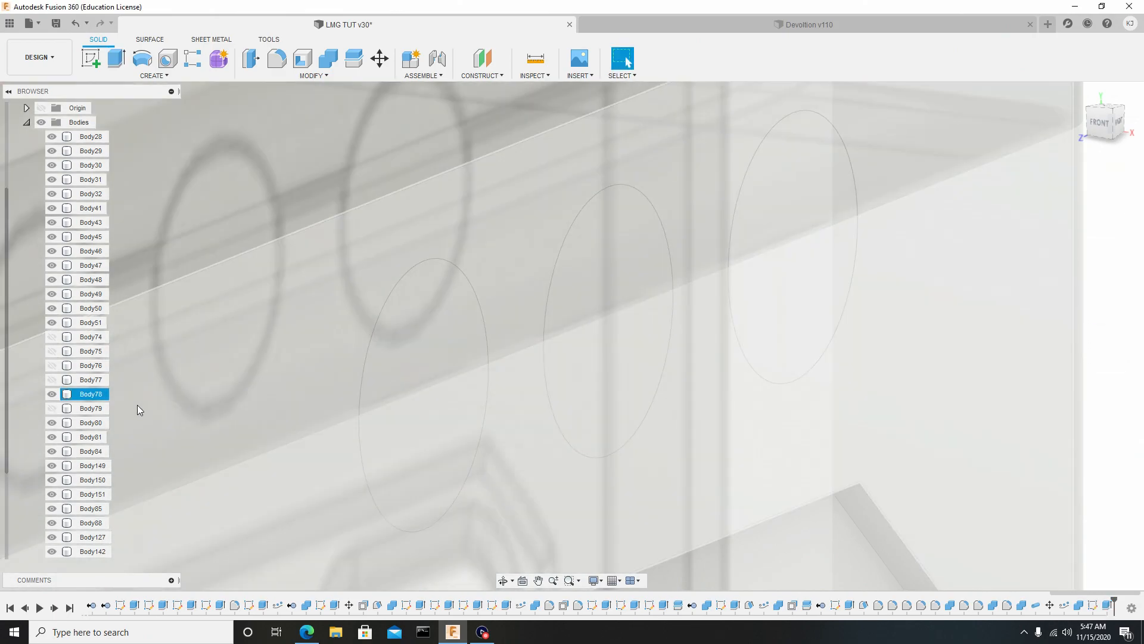
{"action": "scroll", "scroll_direction": "down", "scroll_amount": 3}
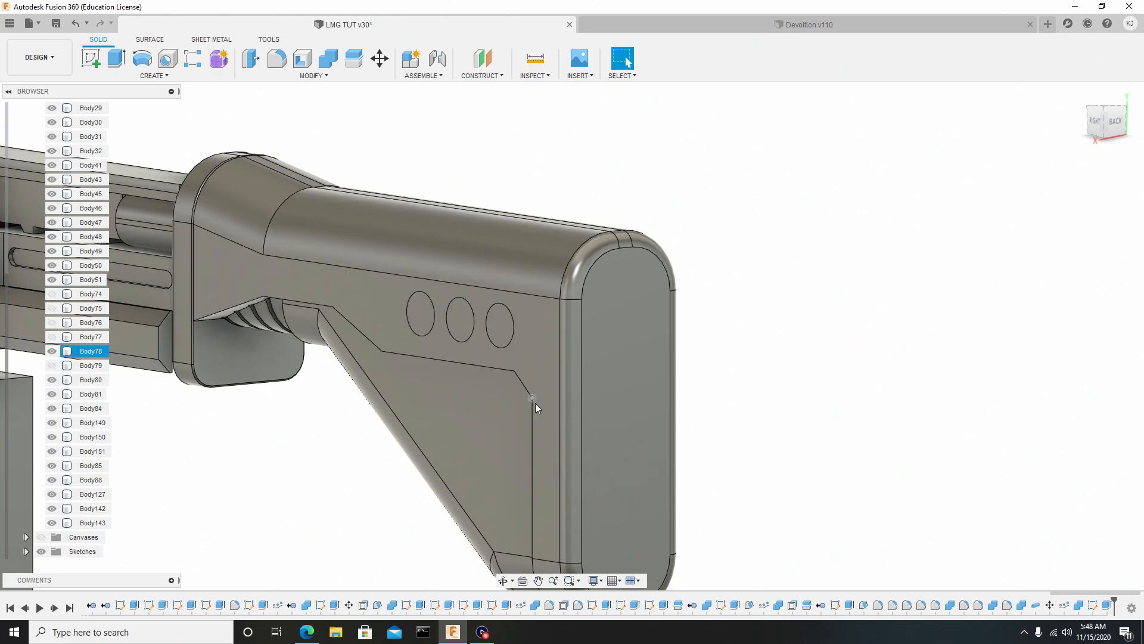
Step: Mirror the three disc bodies across the mid plane as new bodies
{"action": "left_click", "coordinate": [779, 257]}
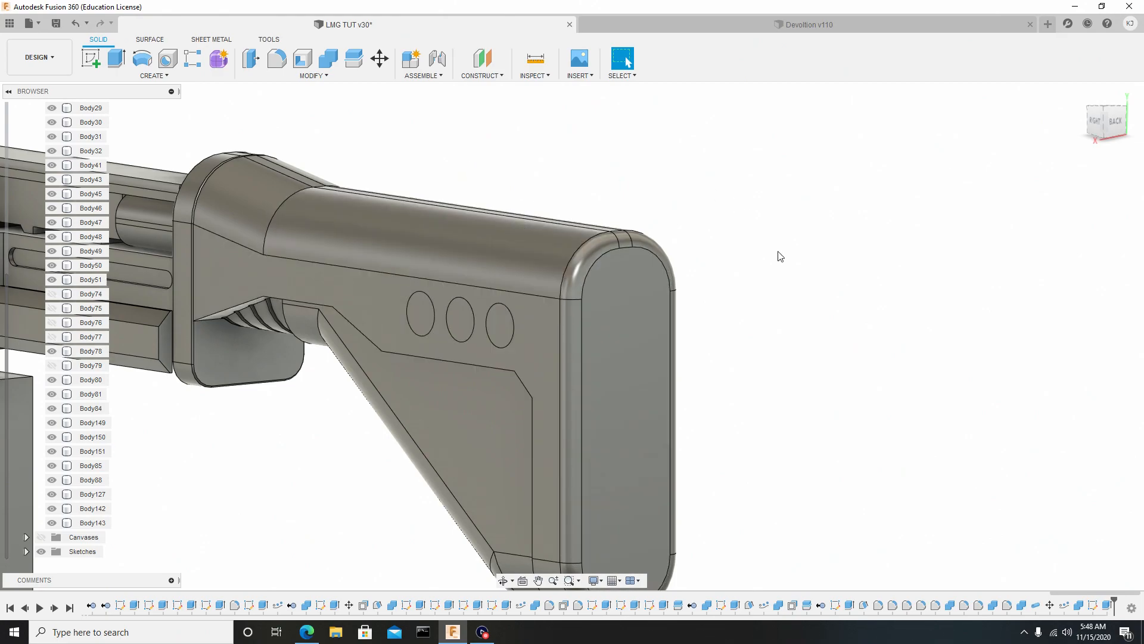
{"action": "left_click", "coordinate": [90, 121]}
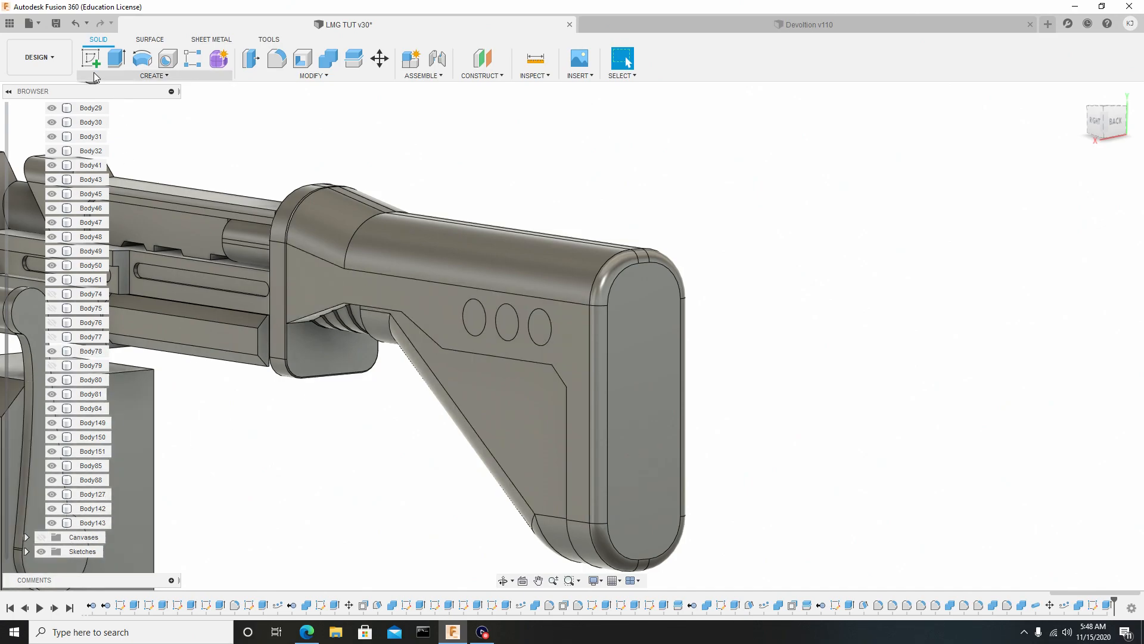
{"action": "left_click", "coordinate": [154, 75]}
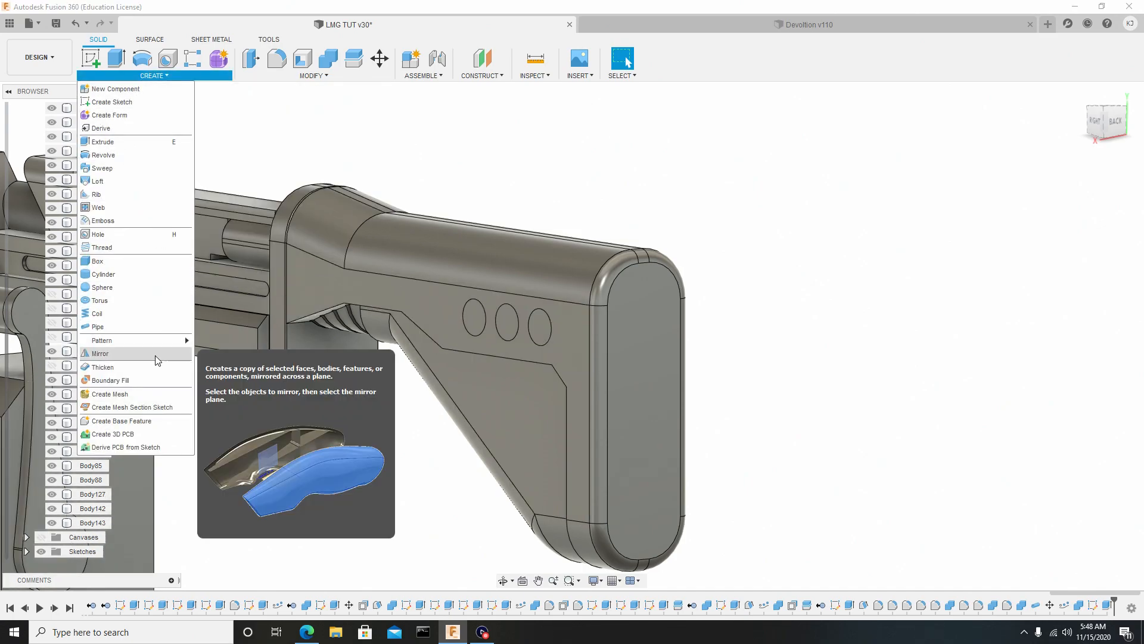
{"action": "left_click", "coordinate": [100, 352]}
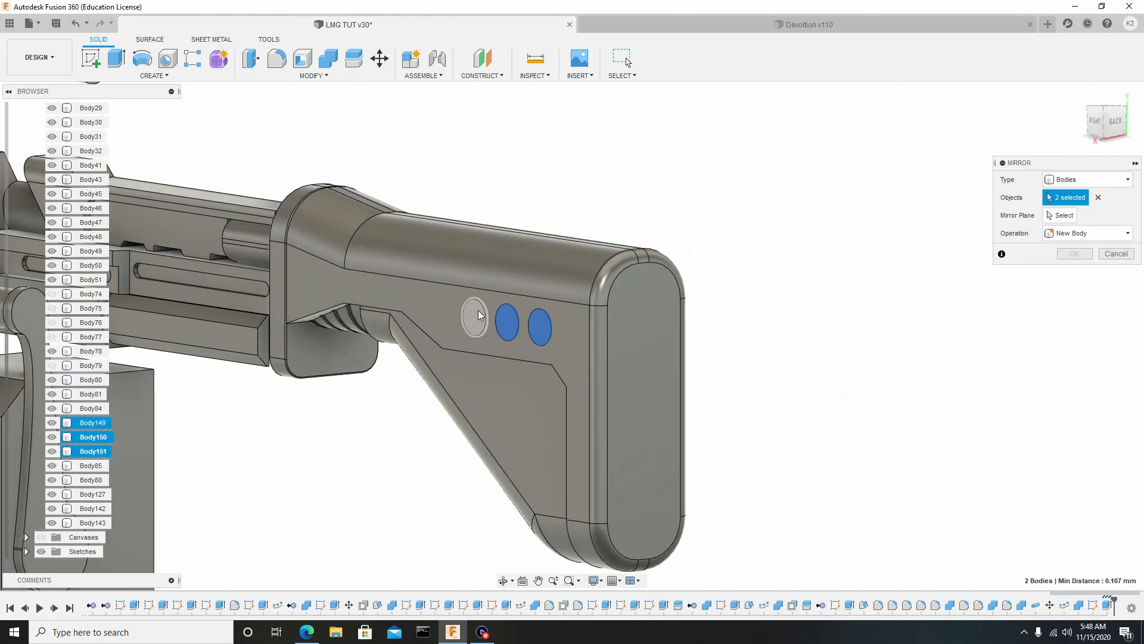
{"action": "left_click", "coordinate": [473, 320]}
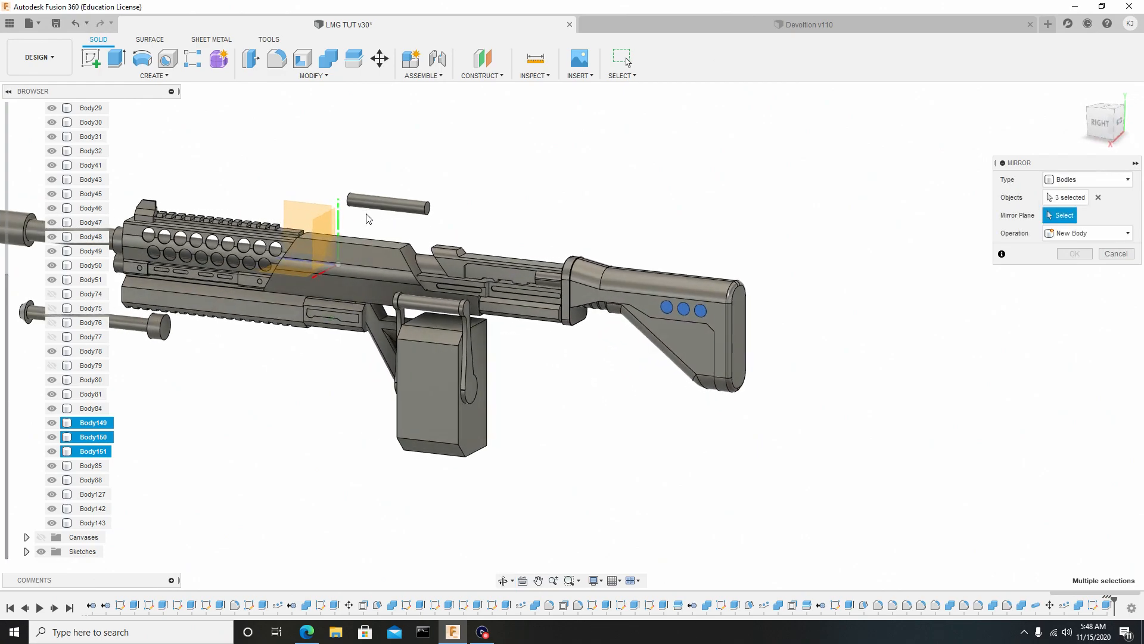
{"action": "left_click", "coordinate": [307, 212]}
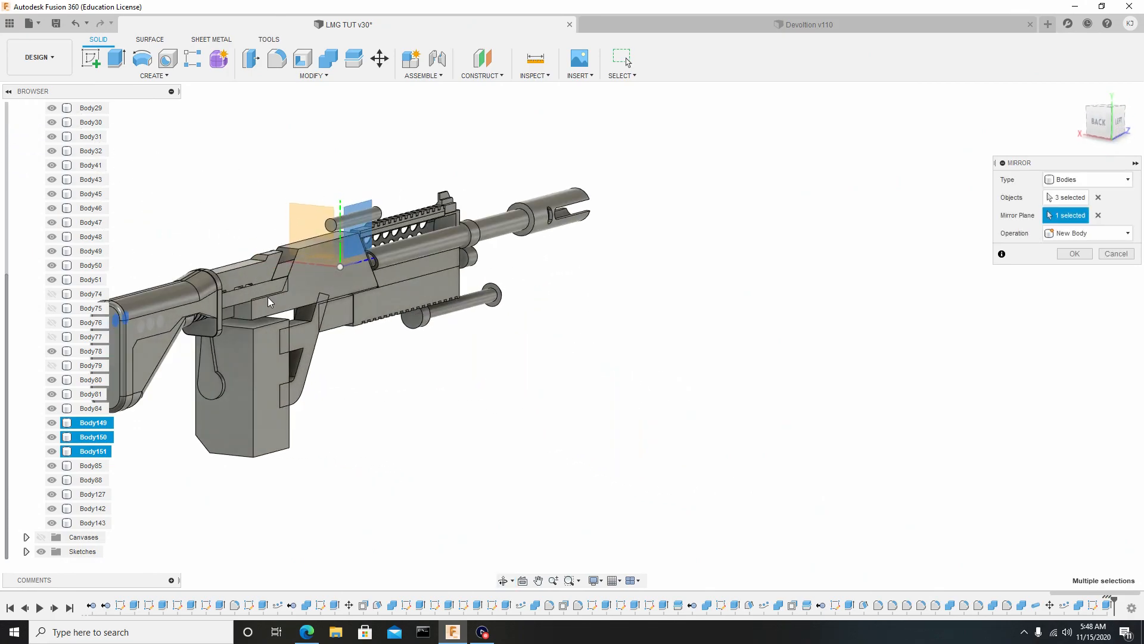
{"action": "mouse_move", "coordinate": [1074, 252]}
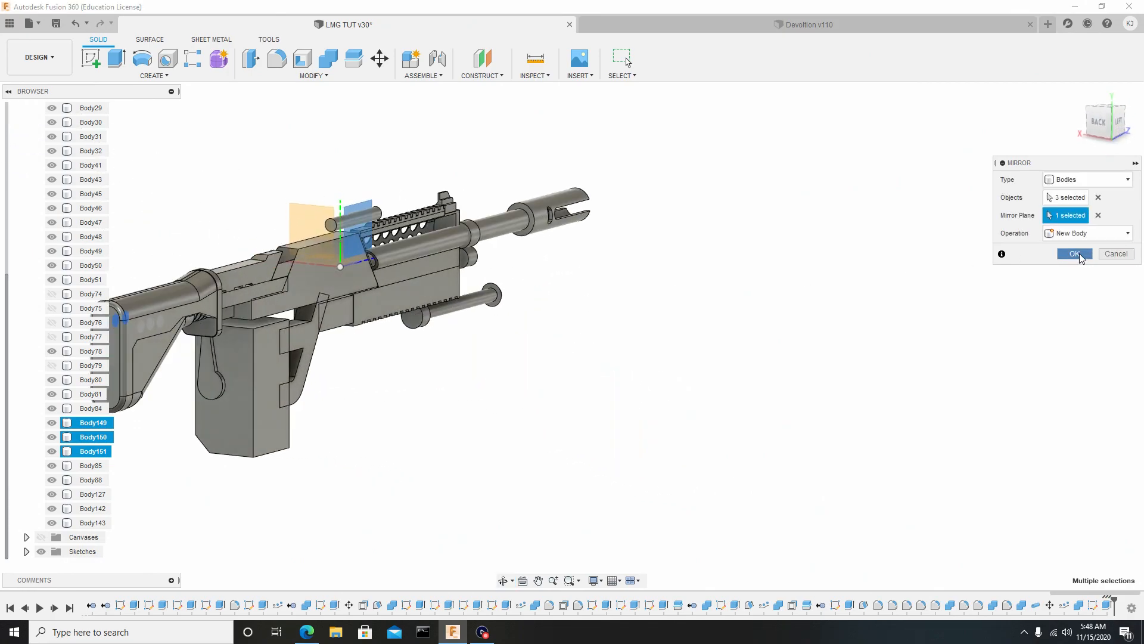
{"action": "left_click", "coordinate": [1072, 253]}
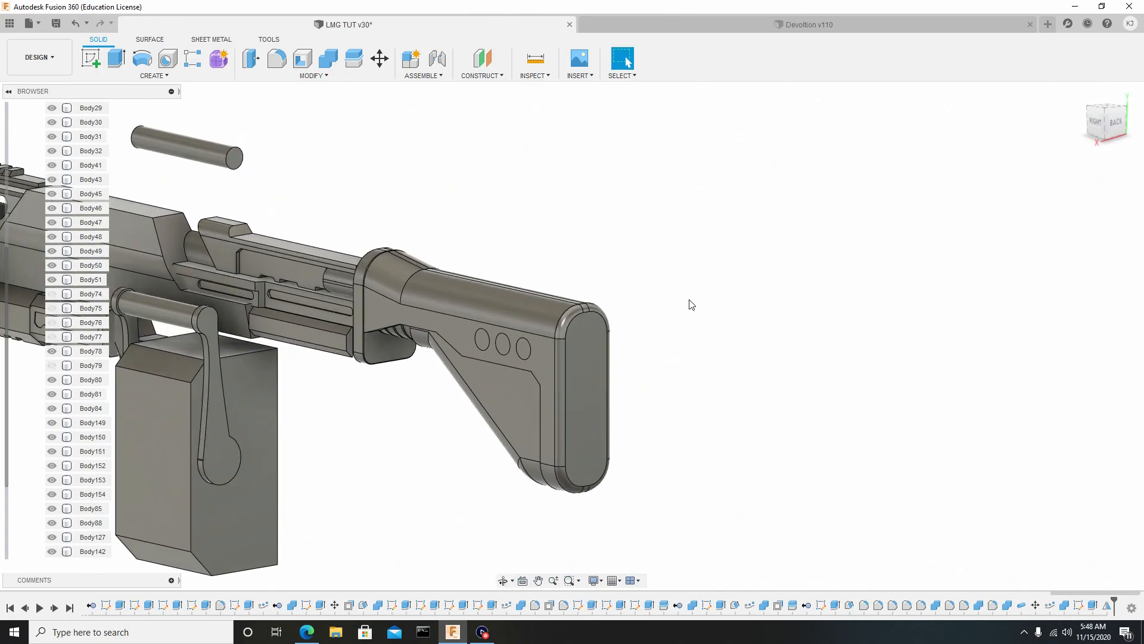
Step: Combine-cut the six disc bodies from the stock, leaving round recesses on both sides
{"action": "left_click", "coordinate": [327, 59]}
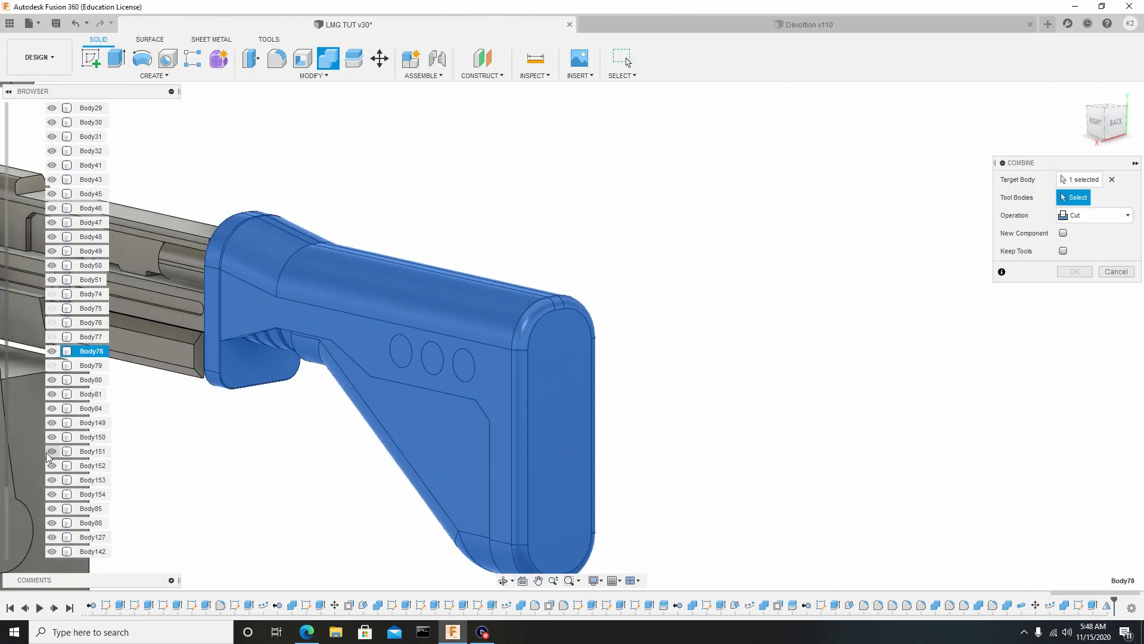
{"action": "left_click", "coordinate": [90, 522]}
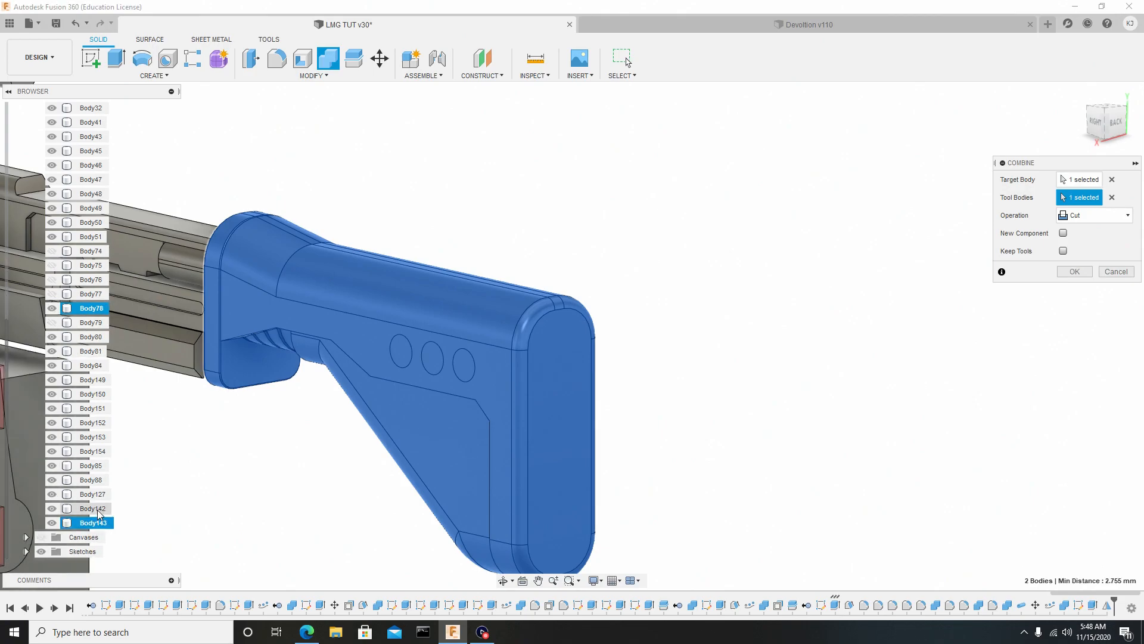
{"action": "left_click", "coordinate": [91, 493]}
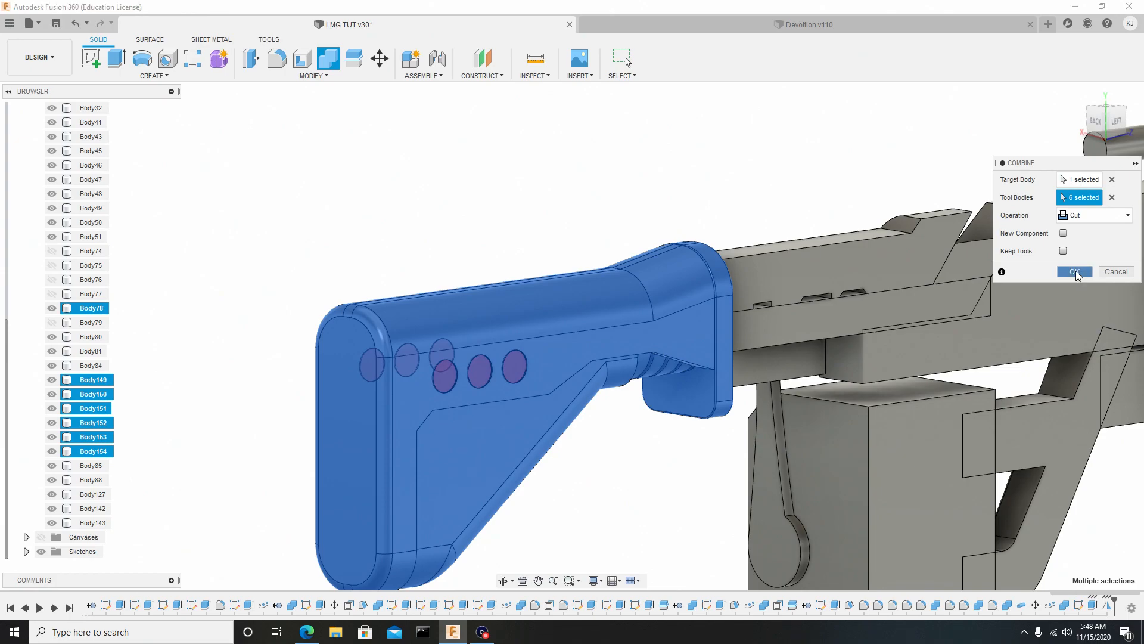
{"action": "left_click", "coordinate": [1074, 272]}
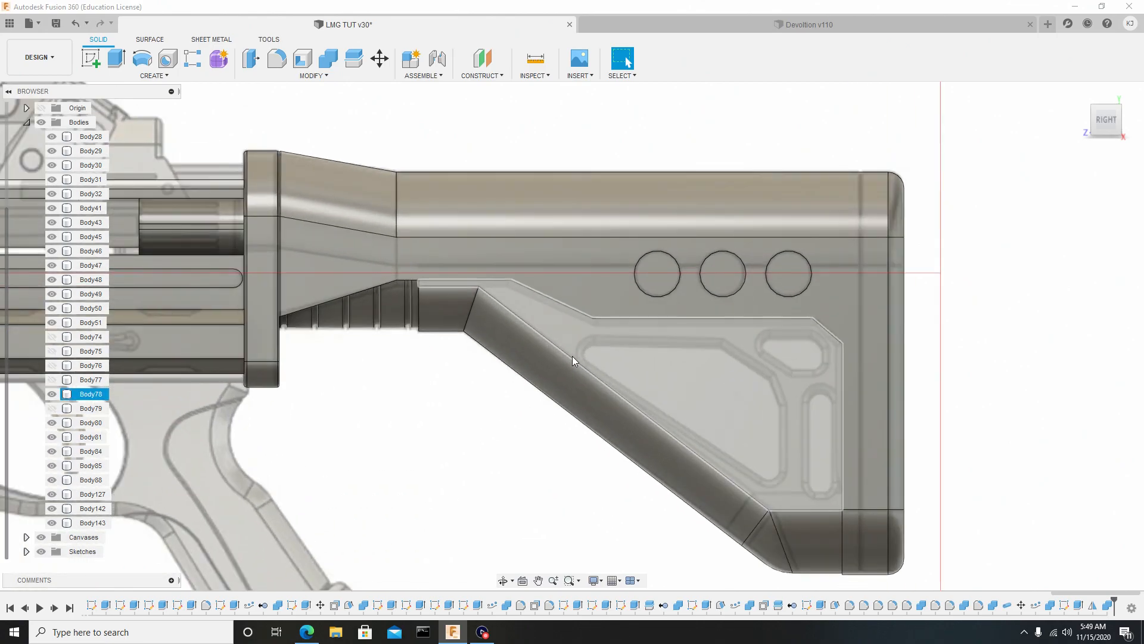
Step: Start a sketch on the stock side and draw a center-to-center slot over the long recess
{"action": "scroll", "scroll_direction": "up", "scroll_amount": 3}
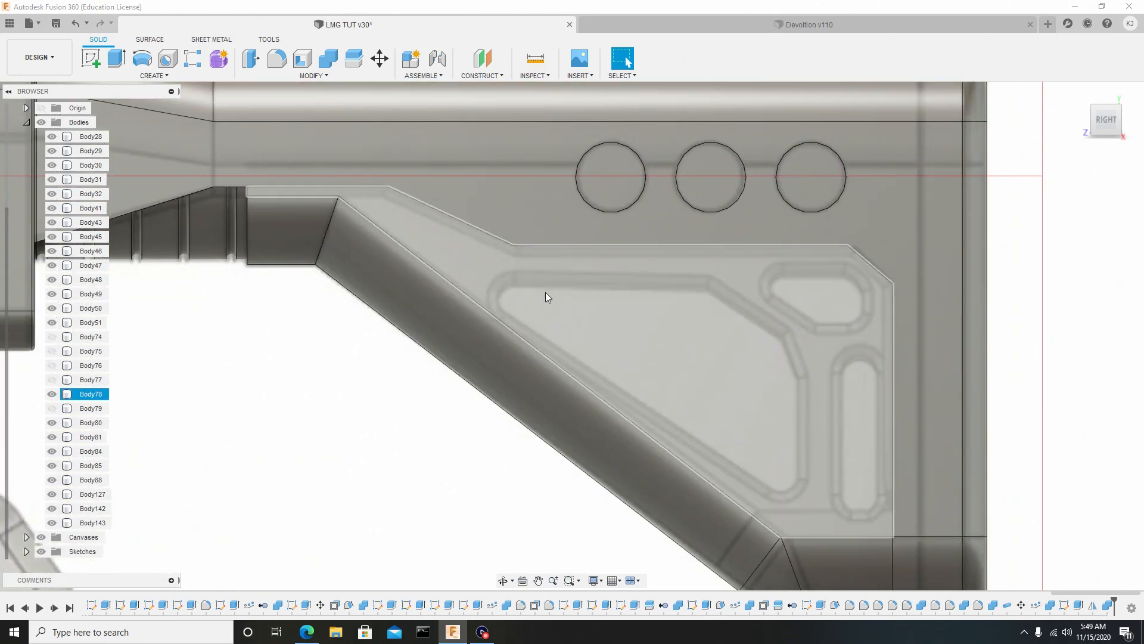
{"action": "scroll", "scroll_direction": "down", "scroll_amount": 3}
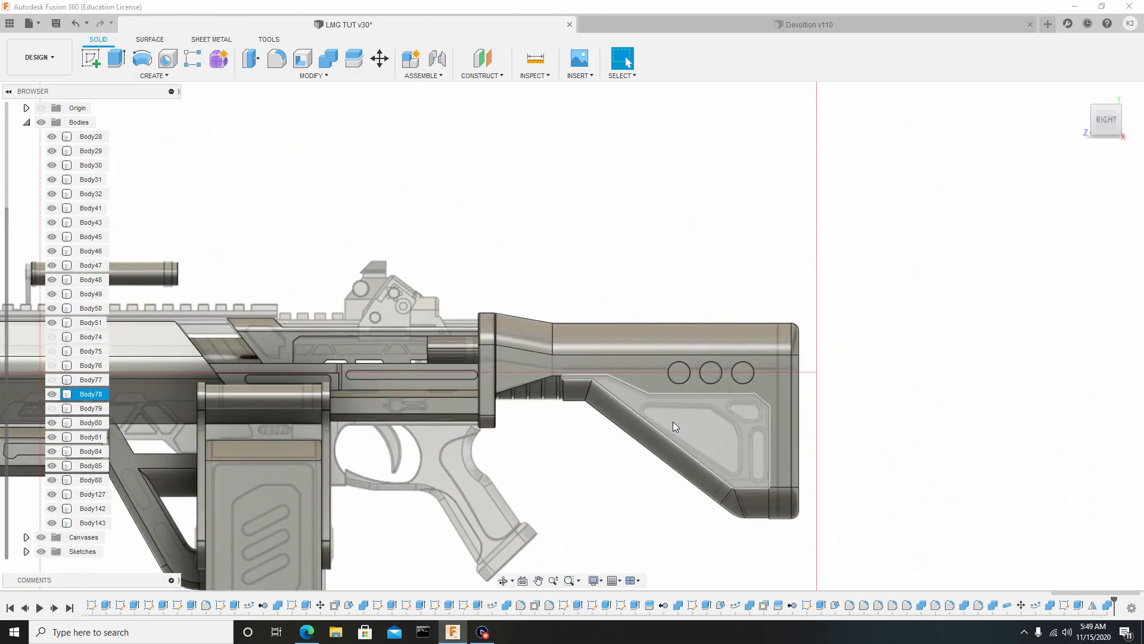
{"action": "left_click", "coordinate": [675, 427]}
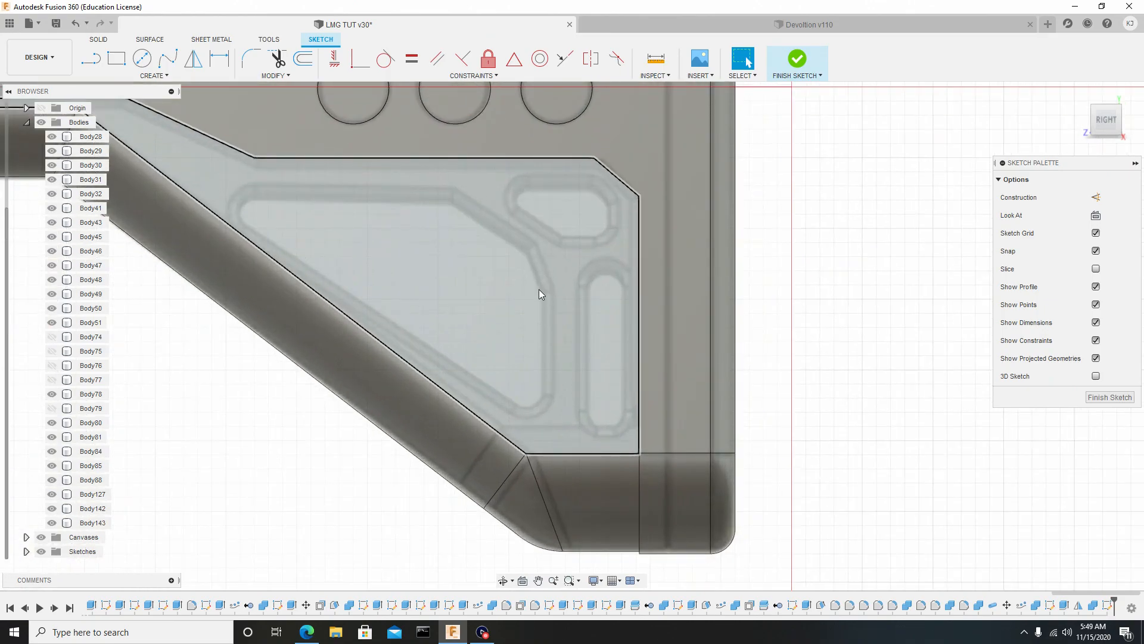
{"action": "mouse_move", "coordinate": [623, 431]}
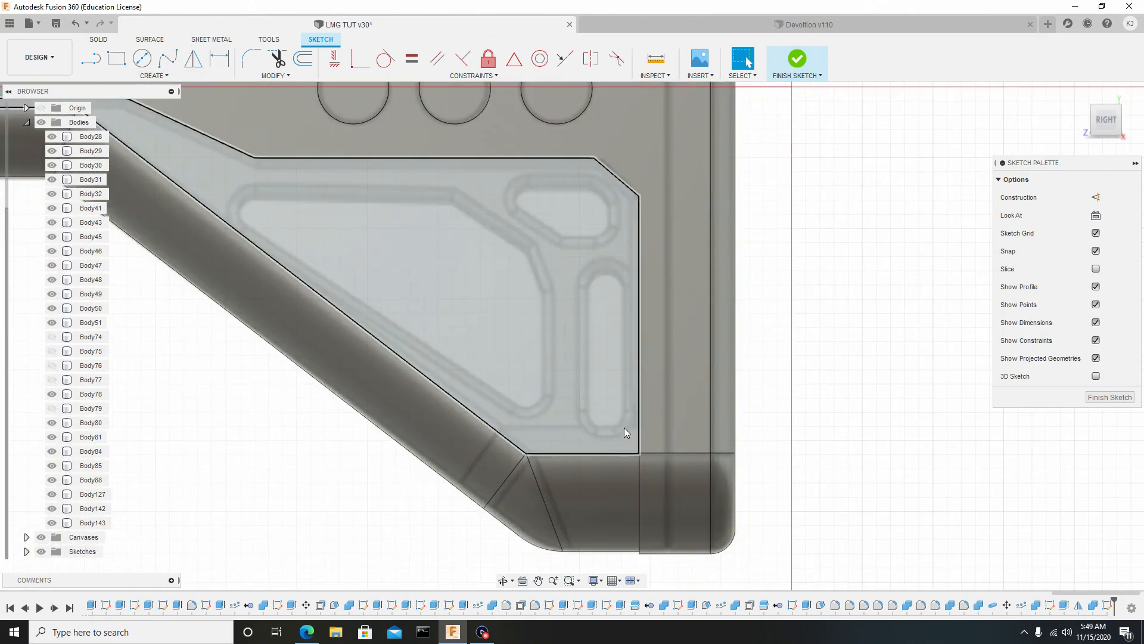
{"action": "mouse_move", "coordinate": [598, 396]}
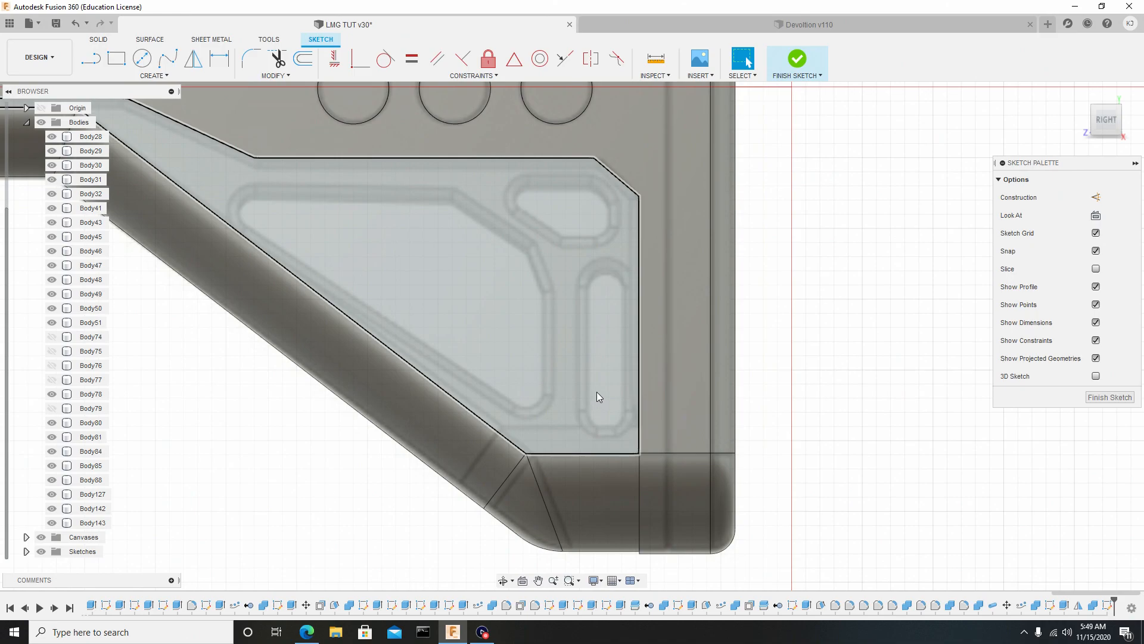
{"action": "left_click", "coordinate": [91, 395]}
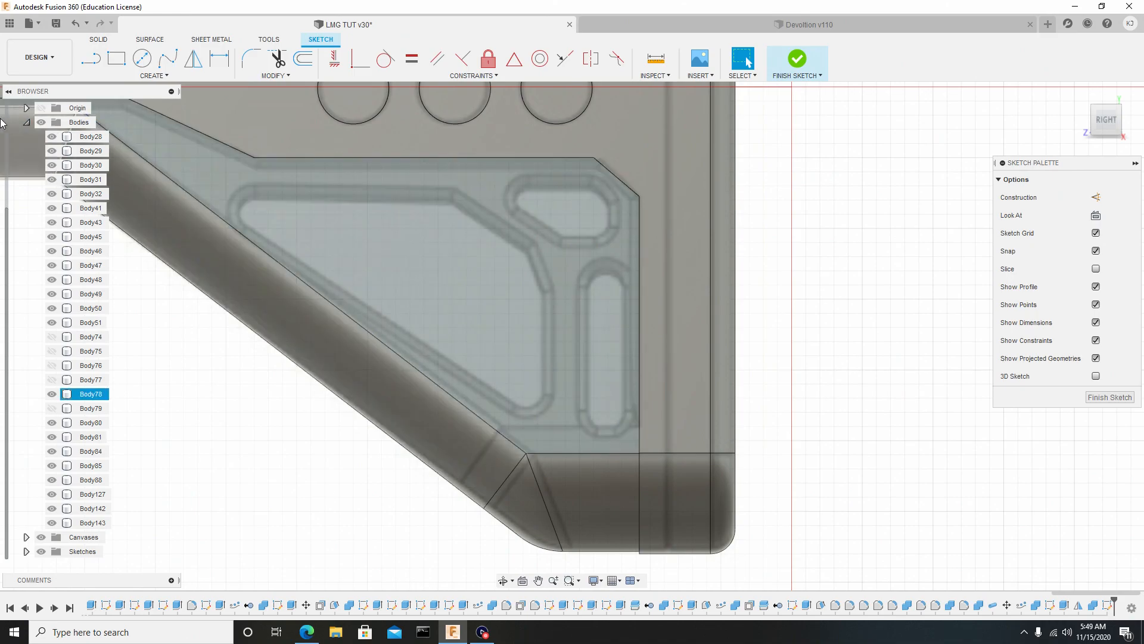
{"action": "left_click", "coordinate": [154, 75]}
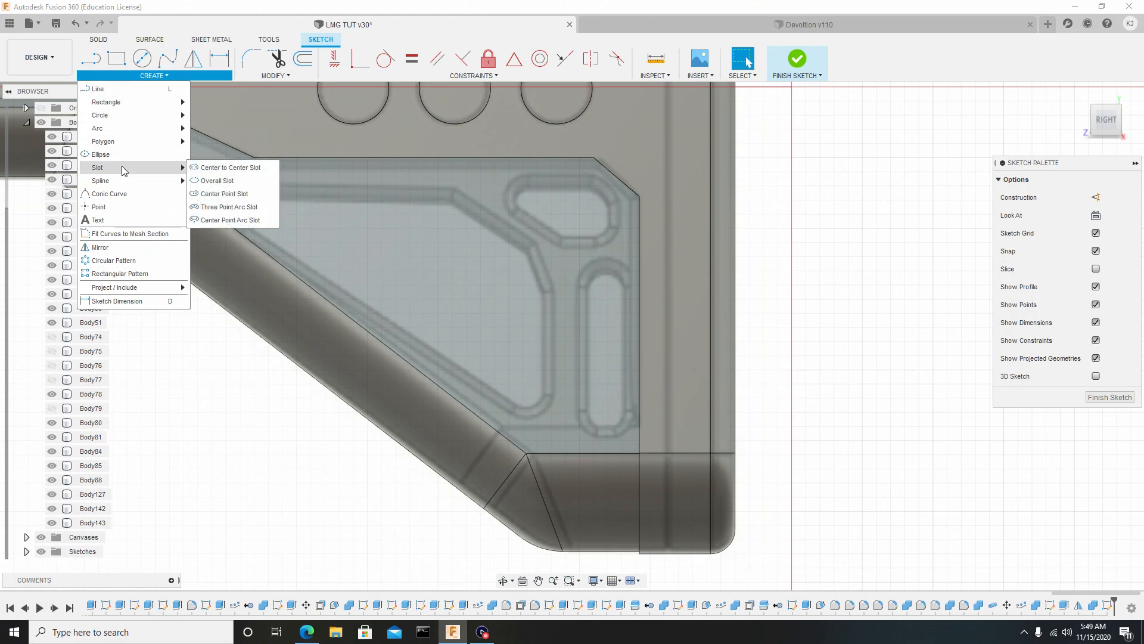
{"action": "mouse_move", "coordinate": [230, 167]}
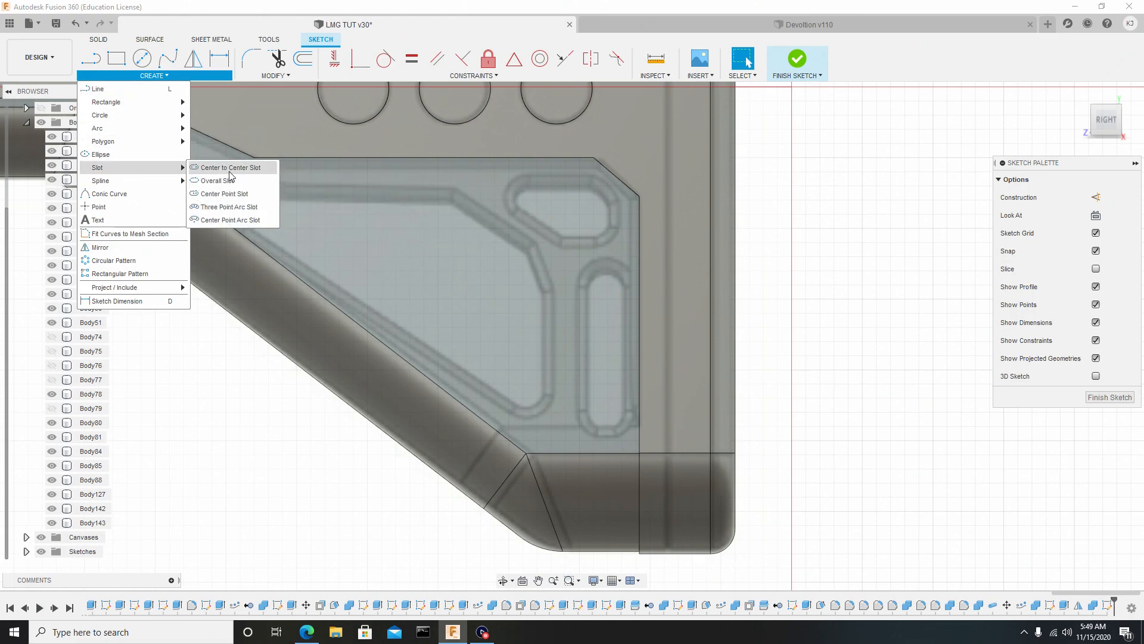
{"action": "left_click", "coordinate": [230, 167]}
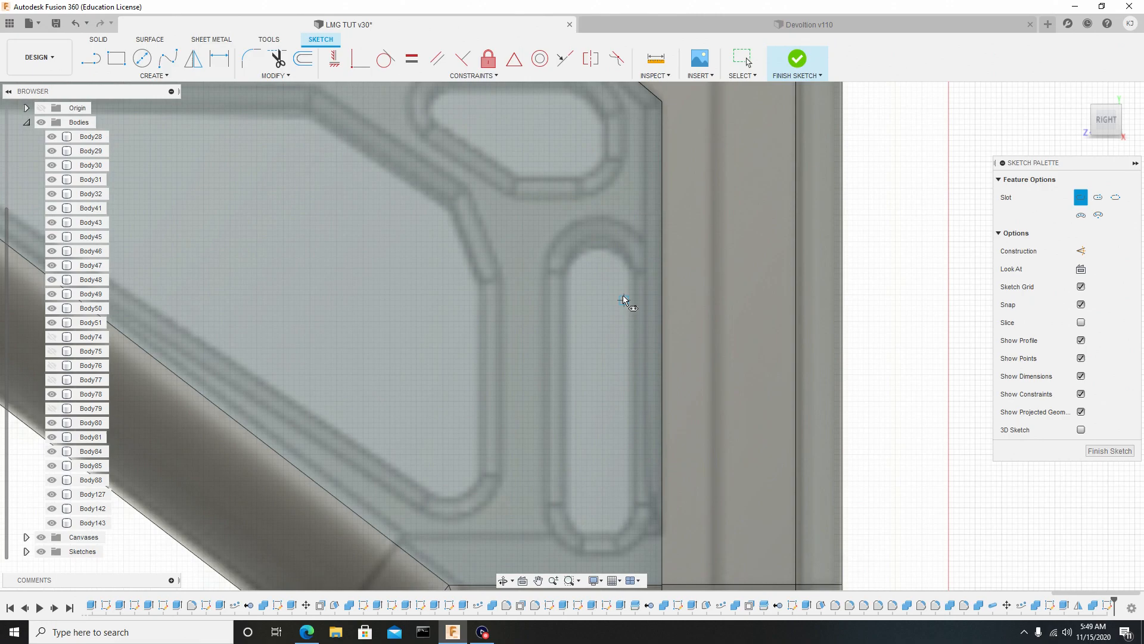
{"action": "mouse_move", "coordinate": [599, 278]}
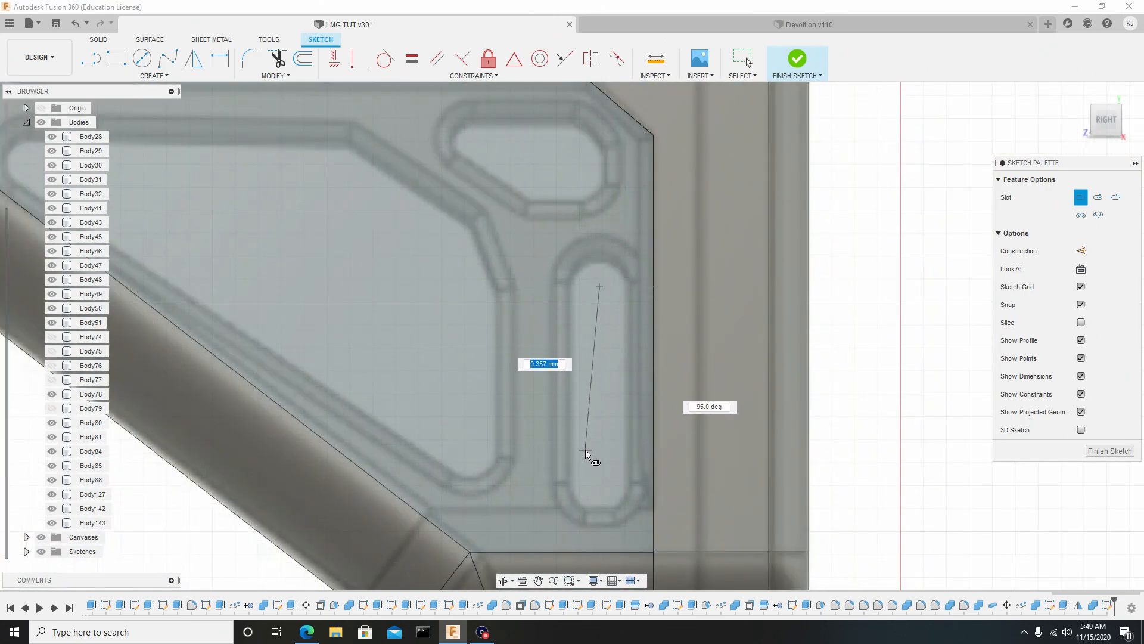
{"action": "mouse_move", "coordinate": [601, 487]}
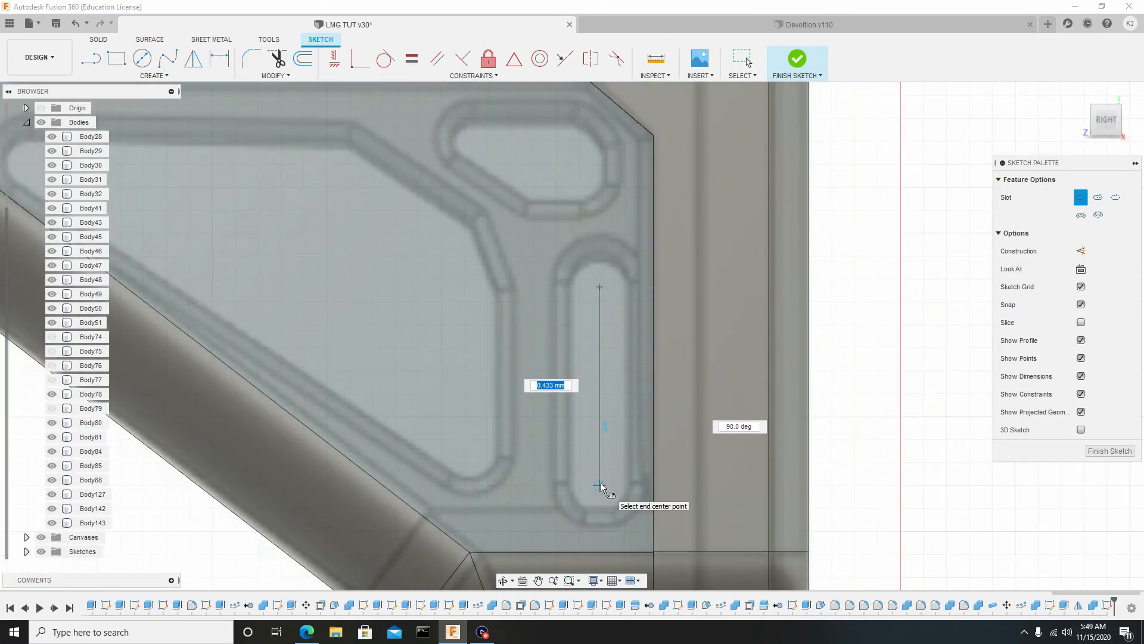
{"action": "left_click", "coordinate": [601, 485]}
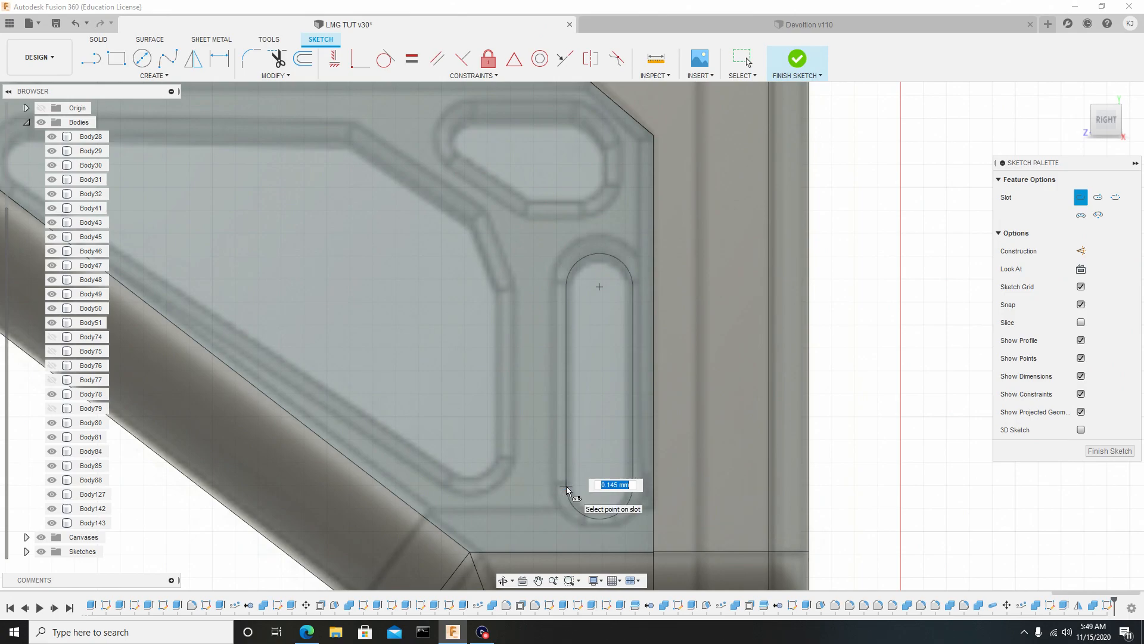
{"action": "left_click", "coordinate": [568, 490]}
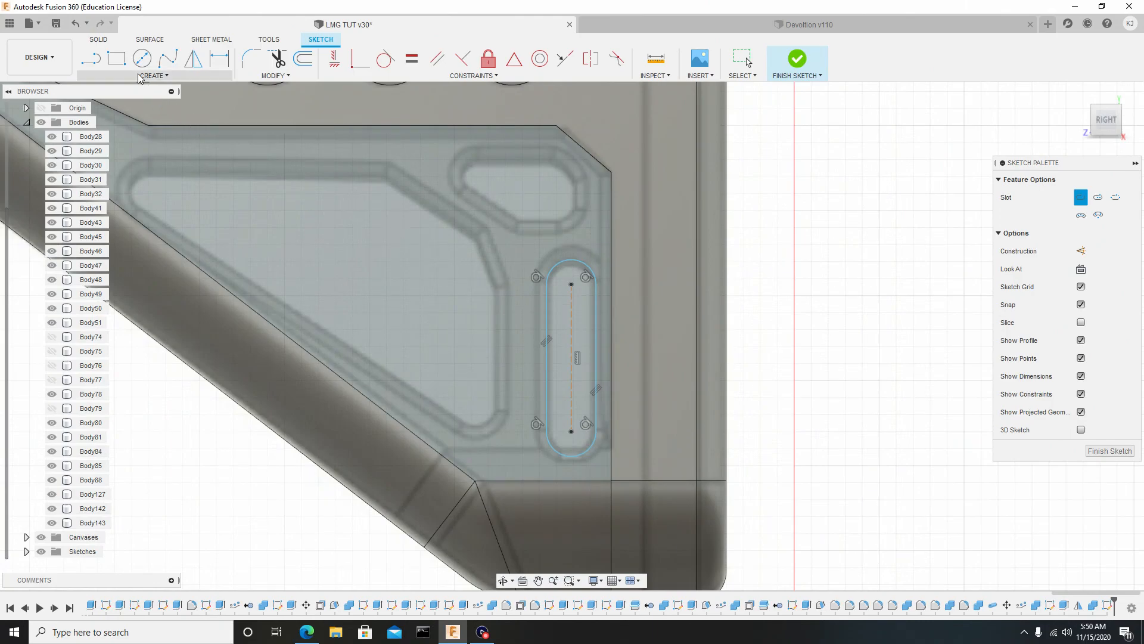
Step: Trace the triangular and small recess outlines with straight lines
{"action": "left_click", "coordinate": [91, 59]}
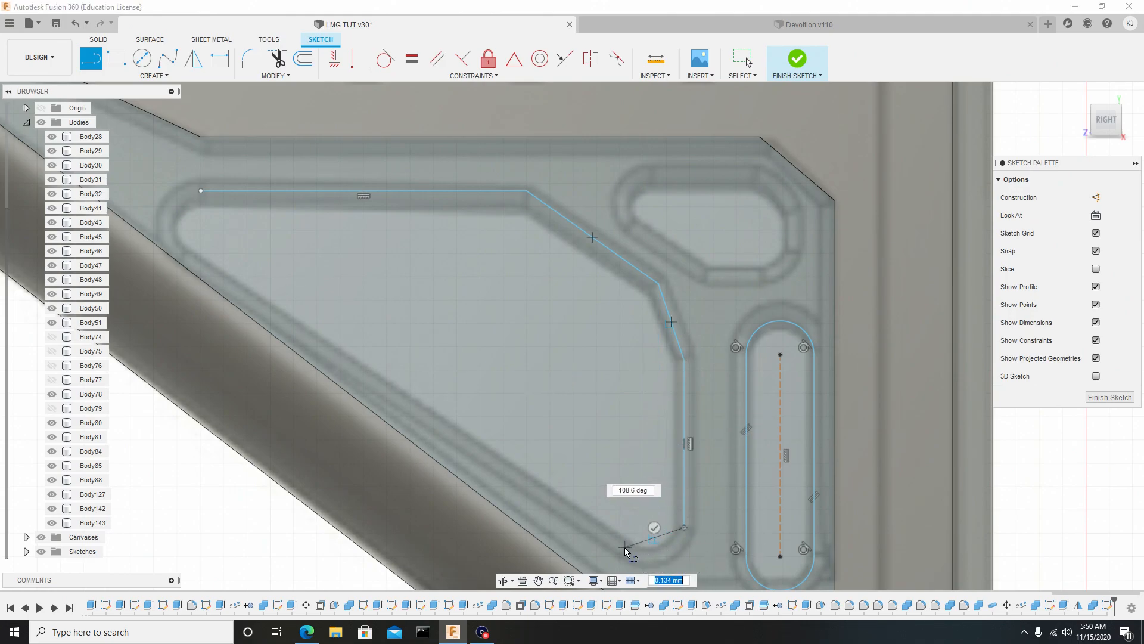
{"action": "mouse_move", "coordinate": [210, 281]}
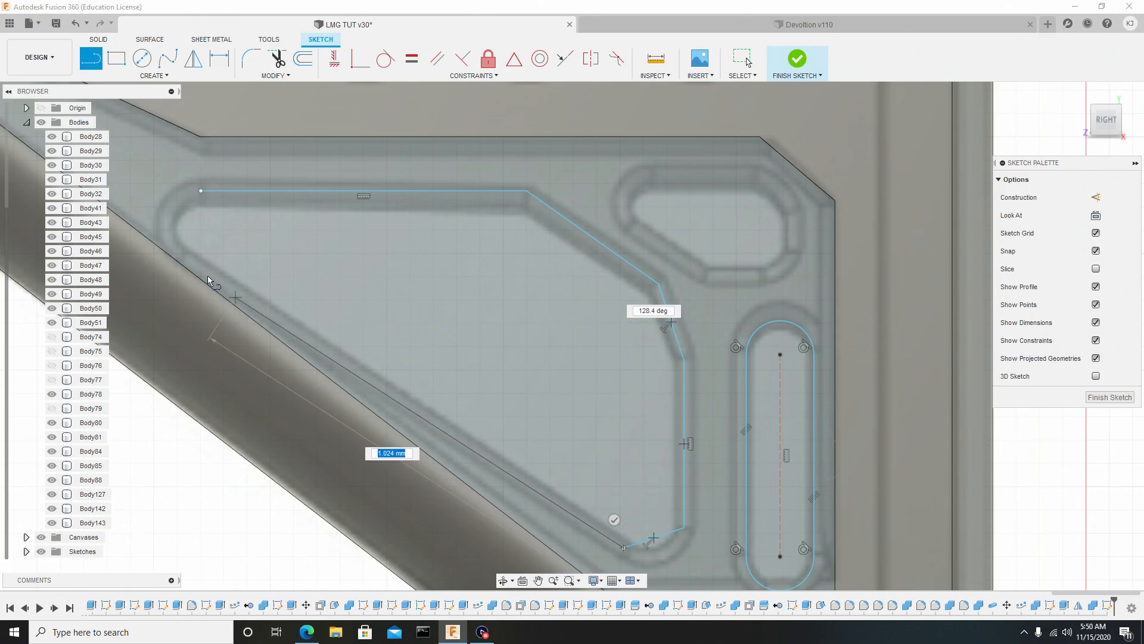
{"action": "mouse_move", "coordinate": [190, 215]}
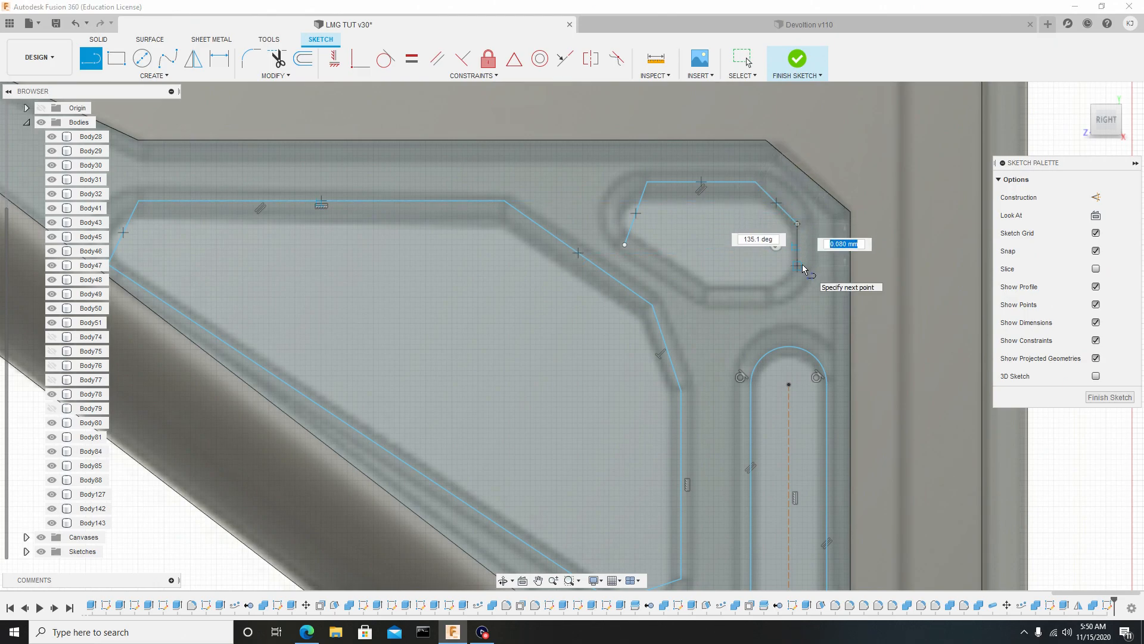
{"action": "mouse_move", "coordinate": [801, 278]}
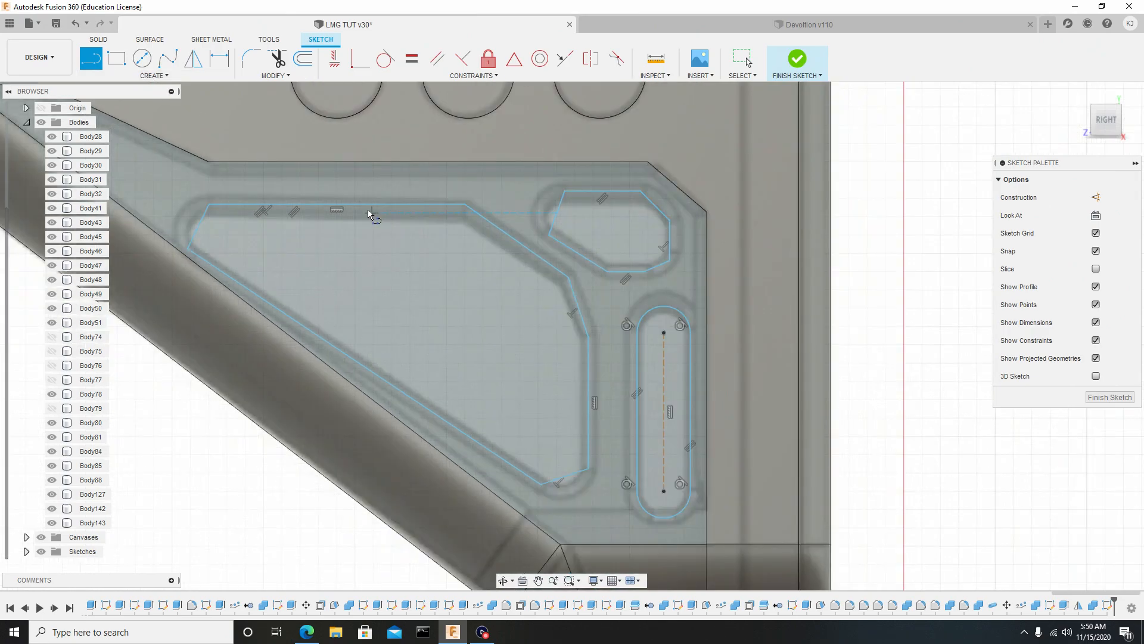
Step: Round the recess outline corners with tangent arcs and trim the leftover line ends
{"action": "left_click", "coordinate": [153, 75]}
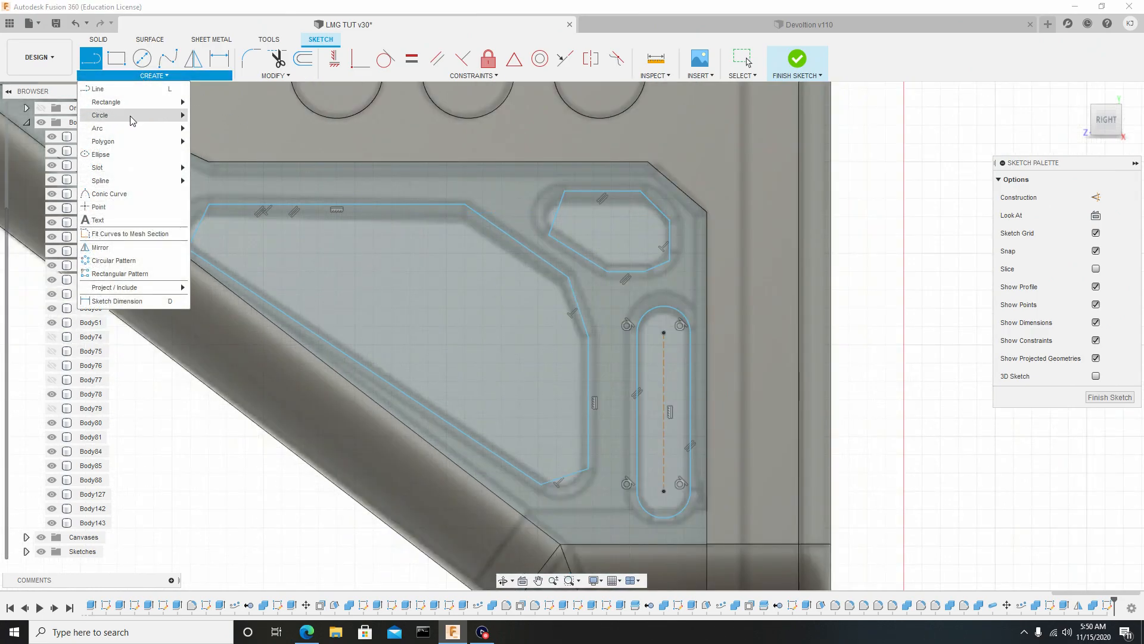
{"action": "left_click", "coordinate": [97, 129]}
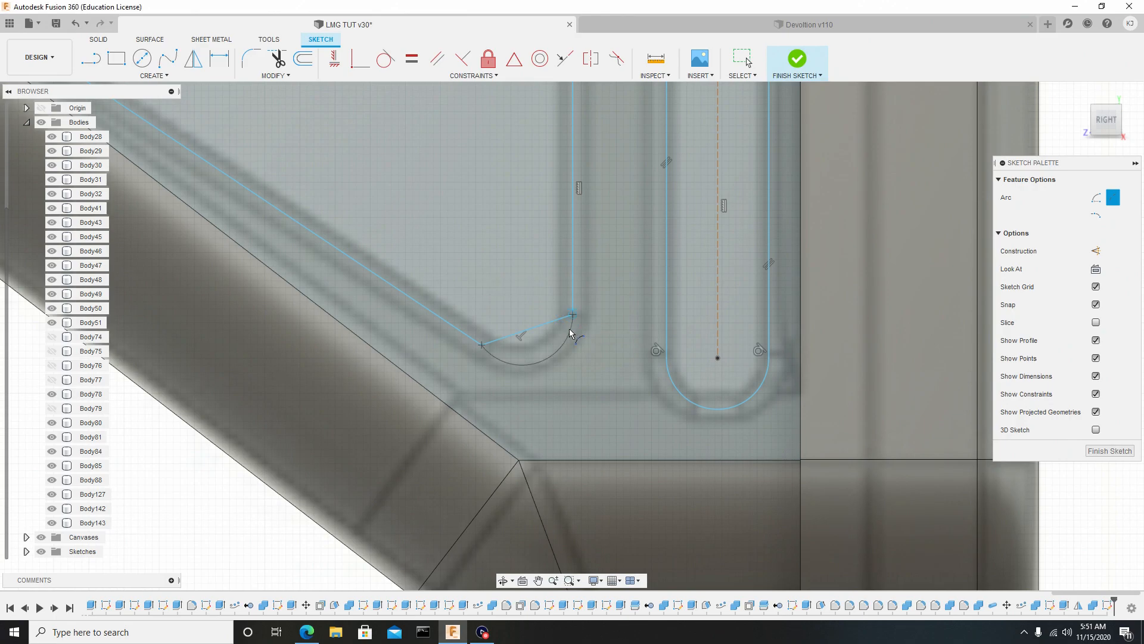
{"action": "mouse_move", "coordinate": [550, 345]}
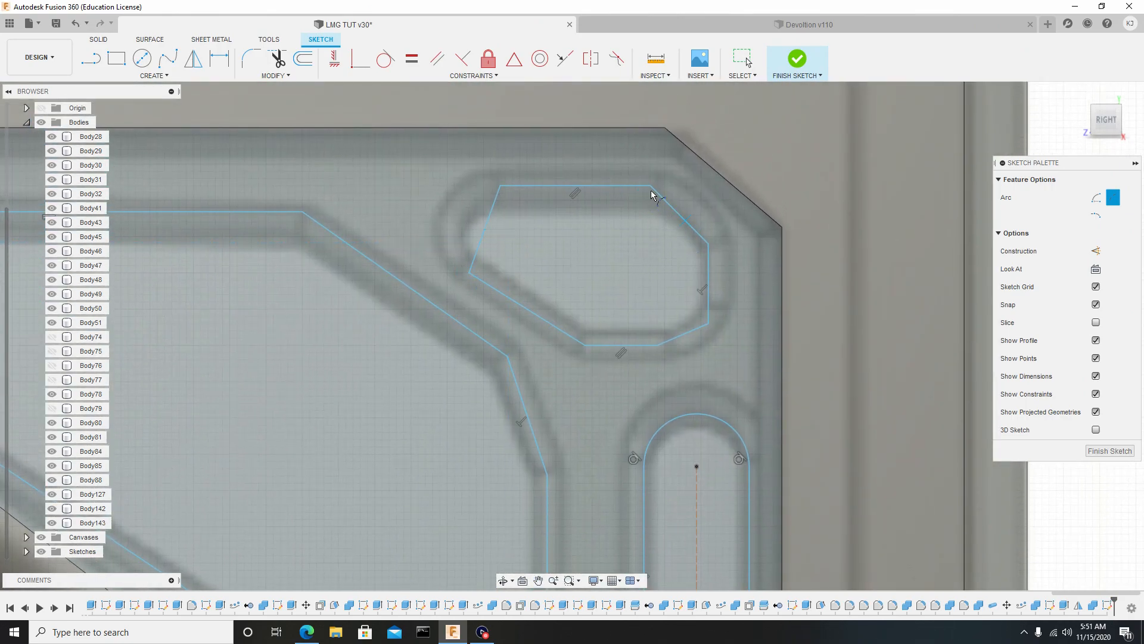
{"action": "mouse_move", "coordinate": [478, 275]}
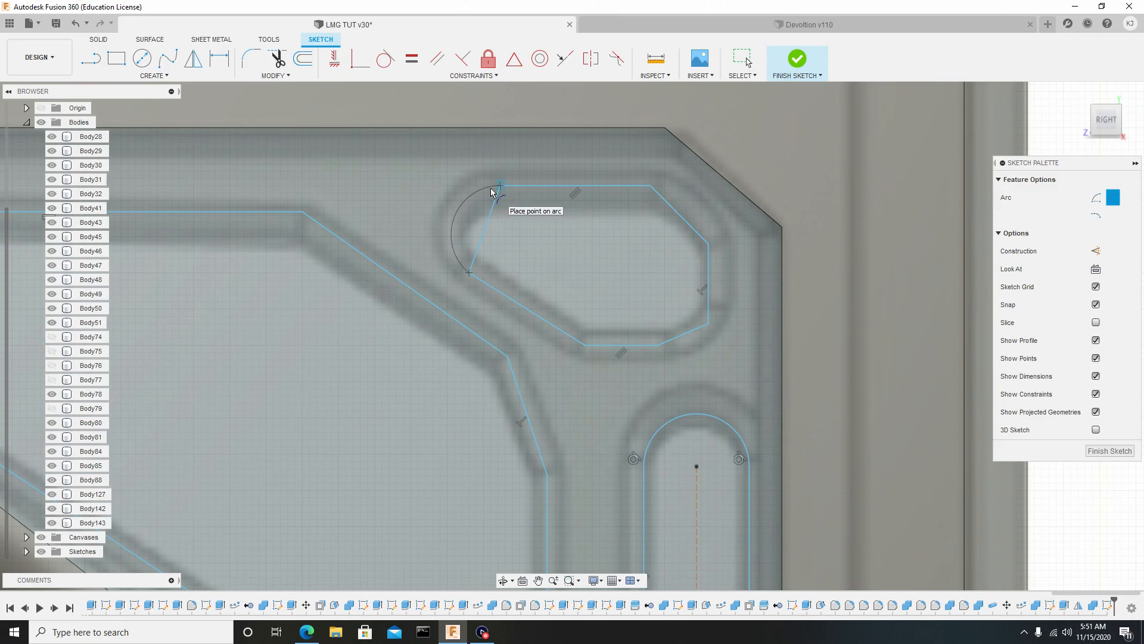
{"action": "left_click", "coordinate": [499, 186]}
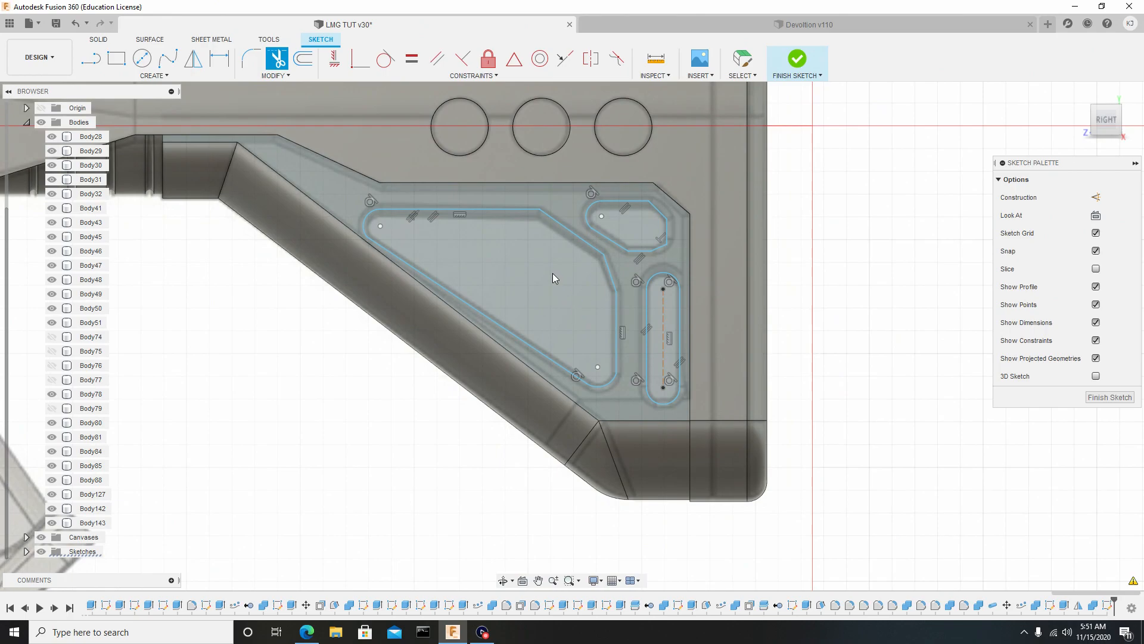
{"action": "left_click", "coordinate": [522, 255]}
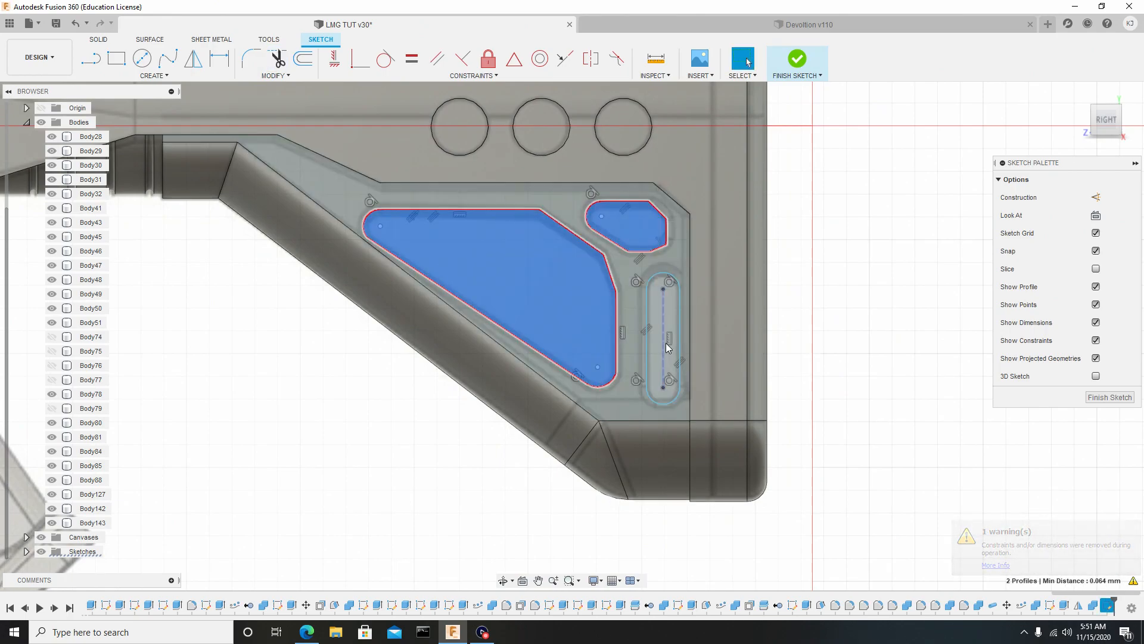
{"action": "right_click", "coordinate": [664, 343]}
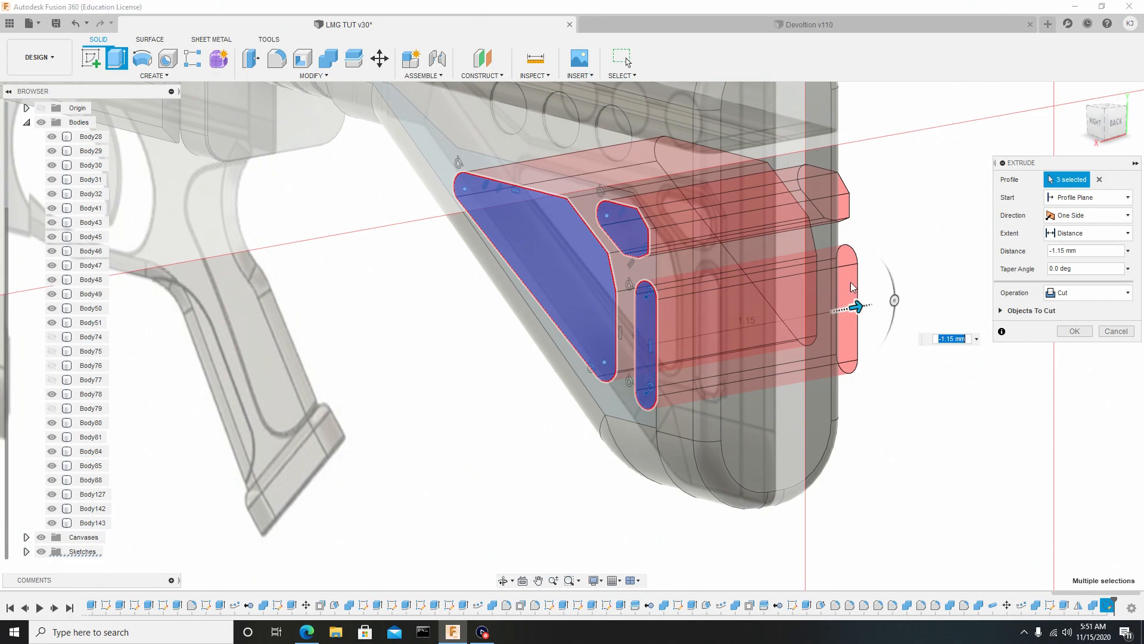
Step: Extrude-cut the three recess profiles -1.15 mm through the stock's side
{"action": "left_click", "coordinate": [1073, 330]}
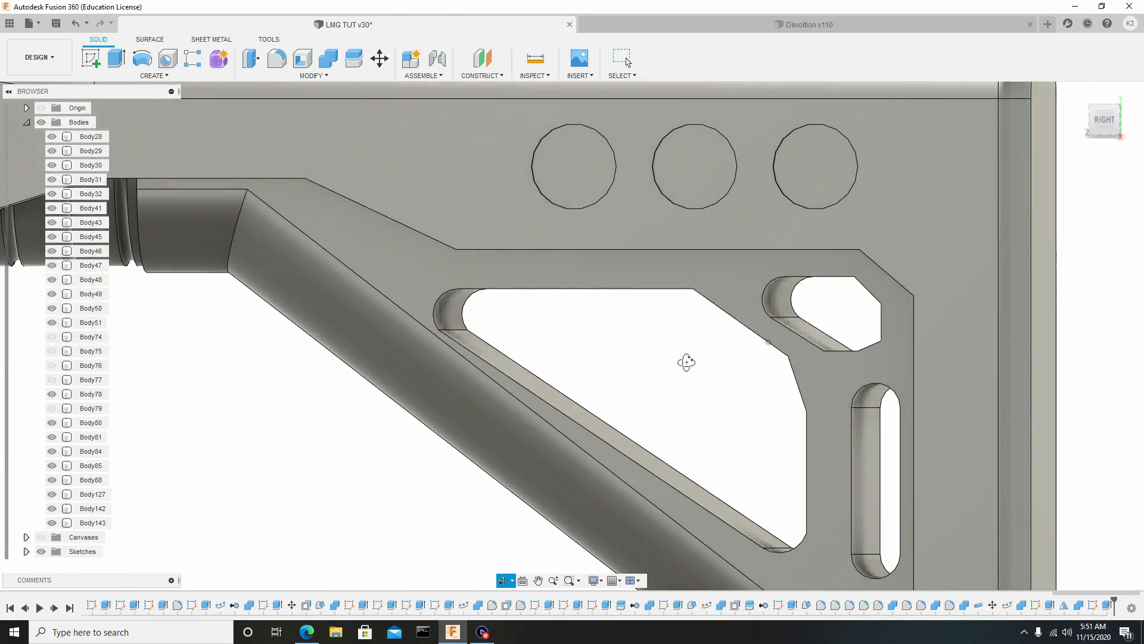
{"action": "left_click", "coordinate": [90, 393]}
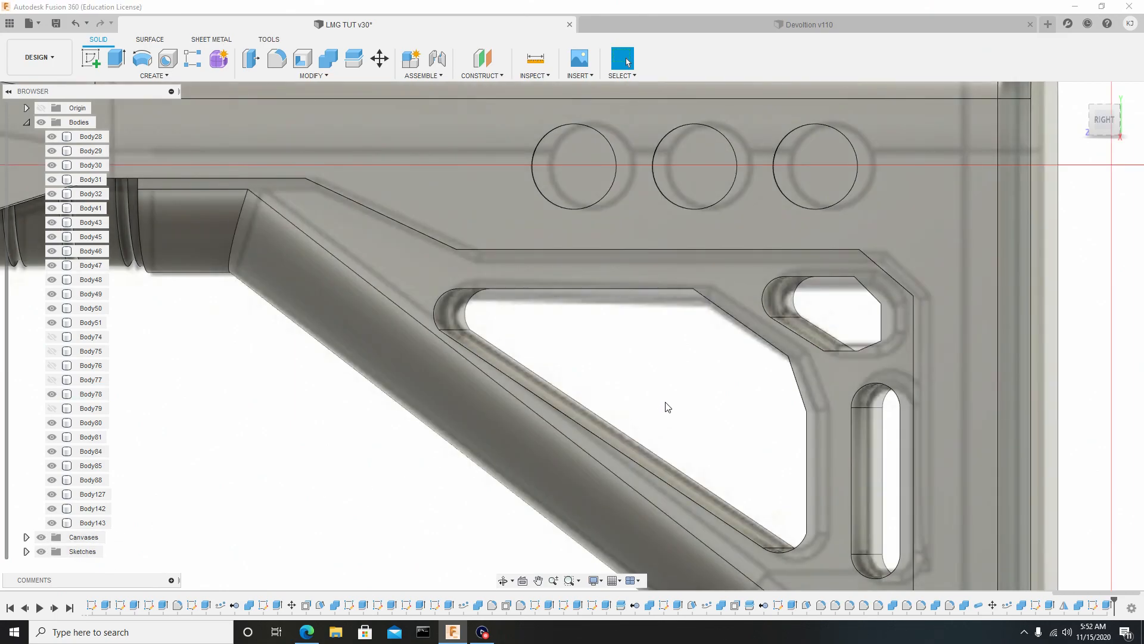
Step: Fillet the inner edges of the triangular and slot cutouts with a small radius
{"action": "left_click", "coordinate": [301, 57]}
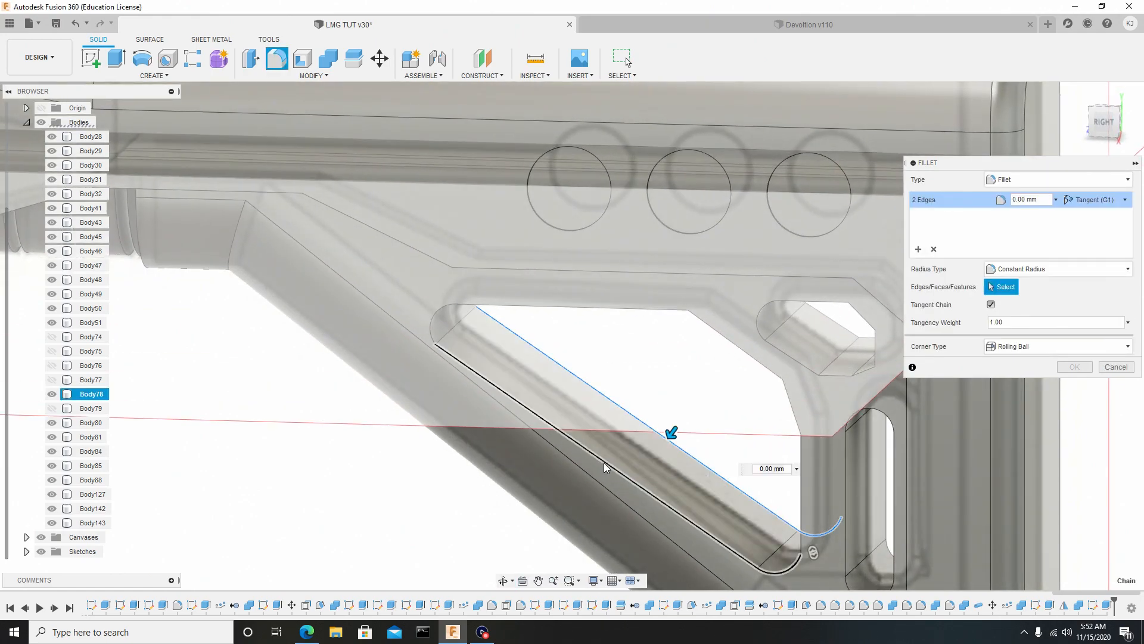
{"action": "left_click", "coordinate": [436, 327]}
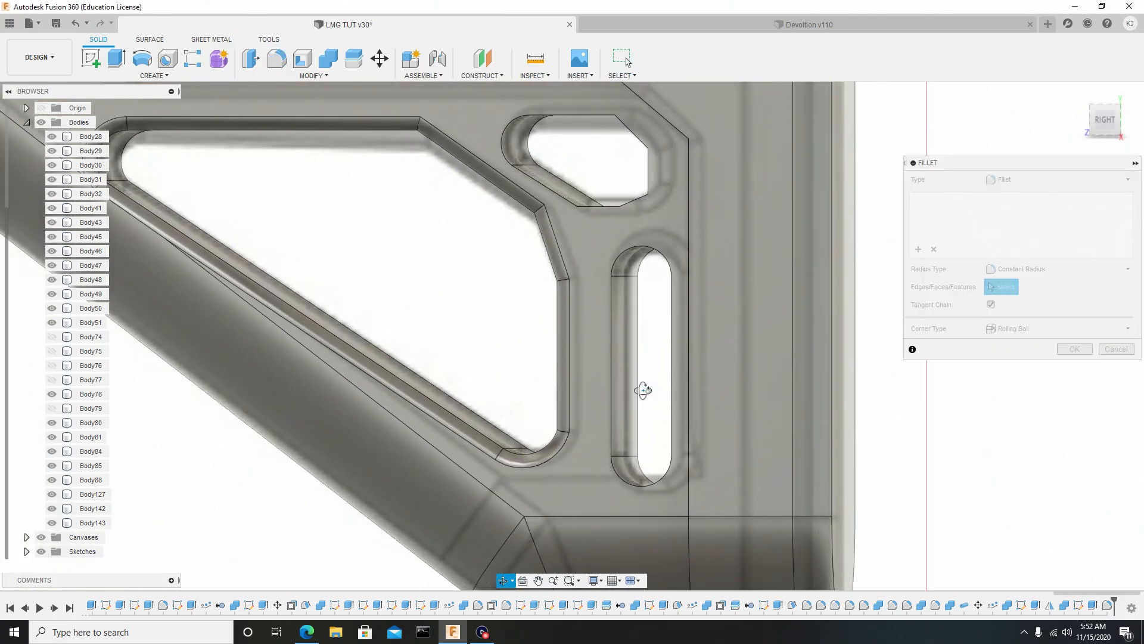
{"action": "left_click", "coordinate": [646, 364]}
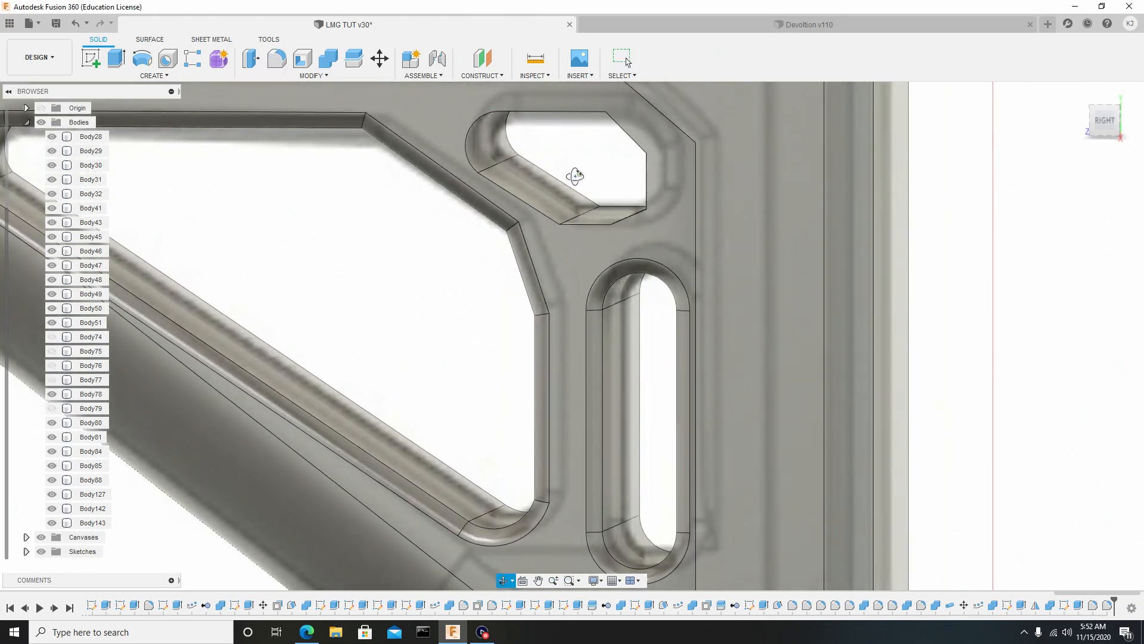
Step: Fillet the small angled cutout's edges with a 0.026 mm radius
{"action": "left_click", "coordinate": [275, 59]}
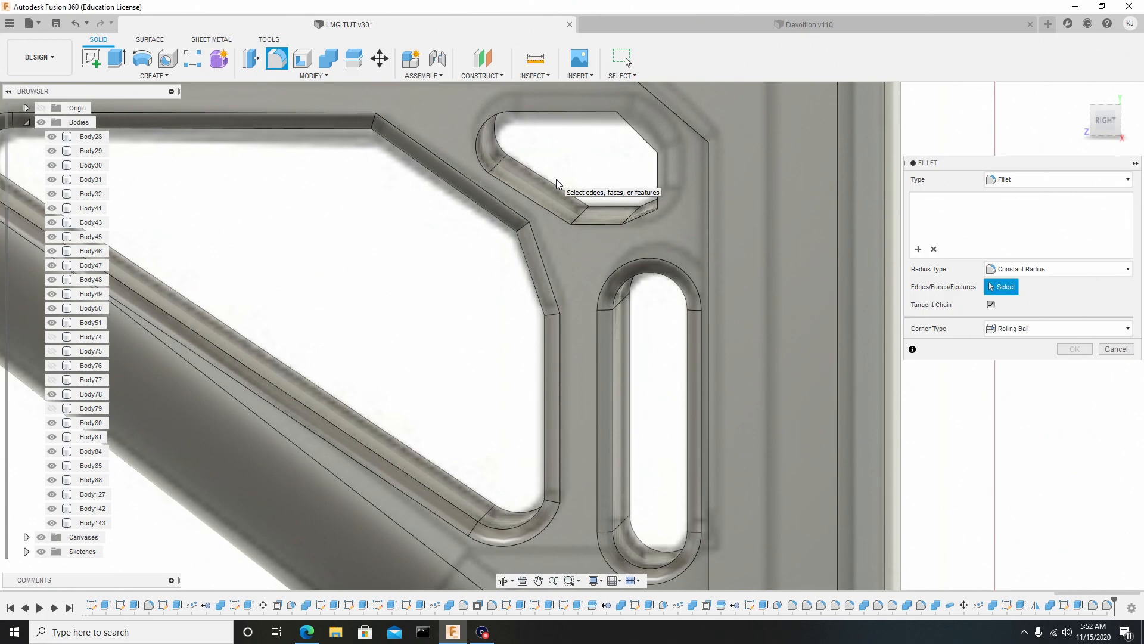
{"action": "left_click", "coordinate": [547, 178]}
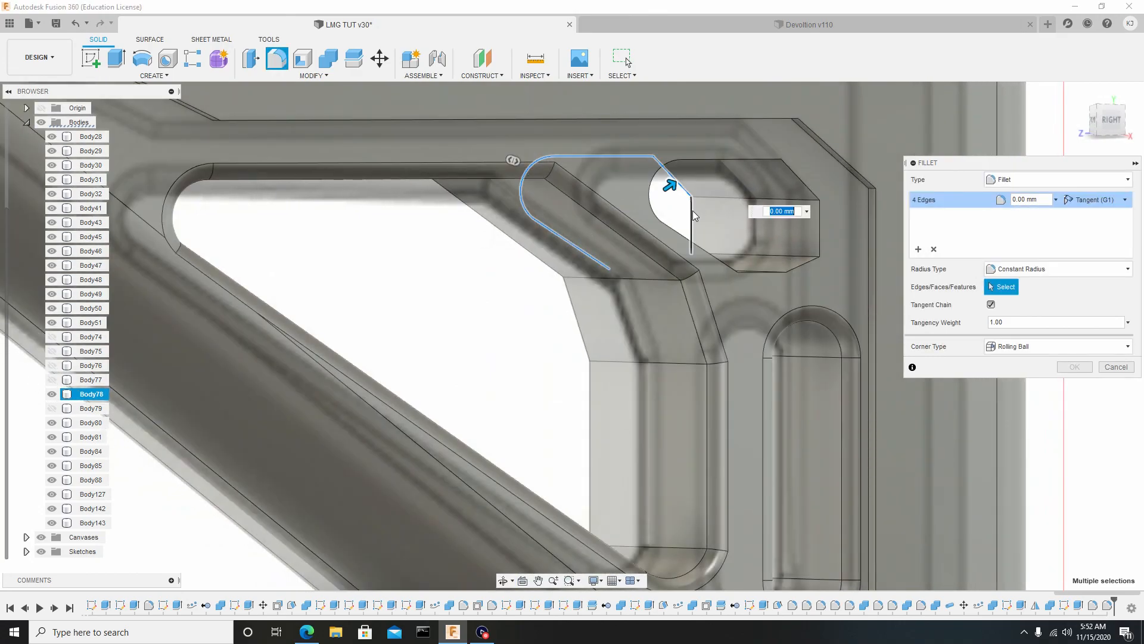
{"action": "left_click", "coordinate": [644, 271]}
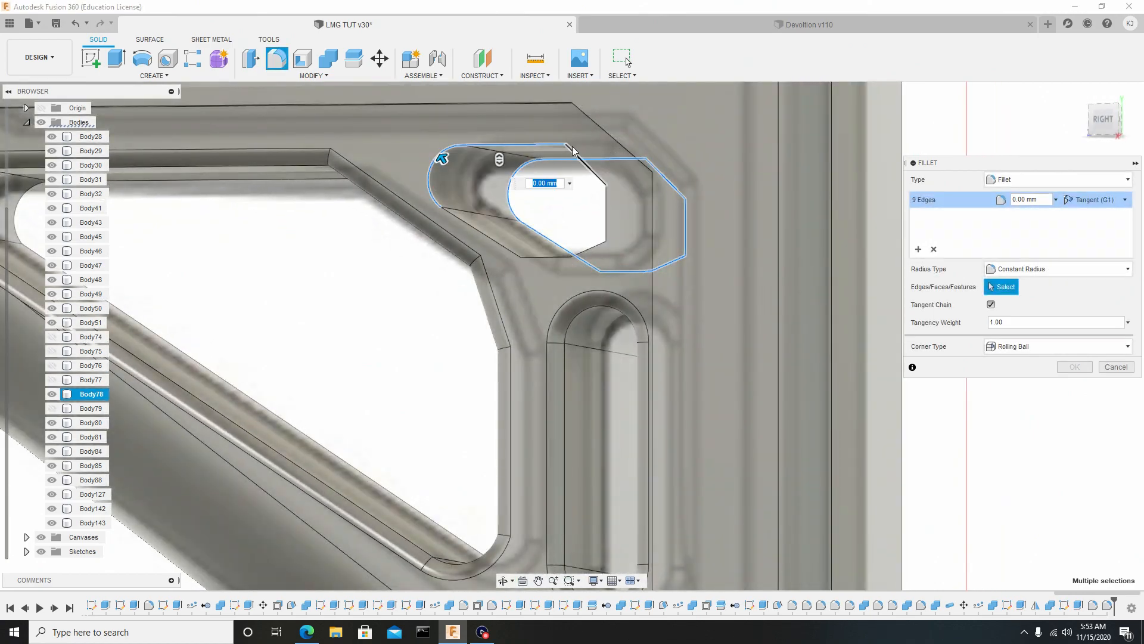
{"action": "left_click", "coordinate": [592, 251]}
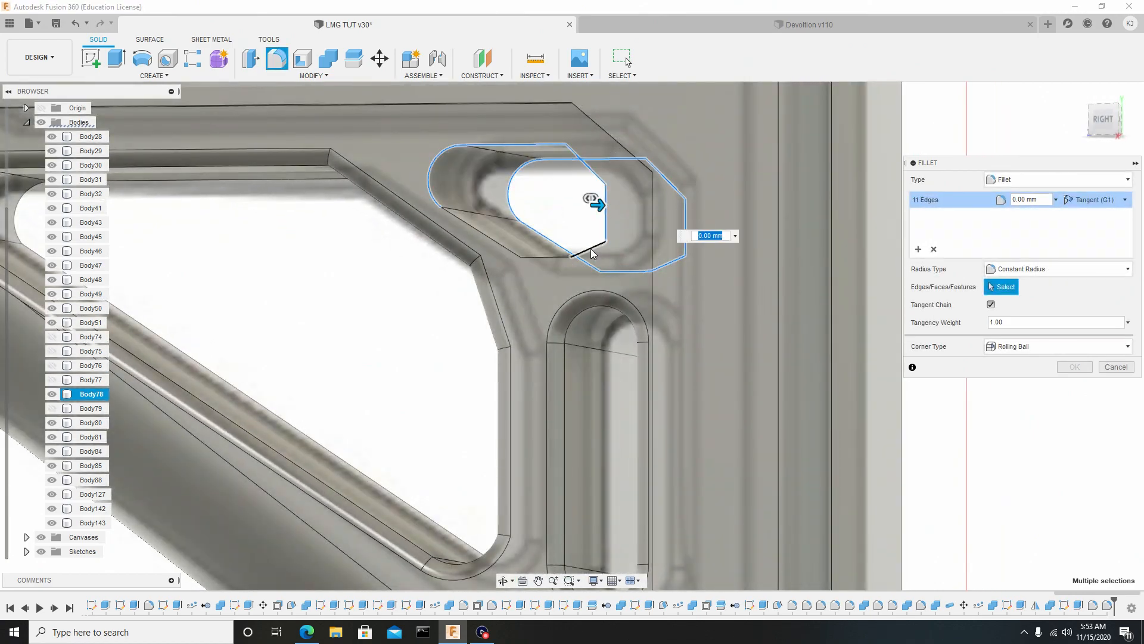
{"action": "left_click", "coordinate": [503, 240]}
{"action": "type", "text": "0.026"}
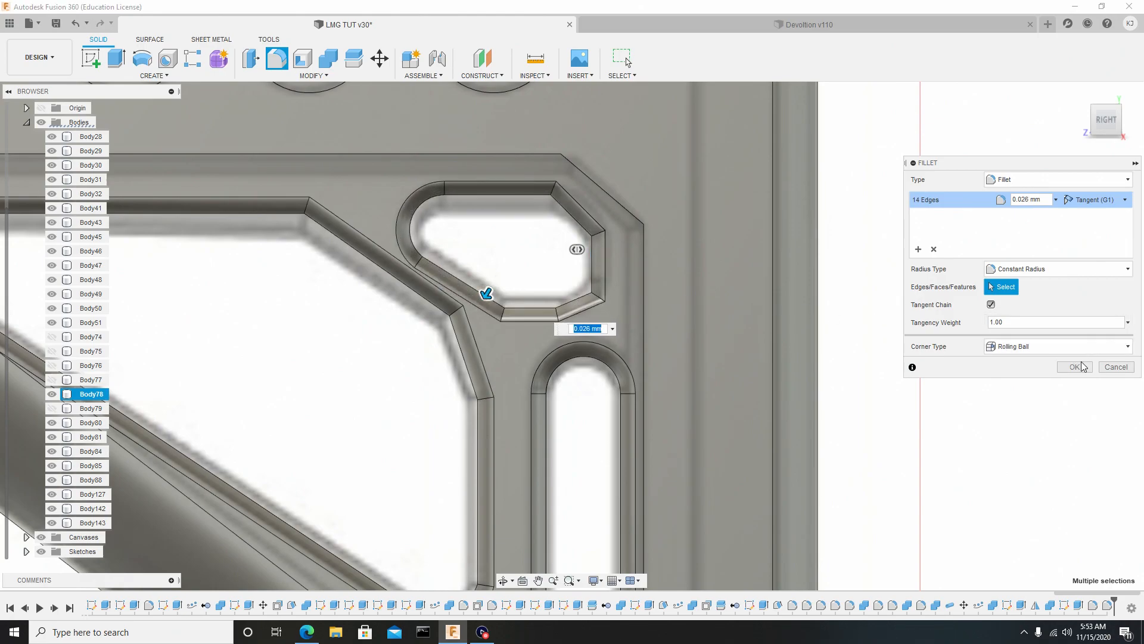
{"action": "left_click", "coordinate": [1074, 366]}
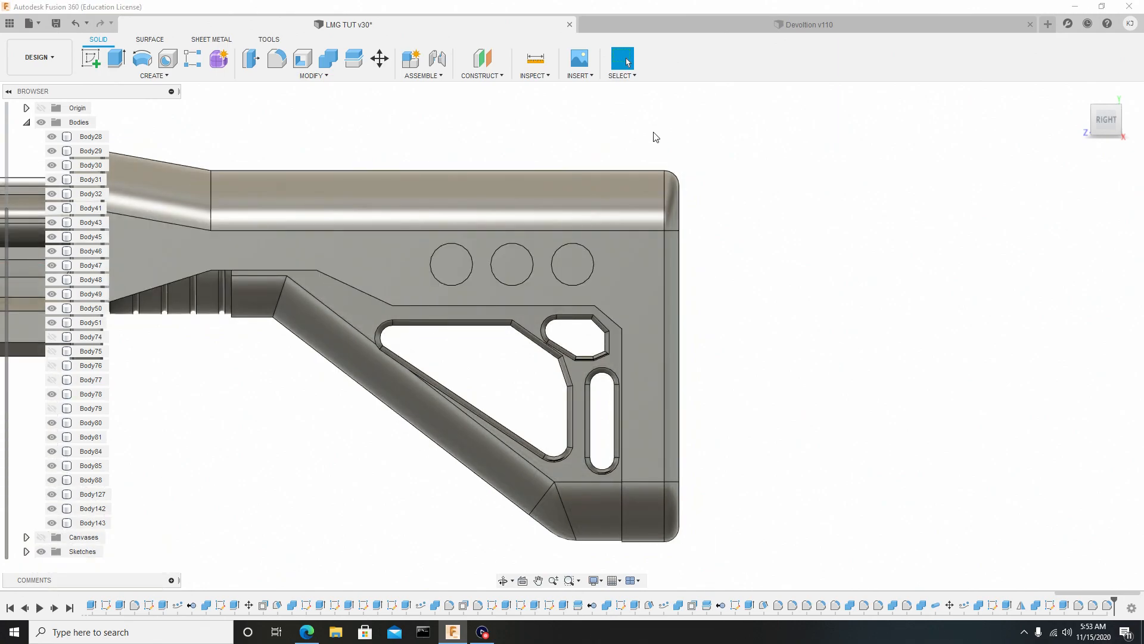
Step: Sketch a vertical line on the side plane near the butt end and finish it
{"action": "left_click", "coordinate": [572, 265]}
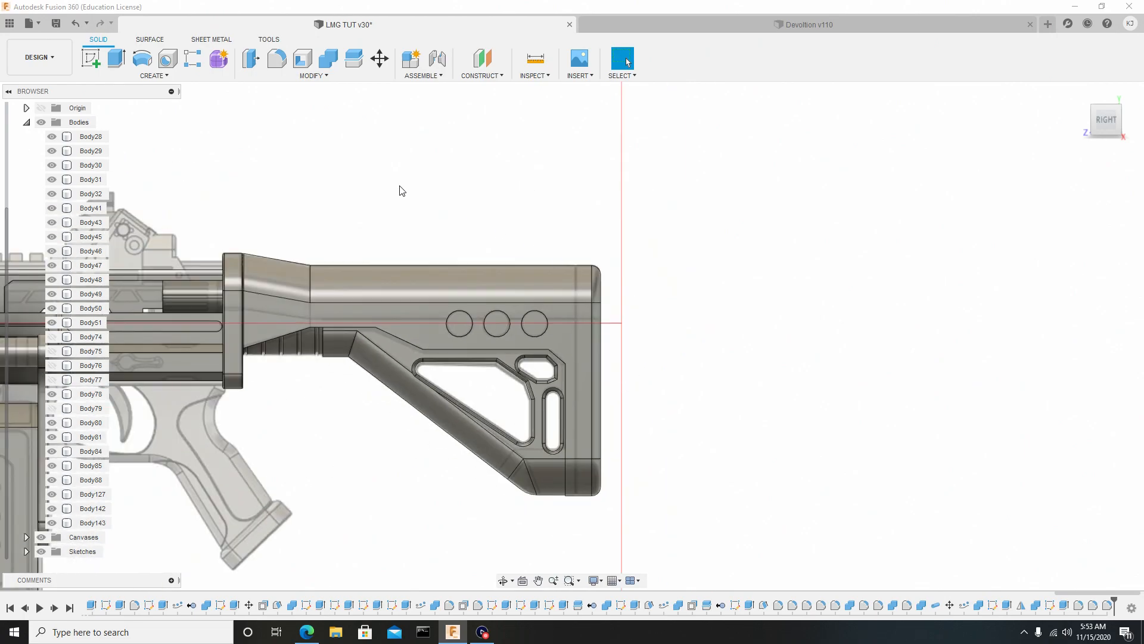
{"action": "left_click", "coordinate": [92, 58]}
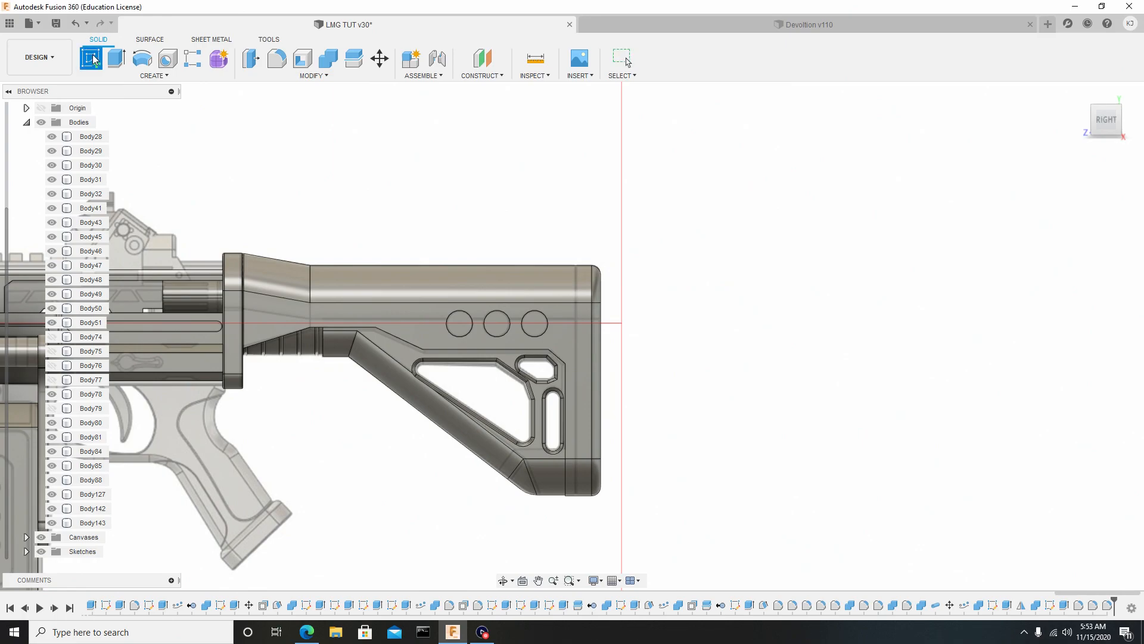
{"action": "left_click", "coordinate": [91, 58]}
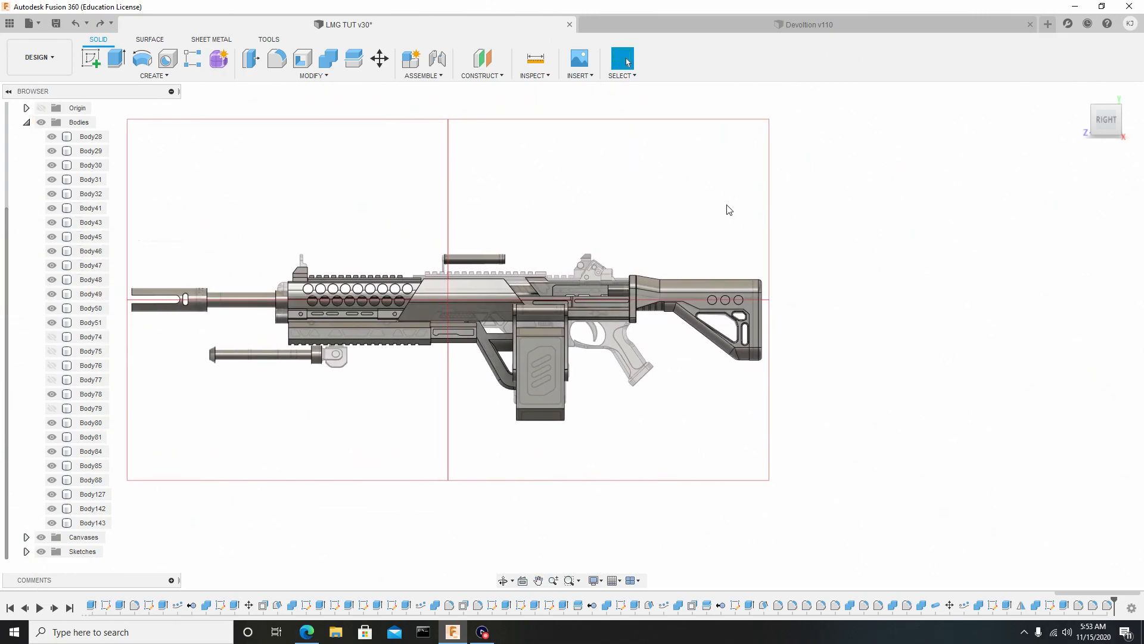
{"action": "mouse_move", "coordinate": [192, 53]}
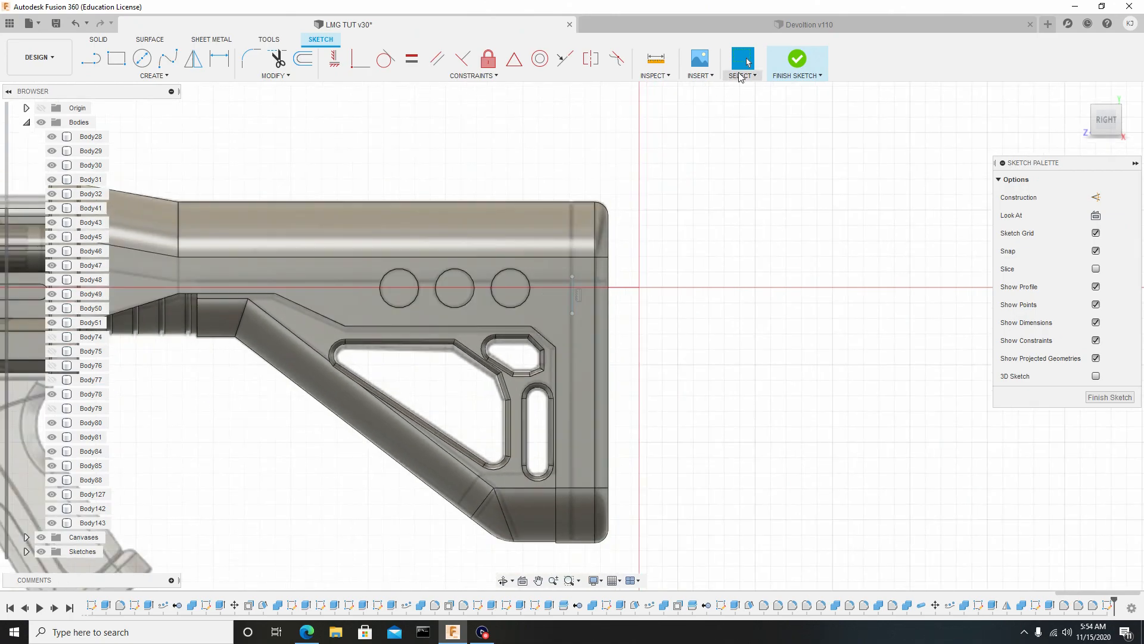
{"action": "left_click", "coordinate": [798, 59]}
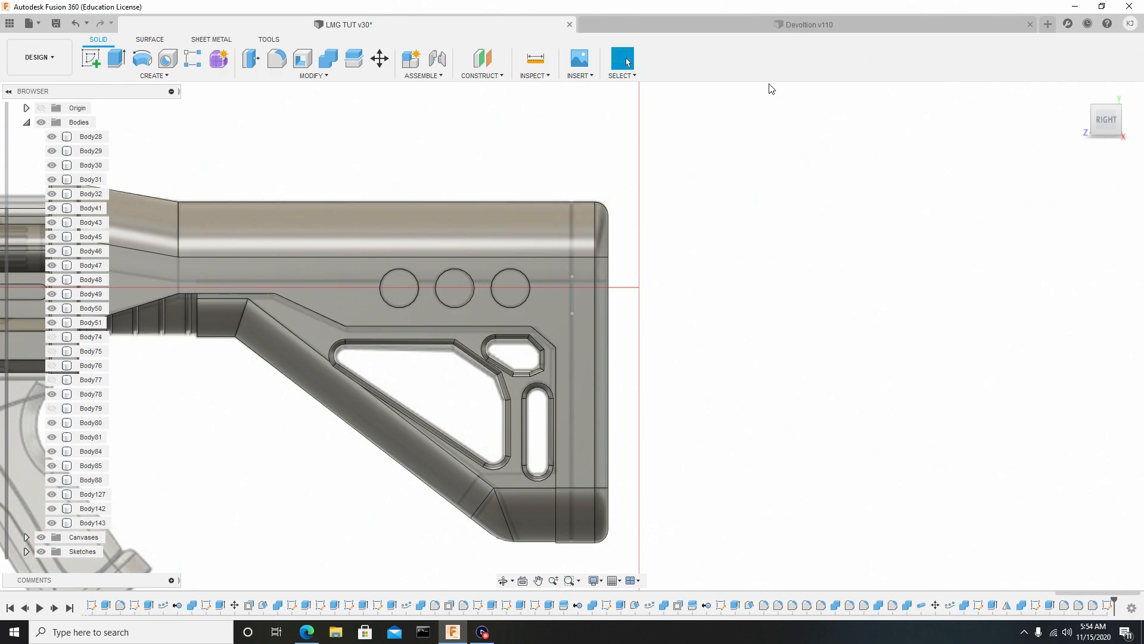
Step: Split the stock body using the sketched butt line as the splitting tool
{"action": "left_click", "coordinate": [311, 75]}
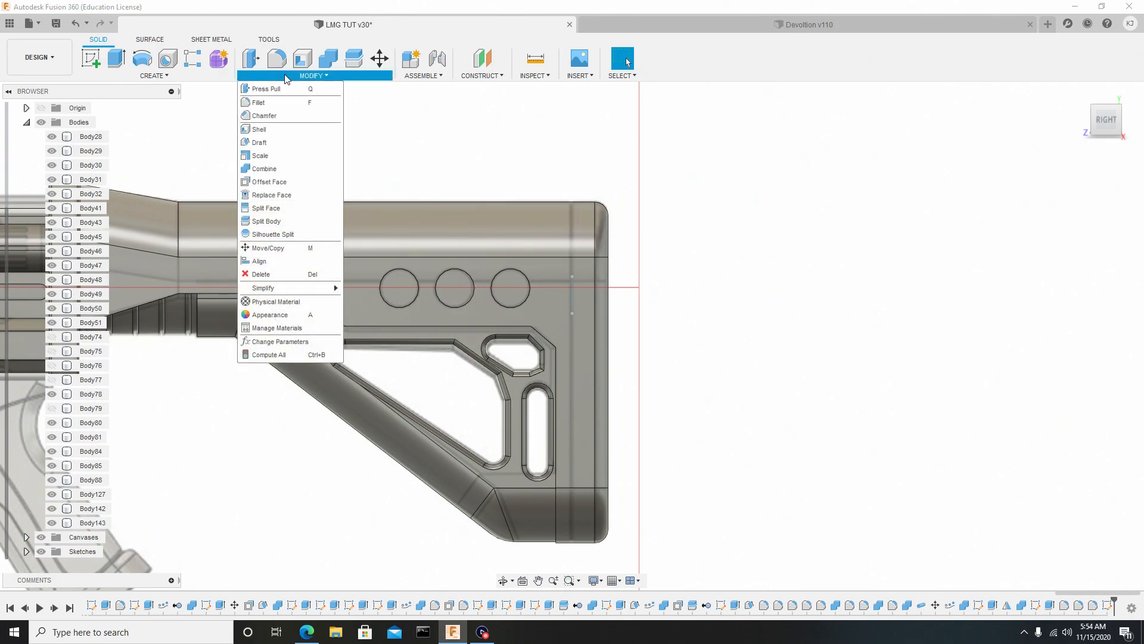
{"action": "mouse_move", "coordinate": [260, 155]}
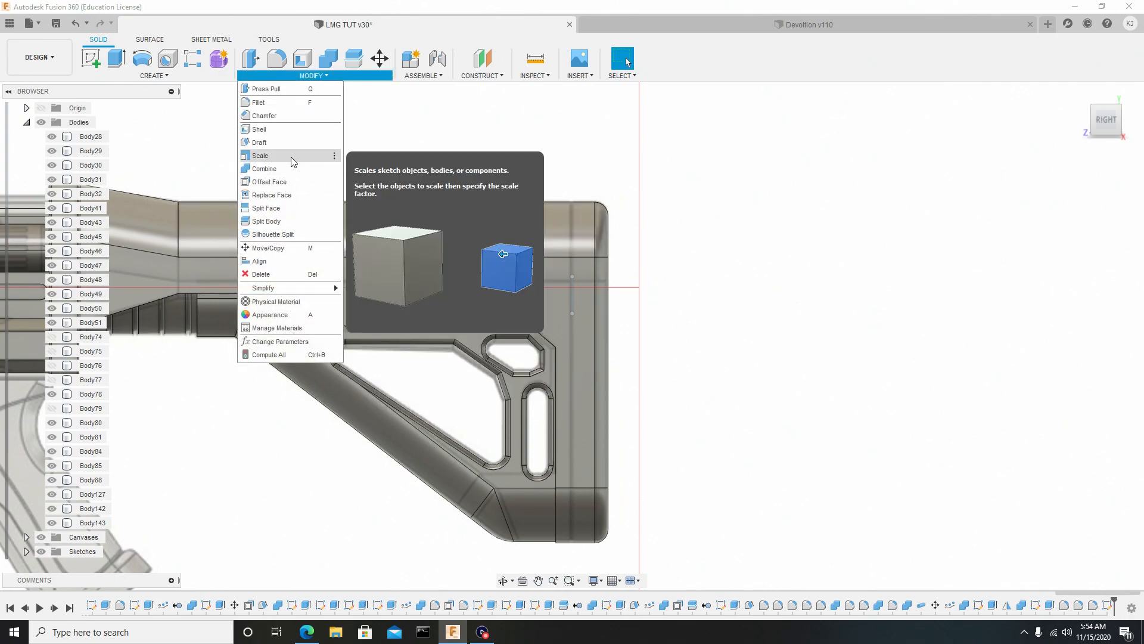
{"action": "left_click", "coordinate": [266, 221]}
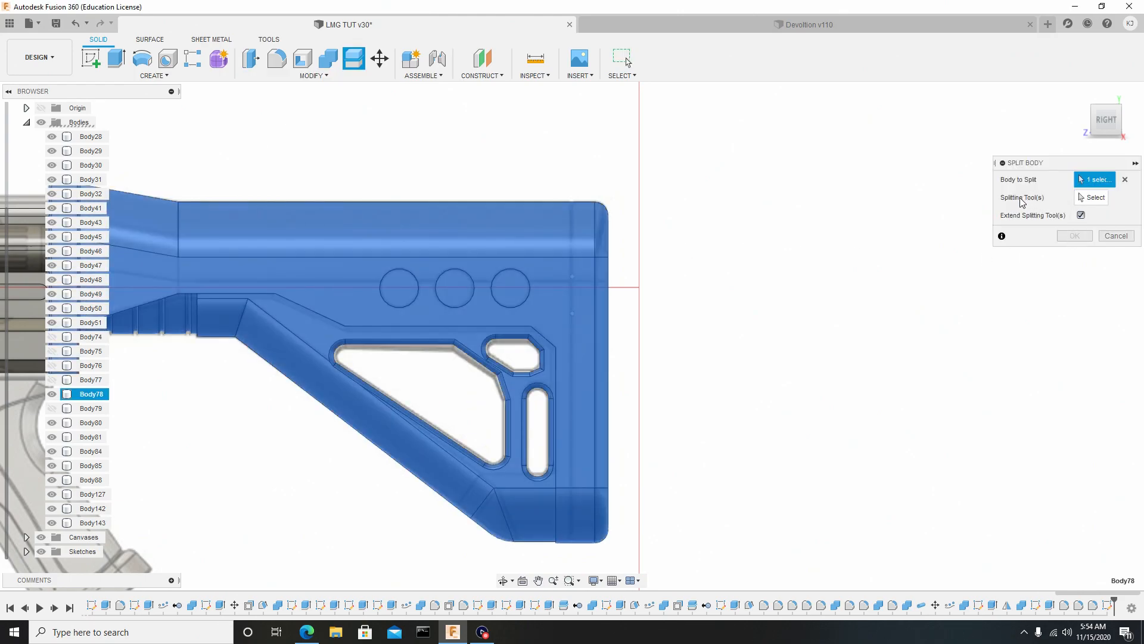
{"action": "left_click", "coordinate": [1094, 197]}
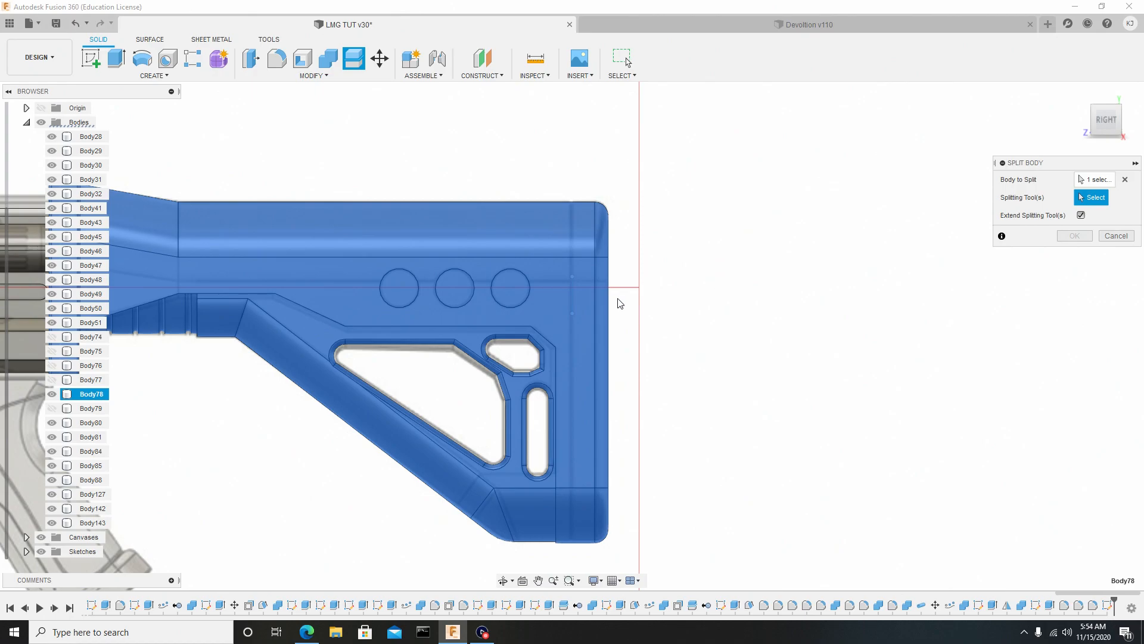
{"action": "left_click", "coordinate": [573, 299]}
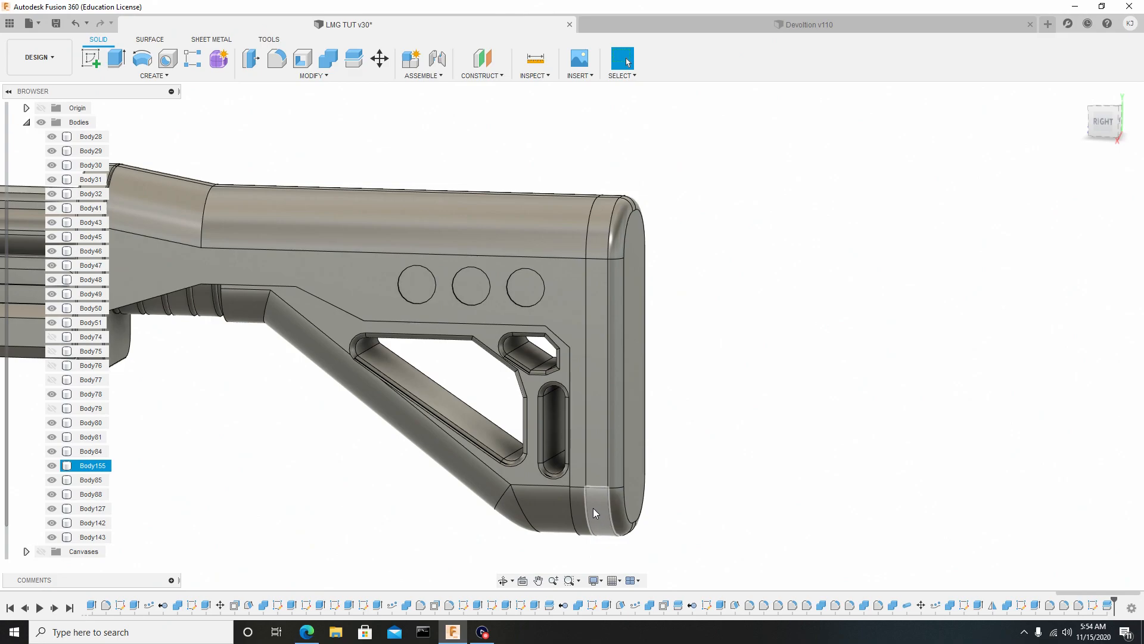
Step: Cut a 0.015 mm Pipe groove along the split line near the butt end
{"action": "left_click", "coordinate": [151, 64]}
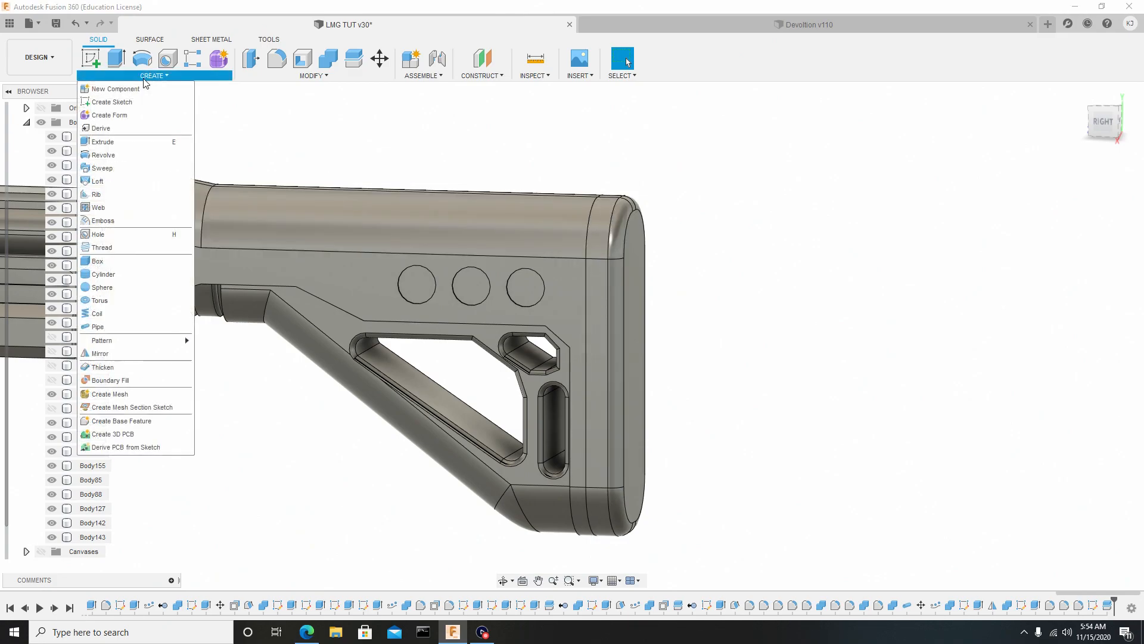
{"action": "left_click", "coordinate": [96, 327]}
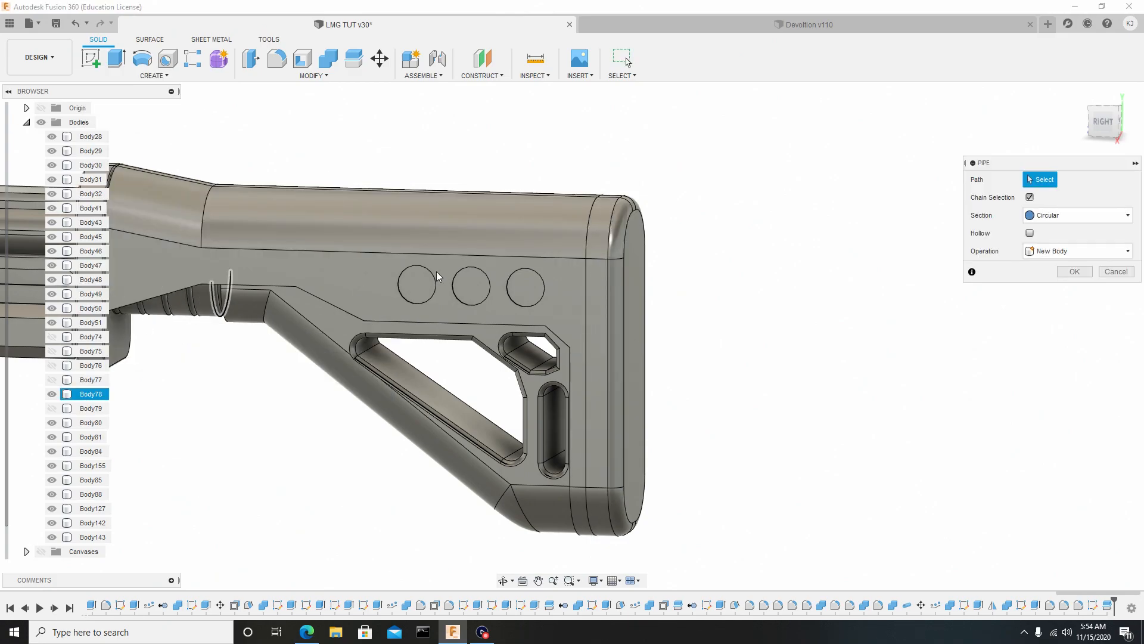
{"action": "left_click", "coordinate": [599, 364]}
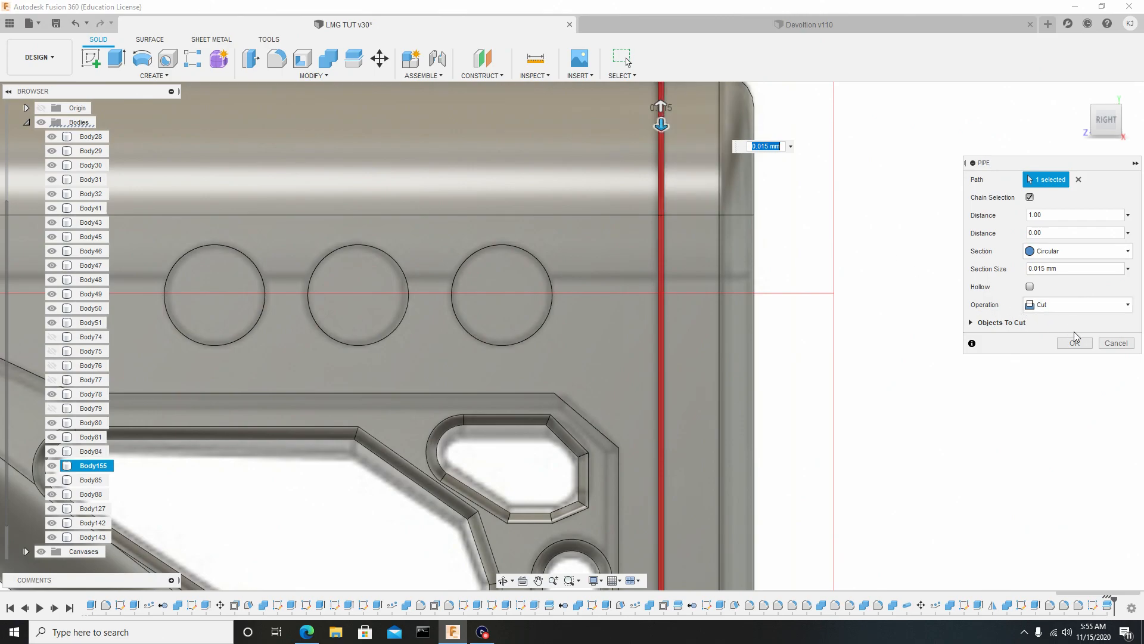
{"action": "mouse_move", "coordinate": [1074, 344]}
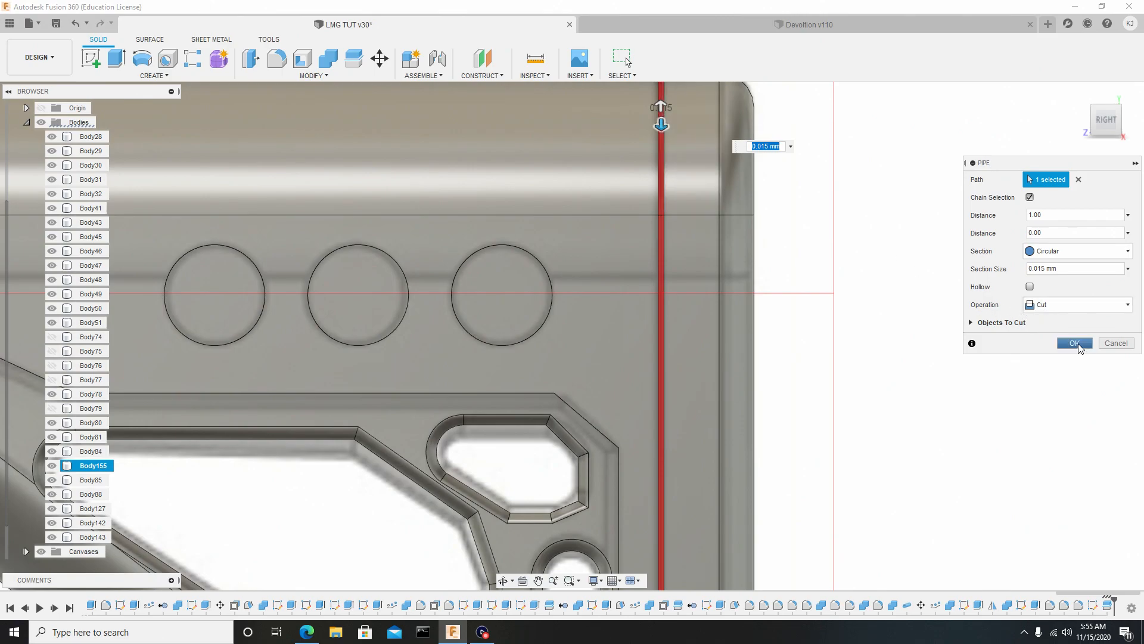
{"action": "left_click", "coordinate": [1073, 344]}
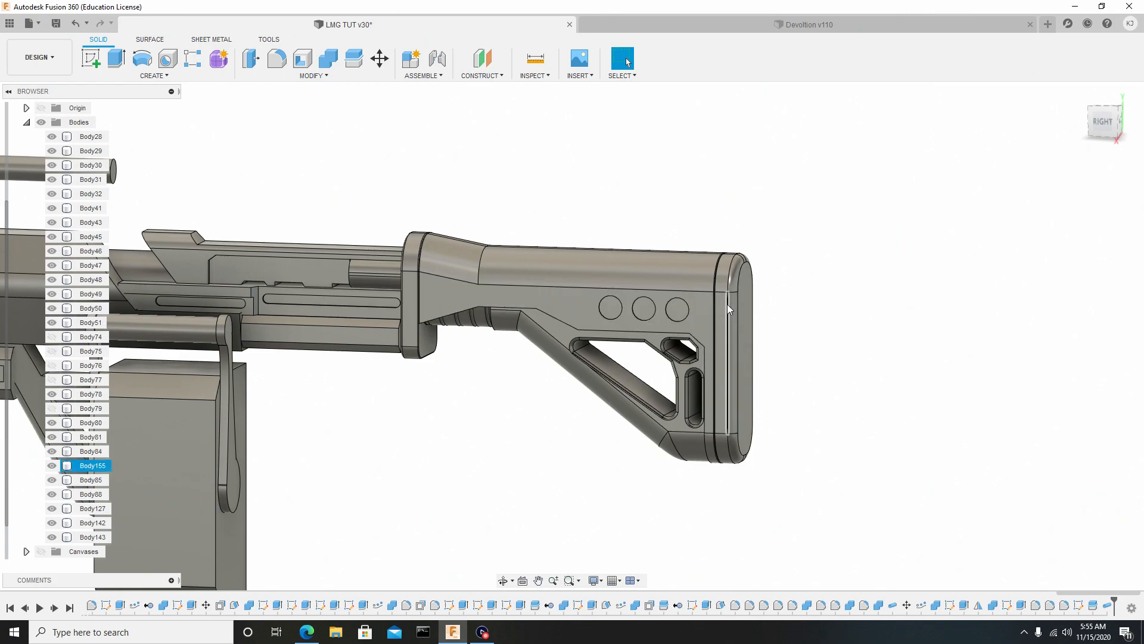
Step: Combine the butt piece into the main stock body with a Join operation
{"action": "left_click", "coordinate": [93, 537]}
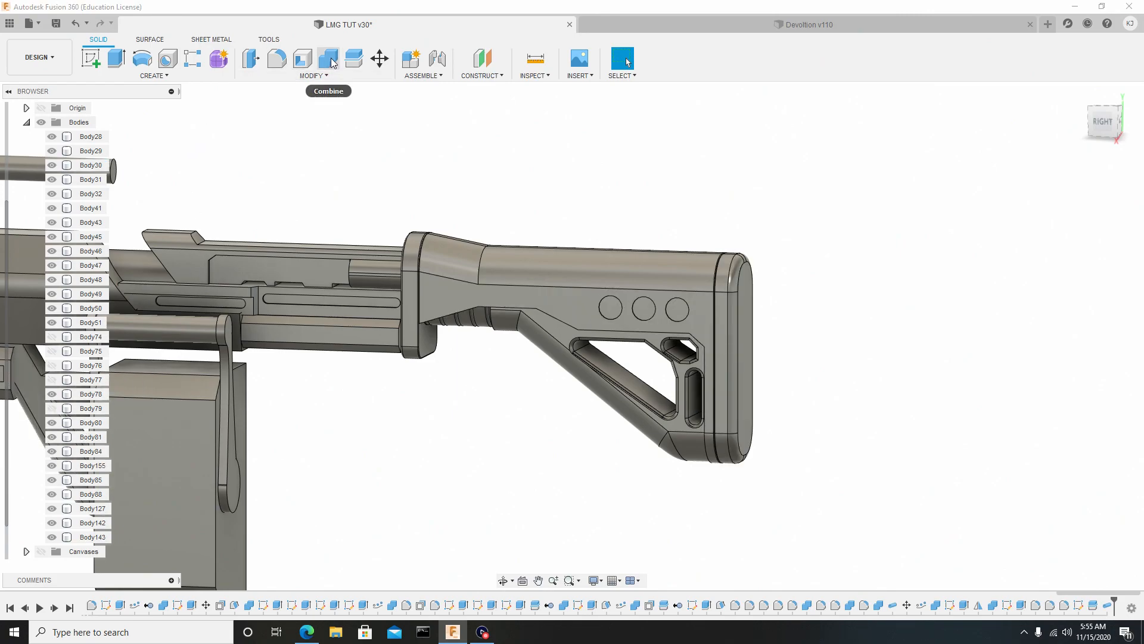
{"action": "mouse_move", "coordinate": [327, 68]}
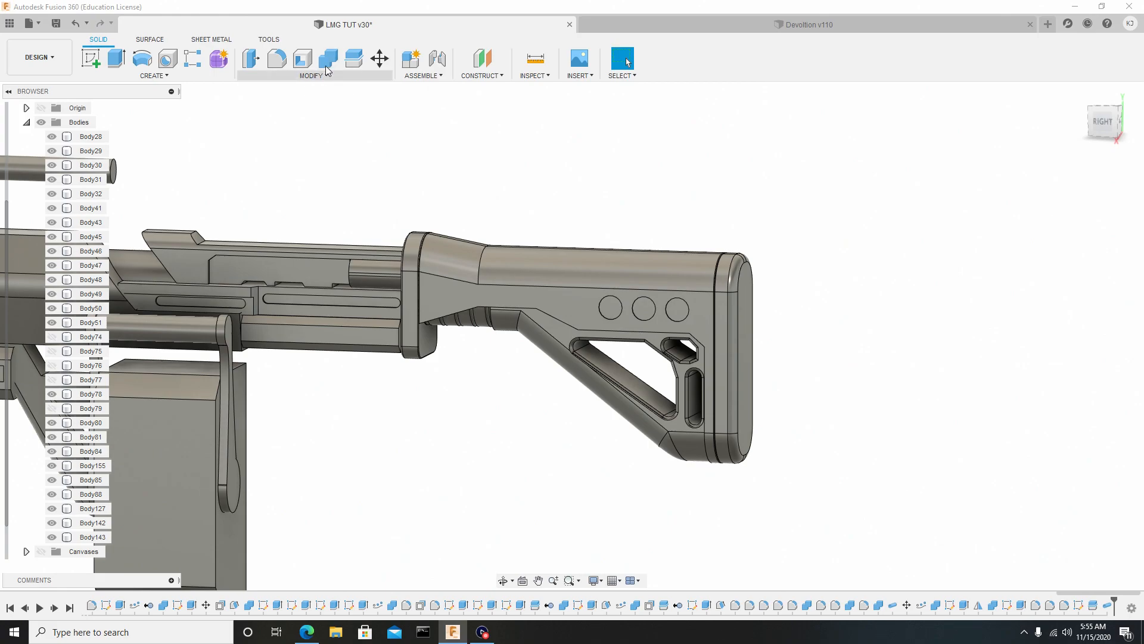
{"action": "left_click", "coordinate": [311, 75]}
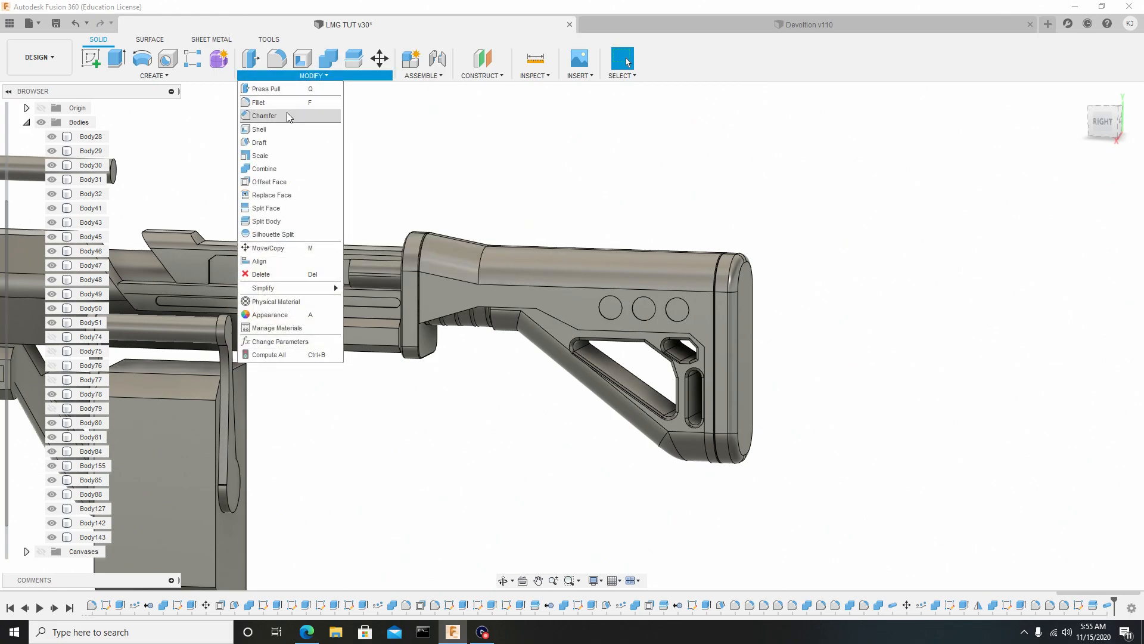
{"action": "left_click", "coordinate": [262, 168]}
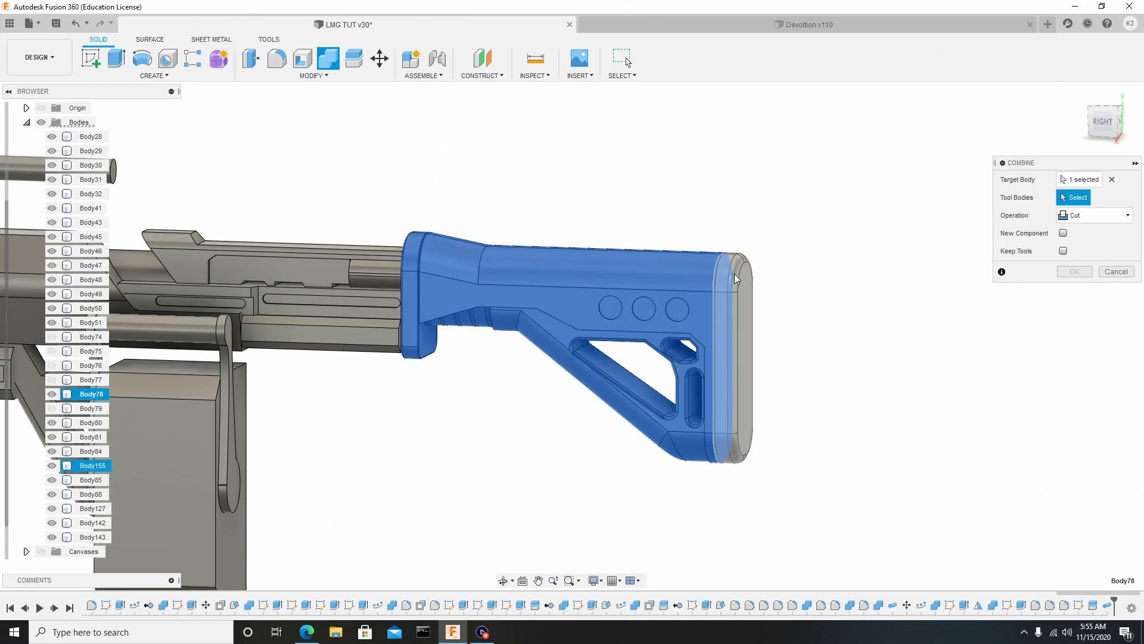
{"action": "left_click", "coordinate": [737, 279]}
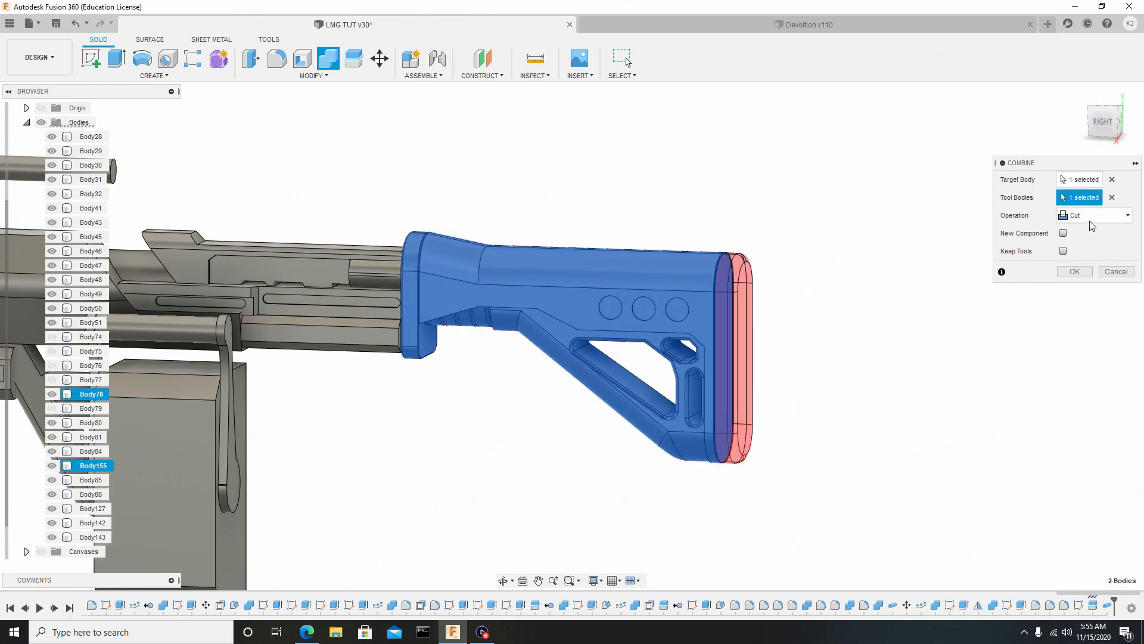
{"action": "left_click", "coordinate": [1094, 214]}
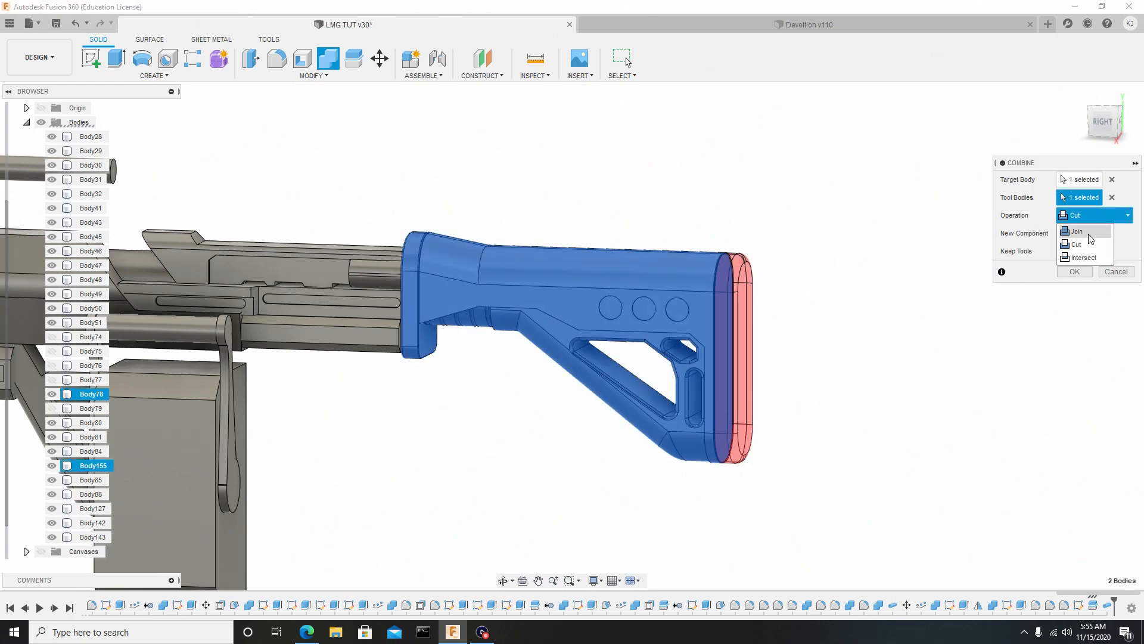
{"action": "left_click", "coordinate": [1074, 272]}
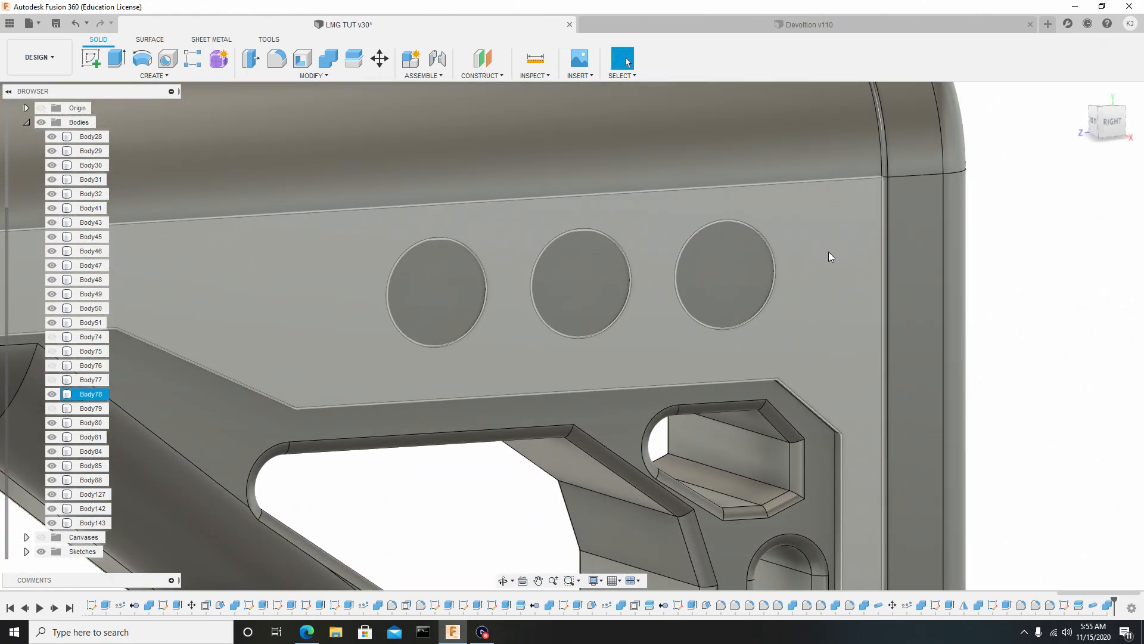
Step: Fillet the six rim edges of the three circular recesses at 0.01 mm radius
{"action": "left_click", "coordinate": [276, 58]}
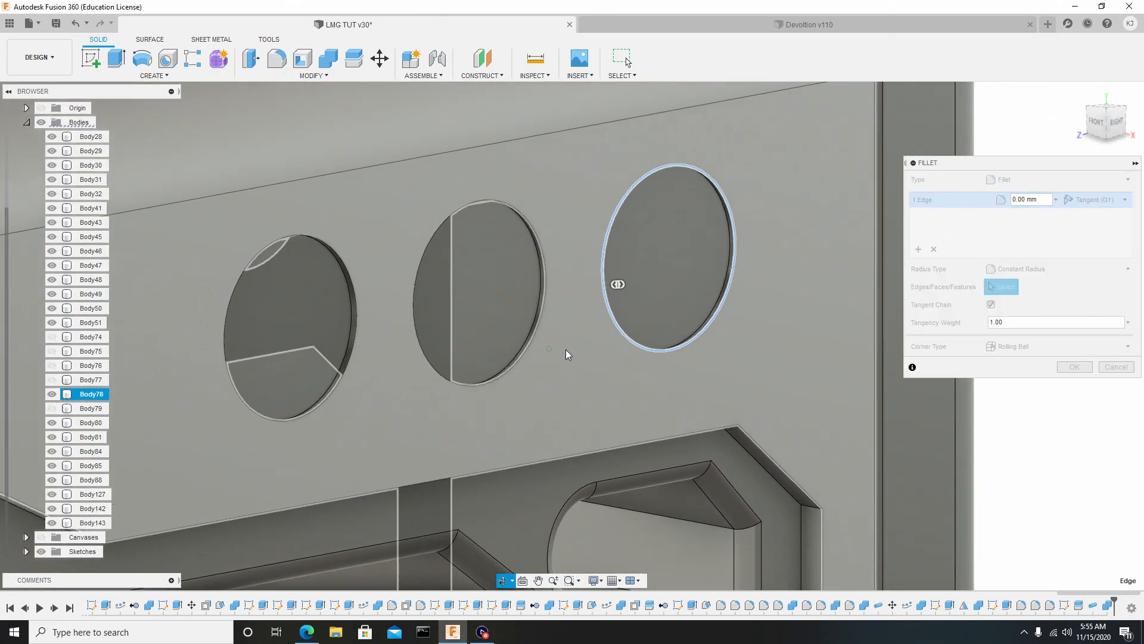
{"action": "left_click", "coordinate": [488, 265]}
{"action": "type", "text": "0.01"}
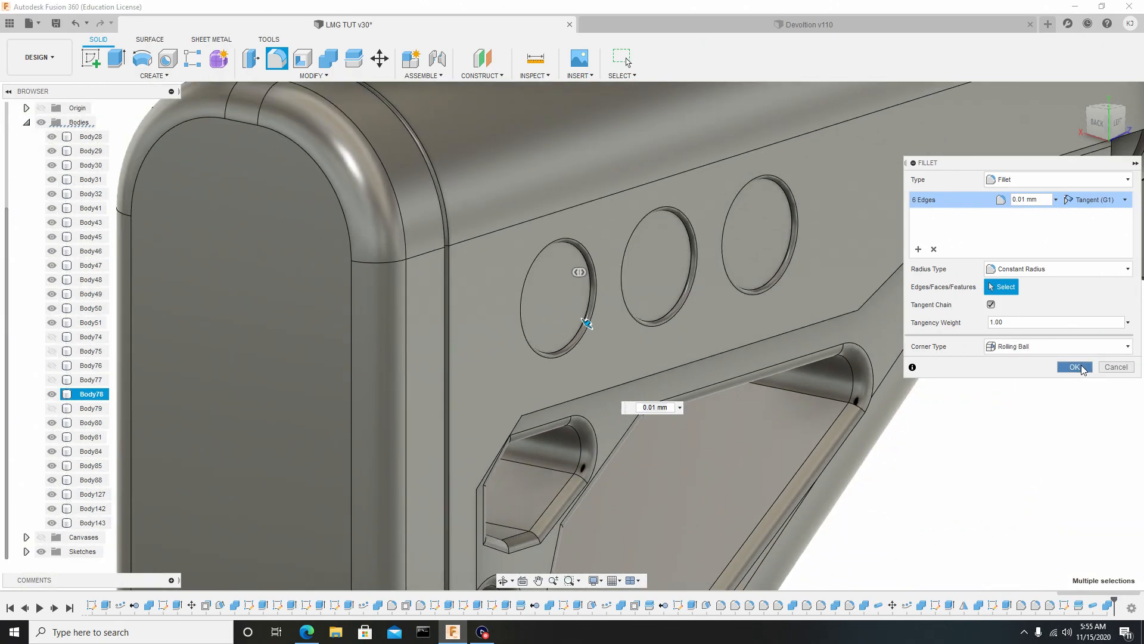
{"action": "left_click", "coordinate": [1073, 366]}
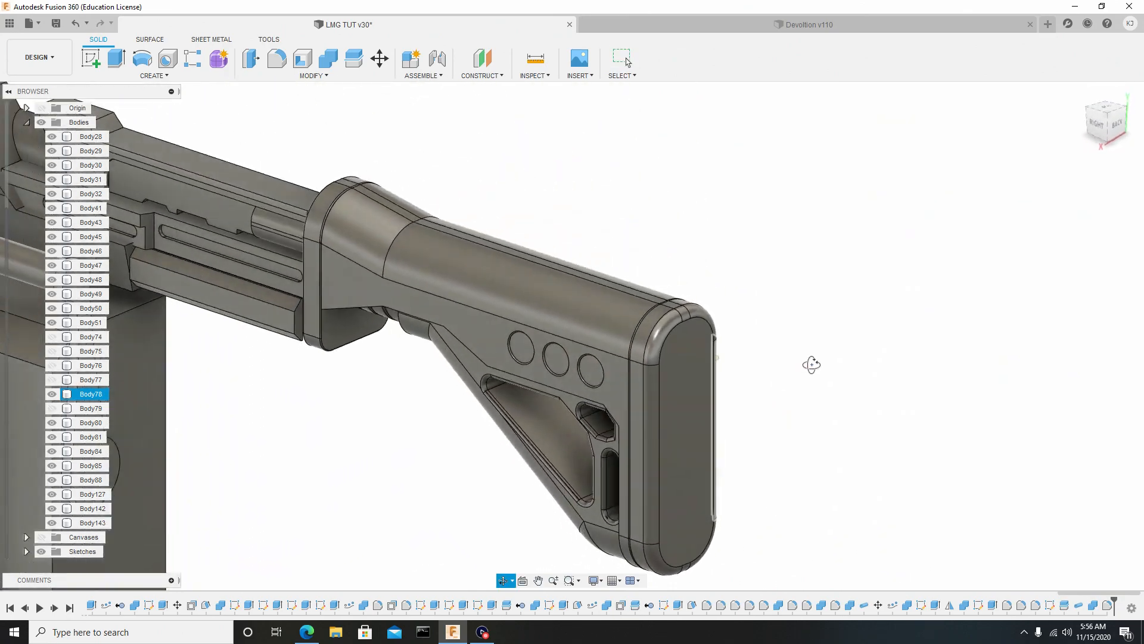